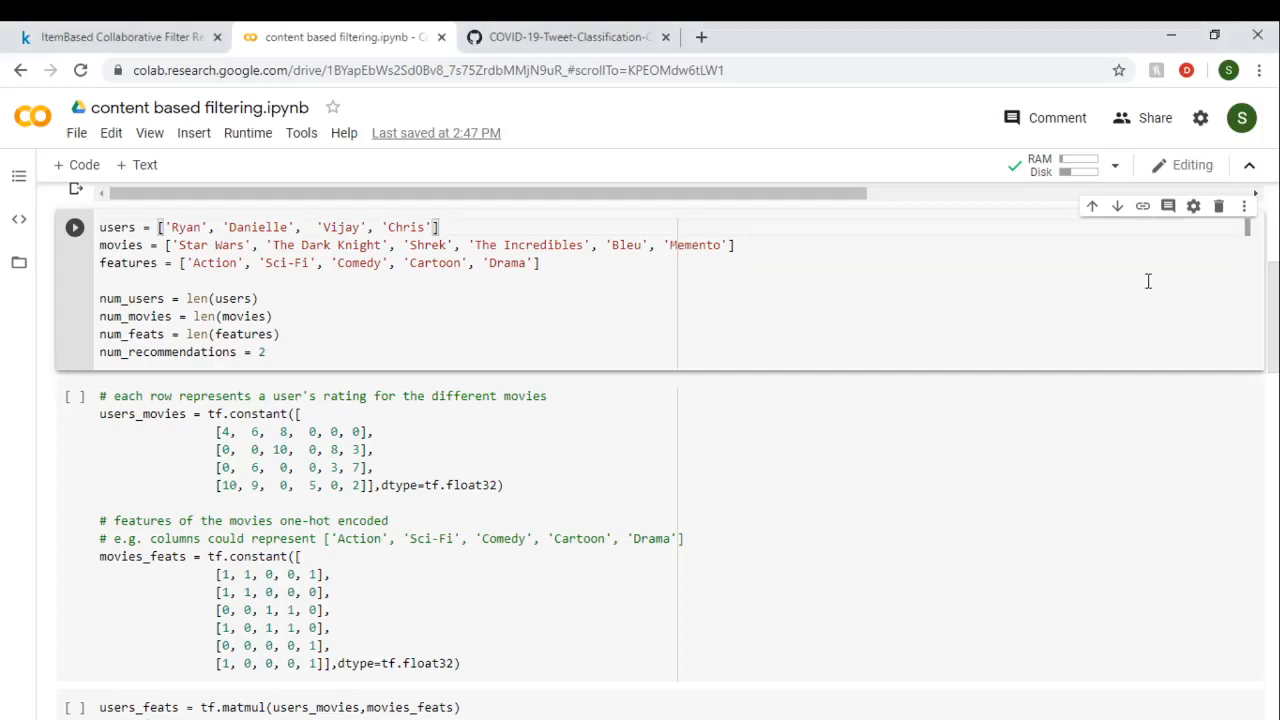
Re-run the NumPy and TensorFlow import cell, clearing its earlier warning output.
{"action": "scroll", "scroll_direction": "up", "scroll_amount": 3}
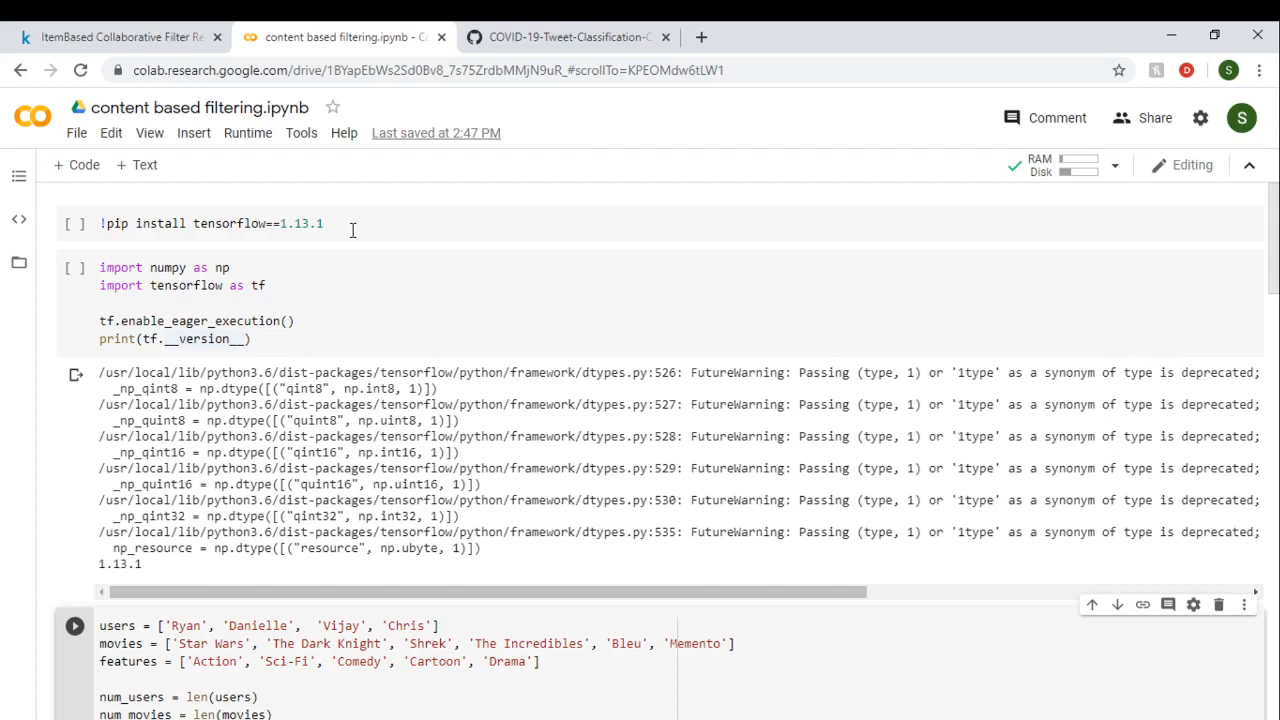
{"action": "mouse_move", "coordinate": [344, 226]}
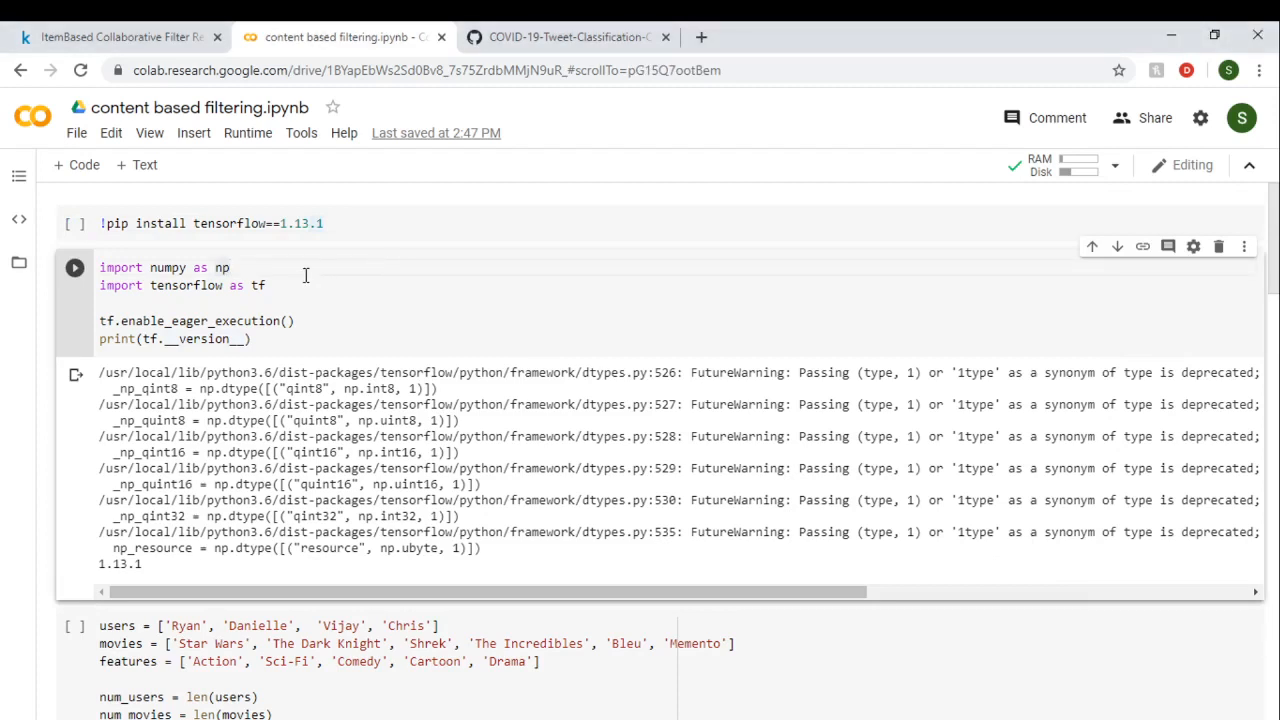
{"action": "left_click", "coordinate": [230, 268]}
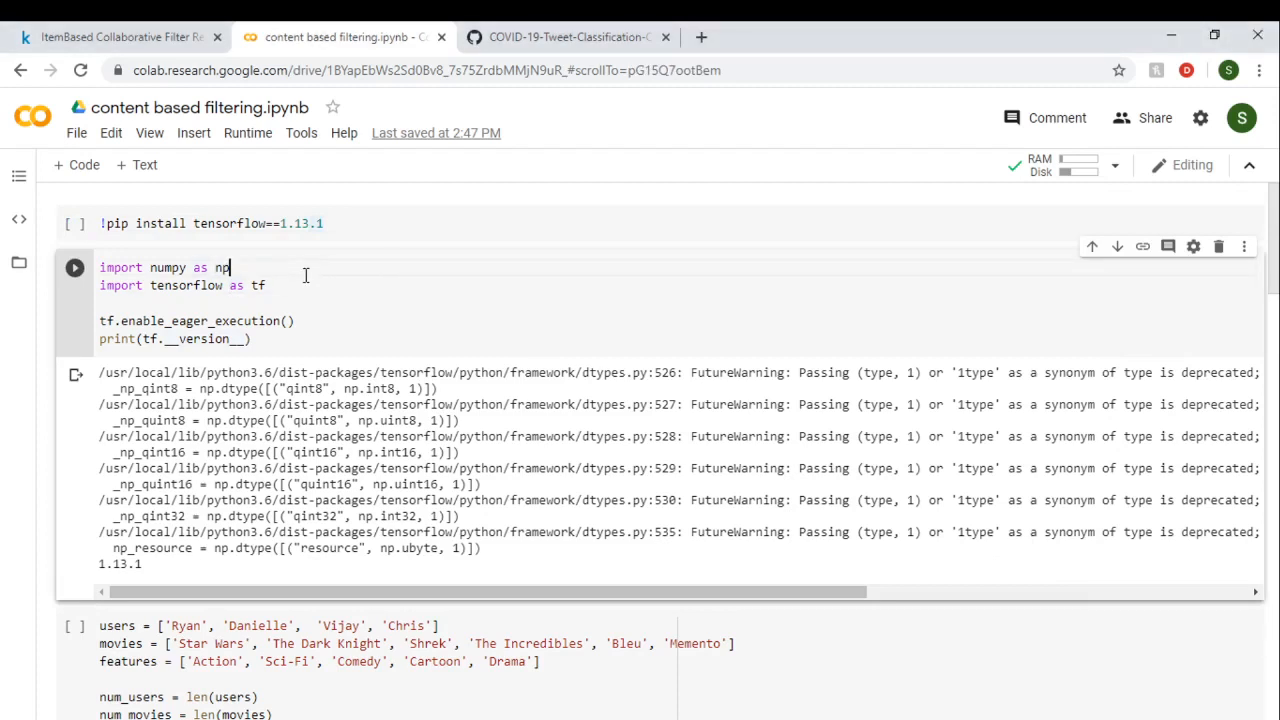
{"action": "left_click", "coordinate": [230, 320]}
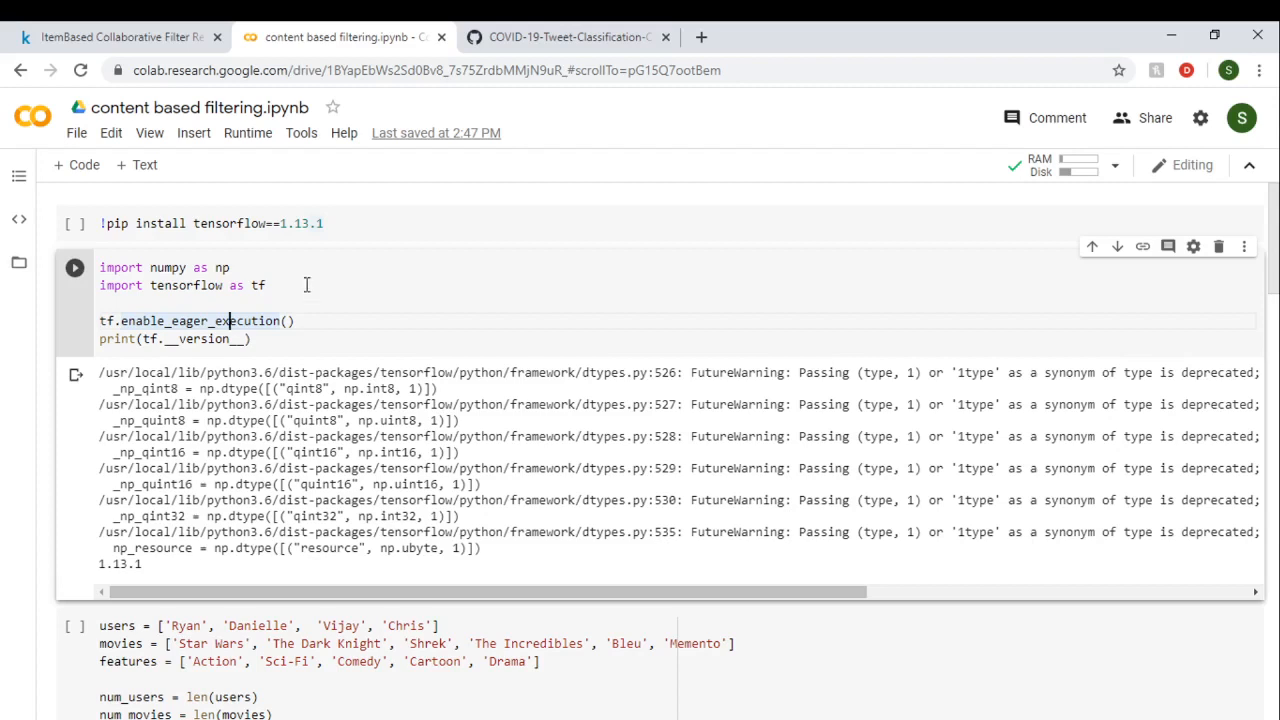
{"action": "mouse_move", "coordinate": [360, 234]}
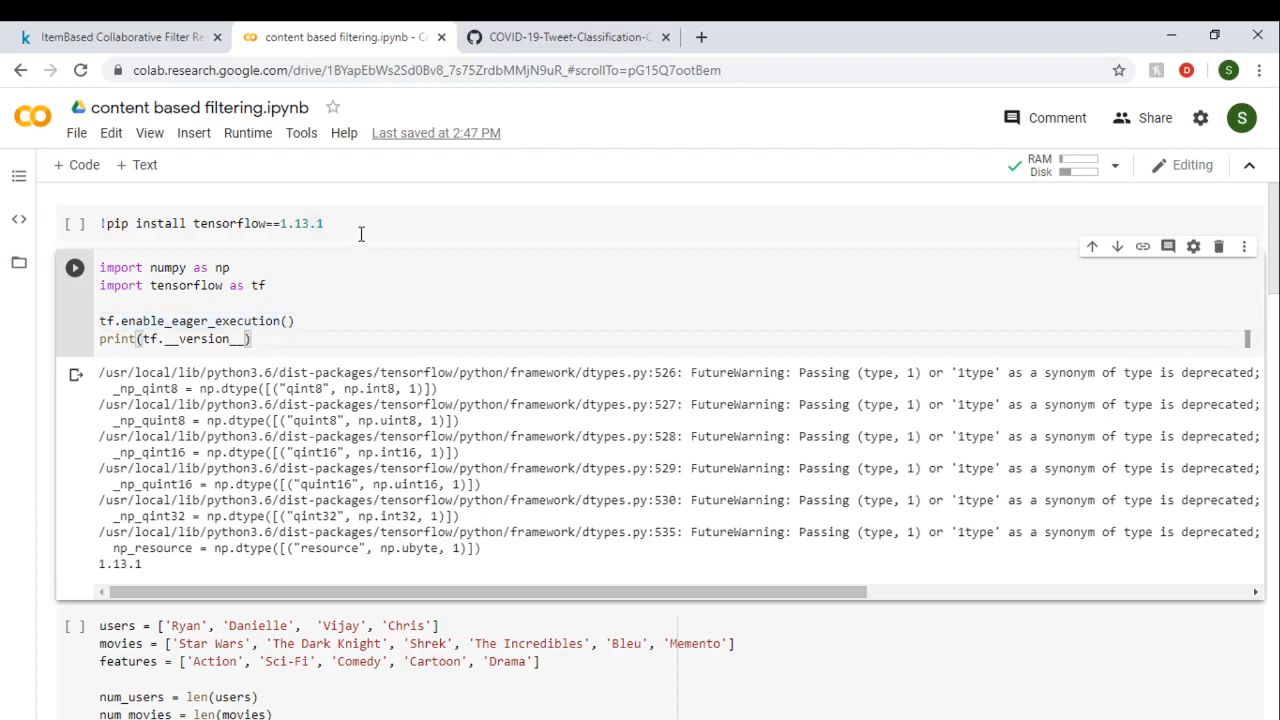
{"action": "mouse_move", "coordinate": [252, 216]}
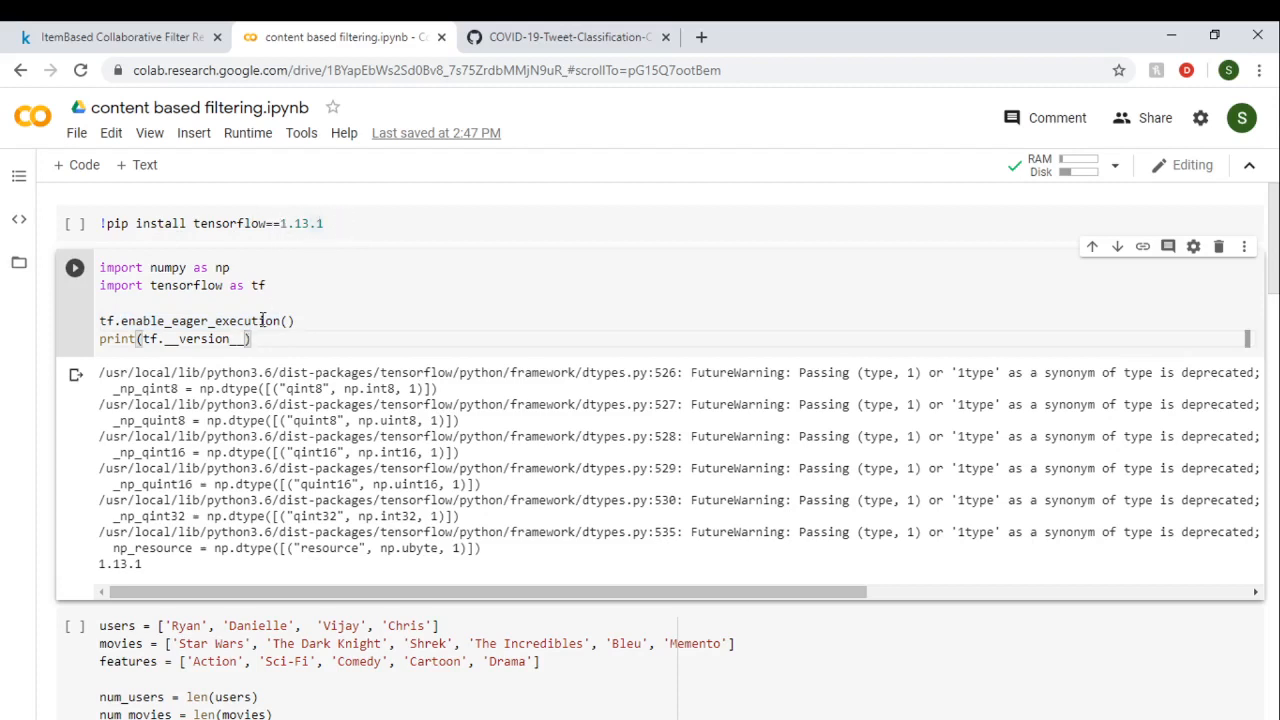
{"action": "left_click", "coordinate": [74, 268]}
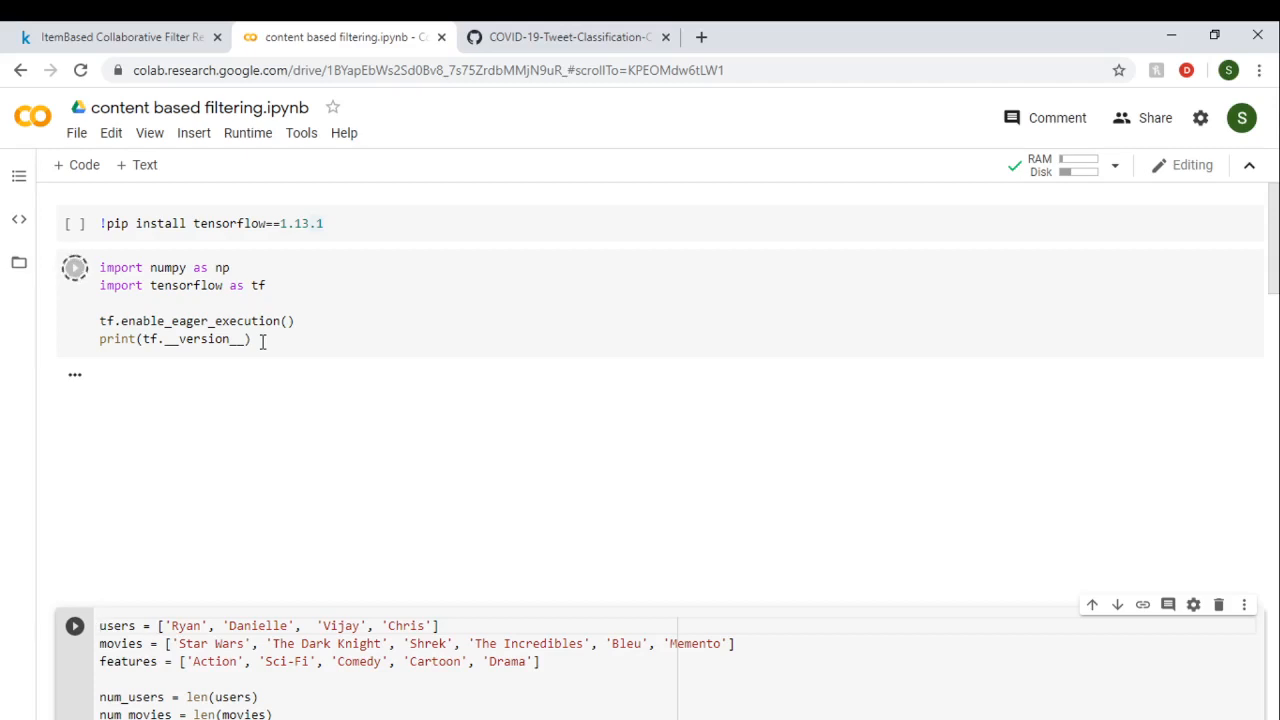
Comment the users list with '#users which have watched some movies'.
{"action": "left_click", "coordinate": [76, 268]}
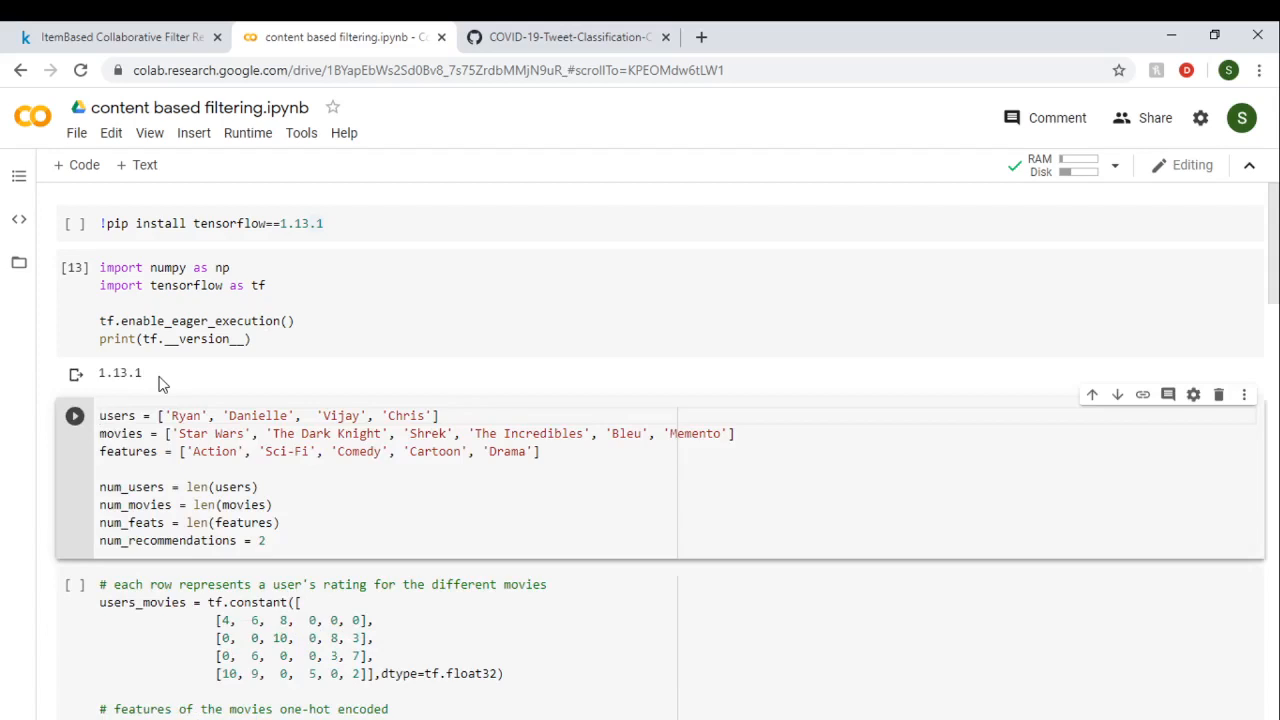
{"action": "mouse_move", "coordinate": [224, 384]}
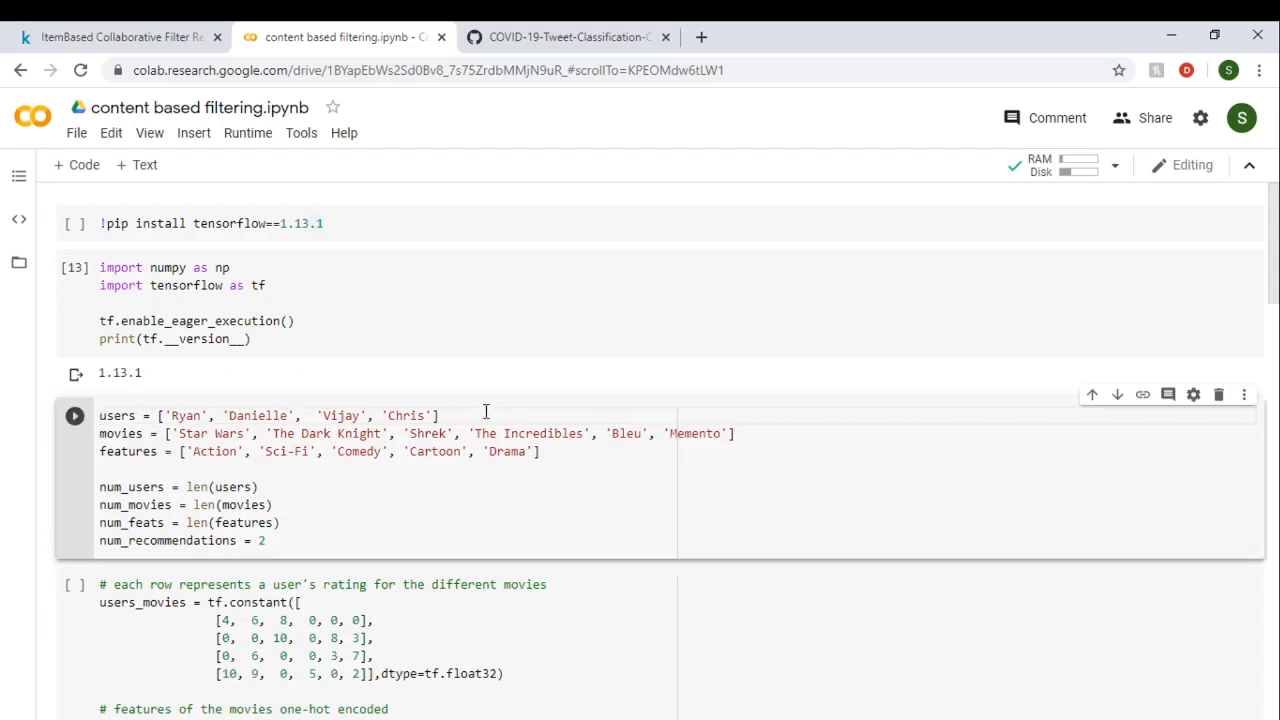
{"action": "left_click", "coordinate": [444, 414]}
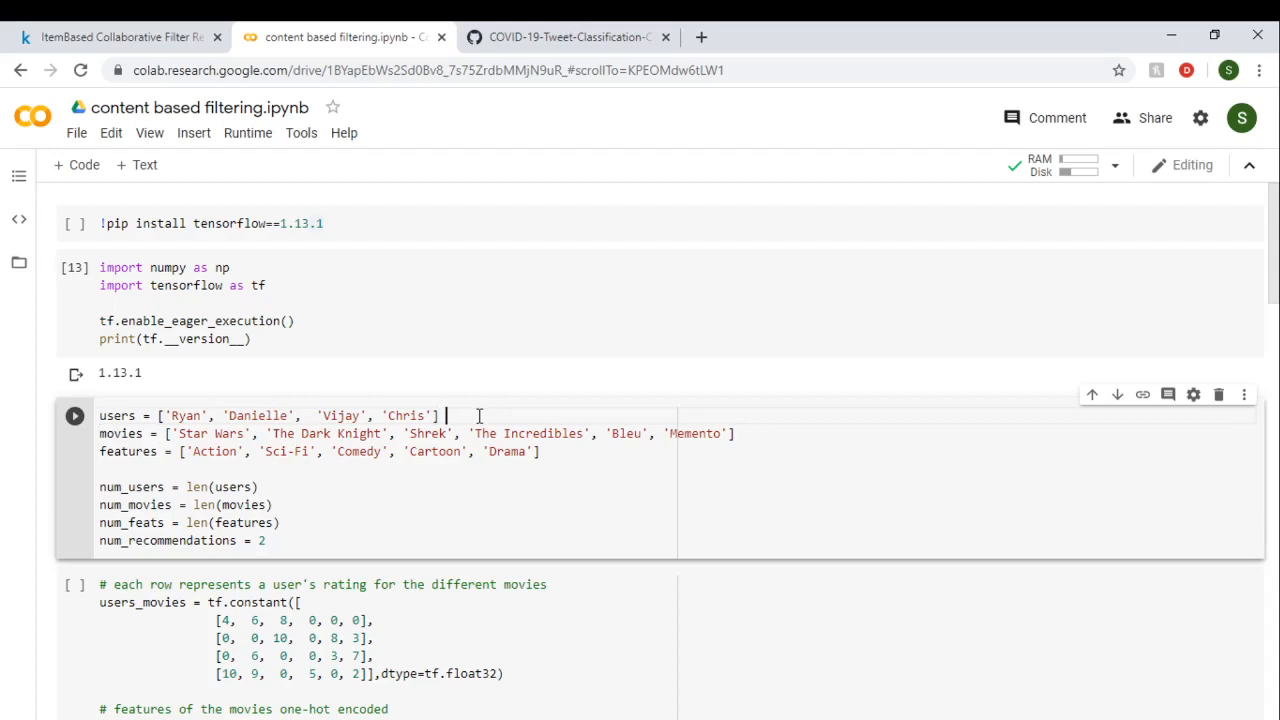
{"action": "type", "text": "#users"}
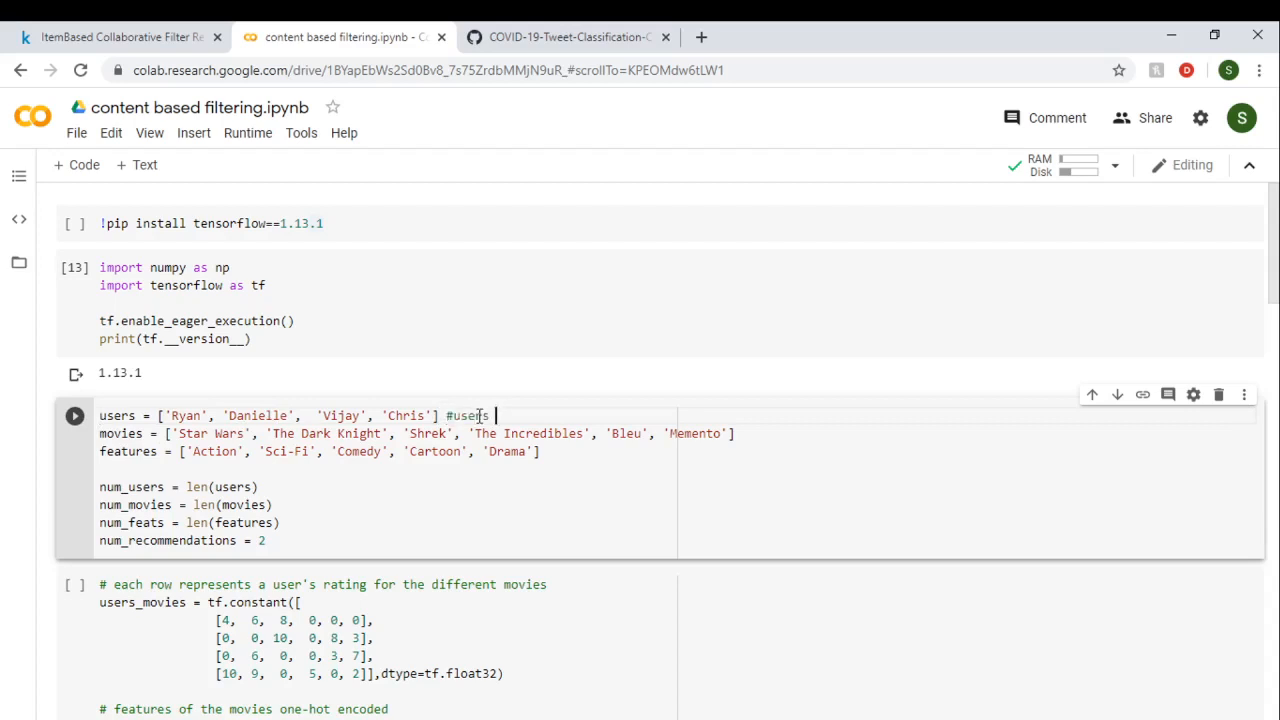
{"action": "type", "text": "which have watched some movies"}
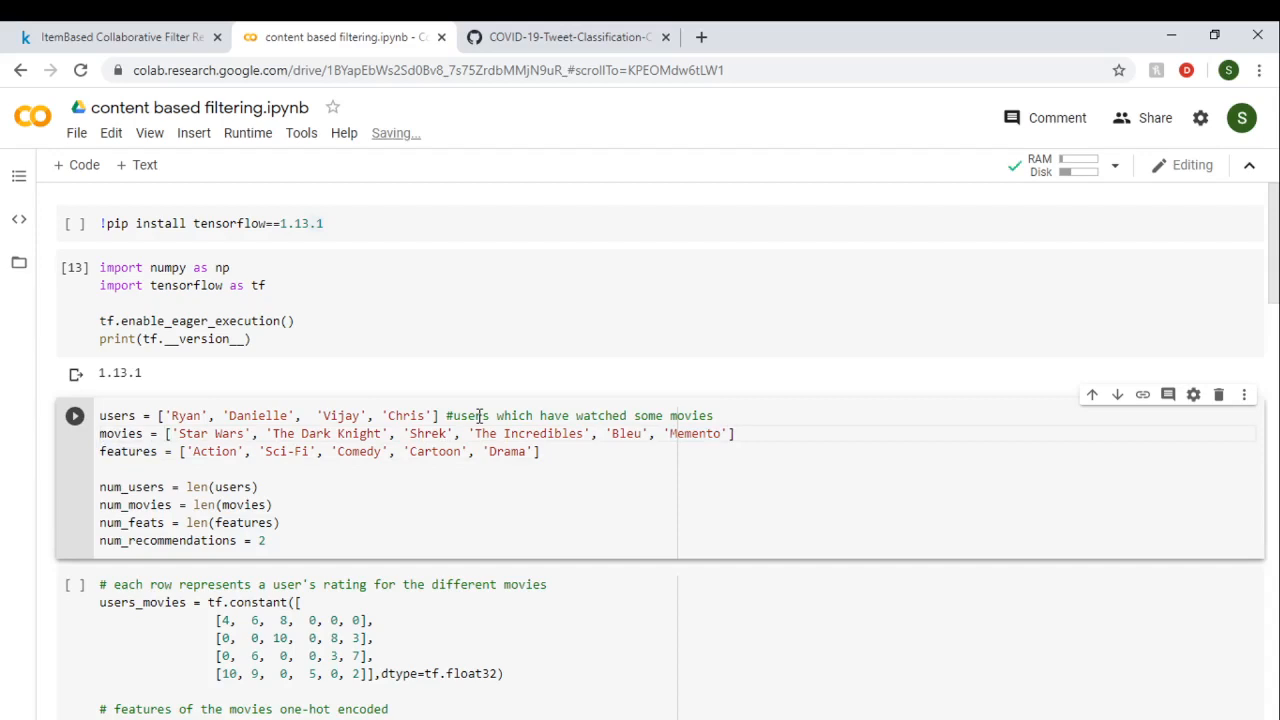
Comment the movies list with '#movies in database' and run the data definition cell.
{"action": "type", "text": "#"}
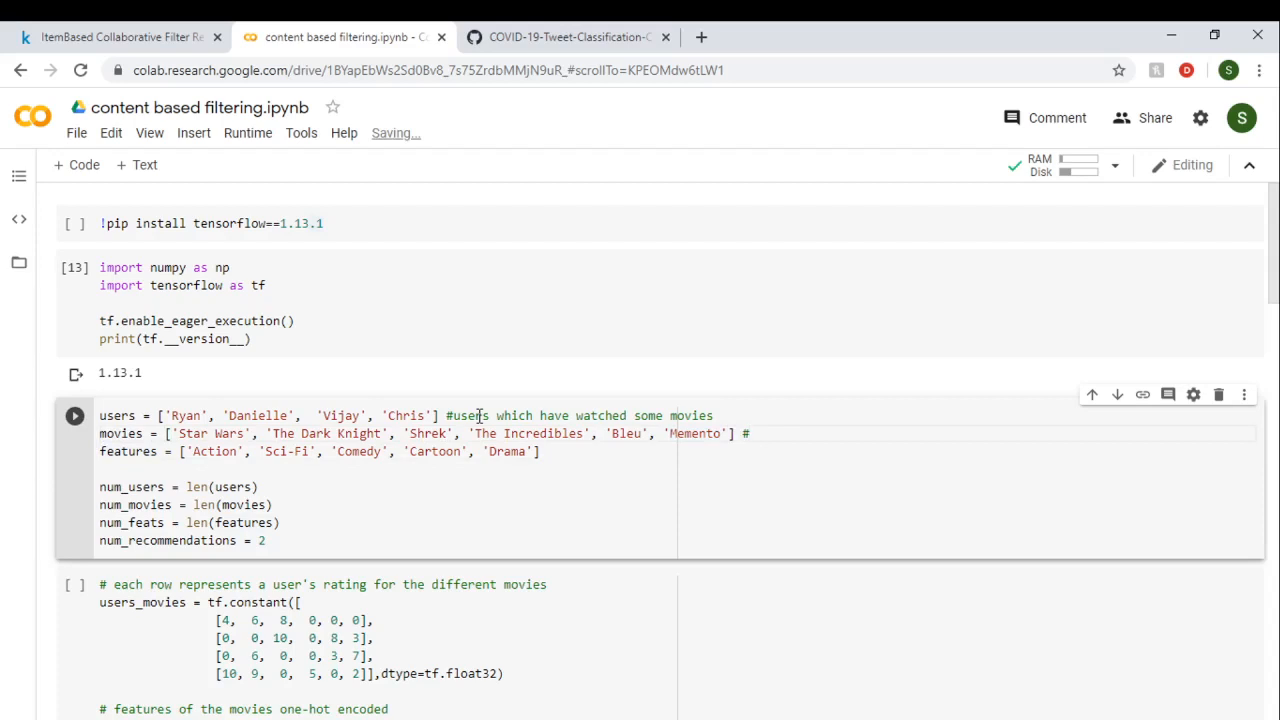
{"action": "type", "text": "mov"}
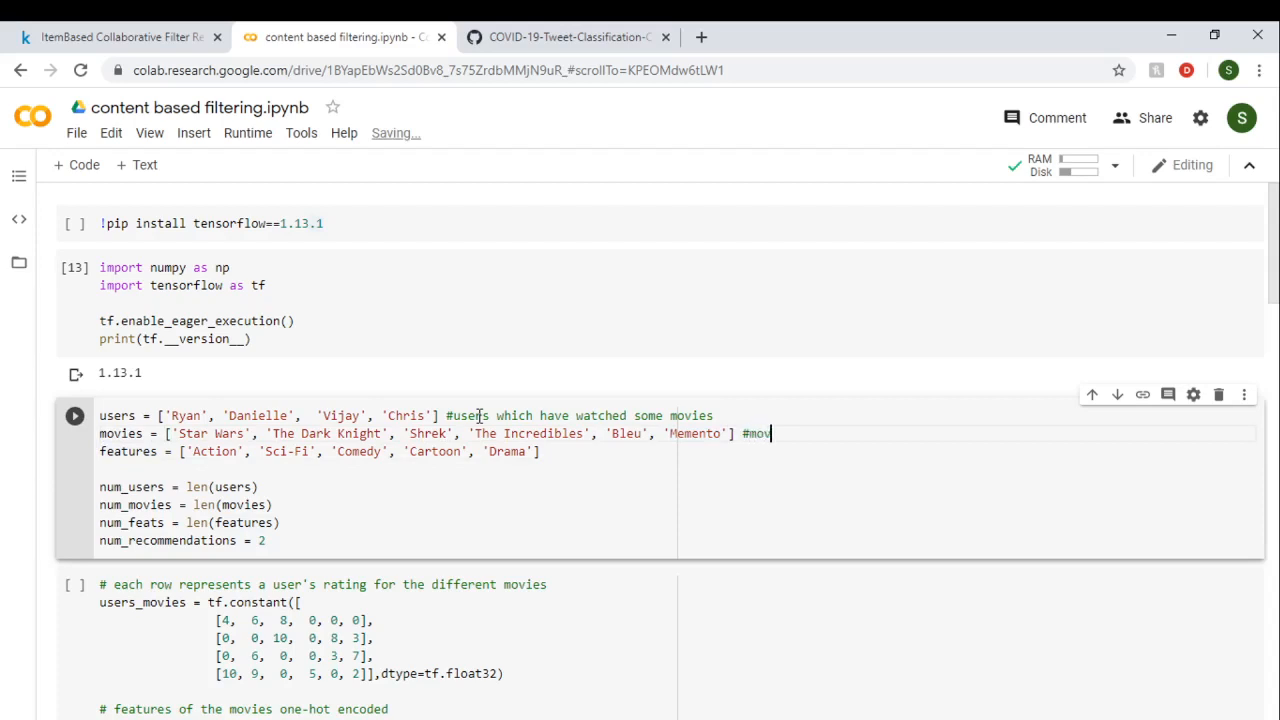
{"action": "type", "text": "ies"}
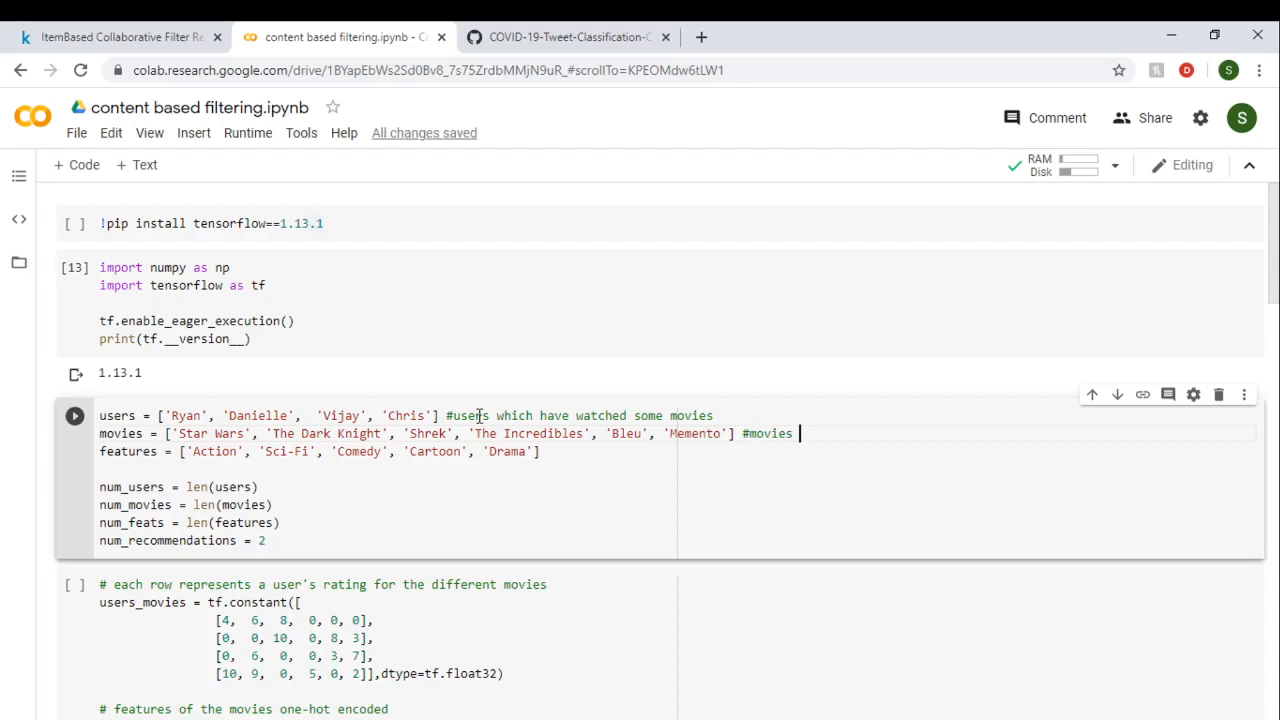
{"action": "type", "text": "in data"}
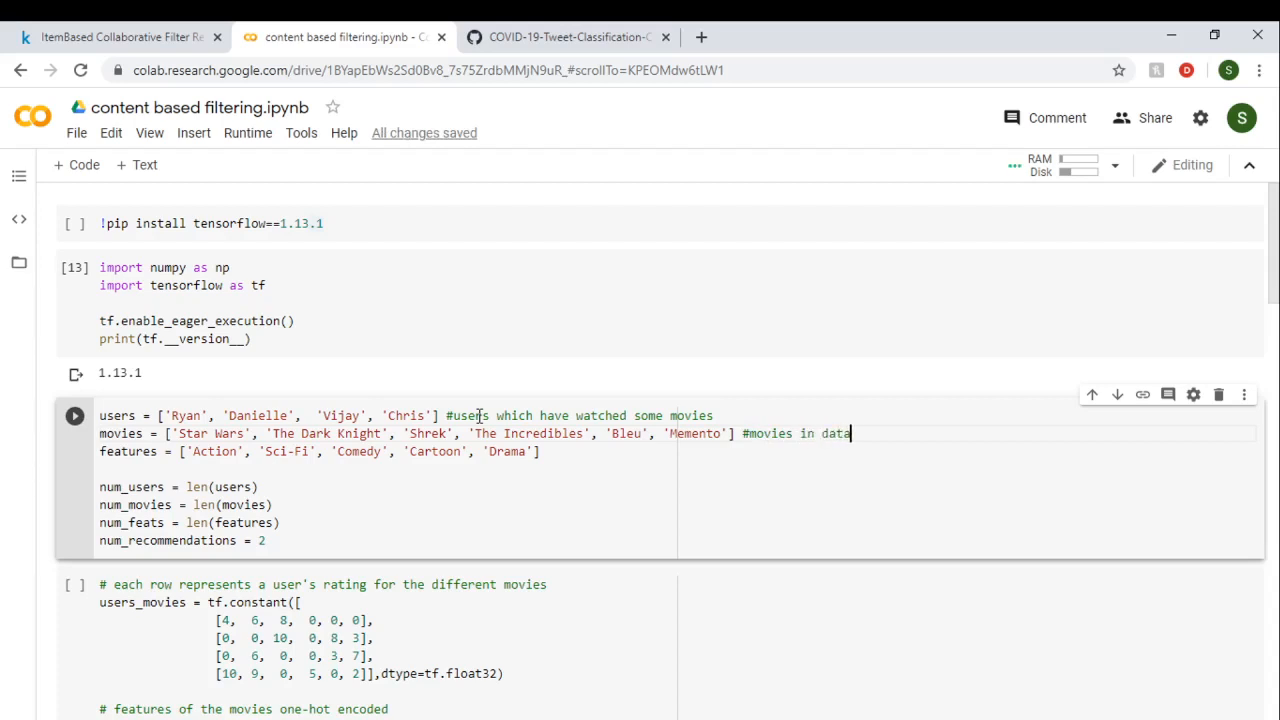
{"action": "type", "text": "base"}
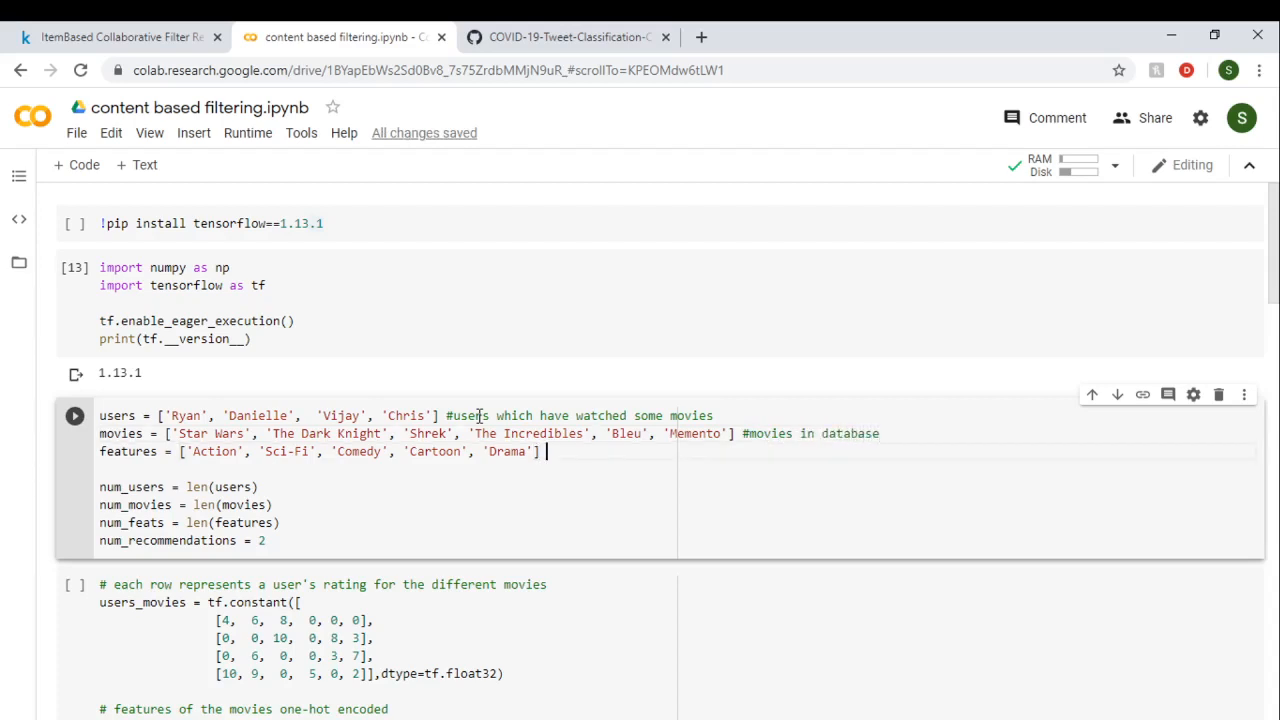
{"action": "type", "text": "#"}
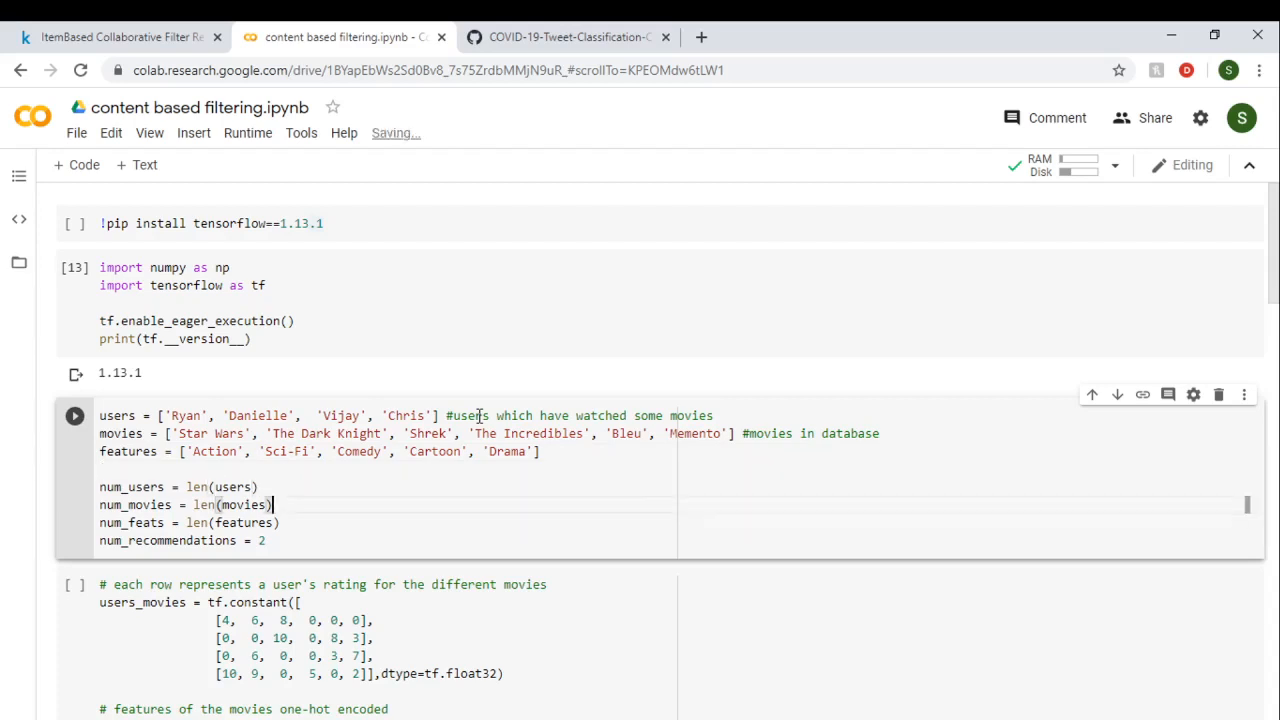
{"action": "left_click", "coordinate": [230, 486]}
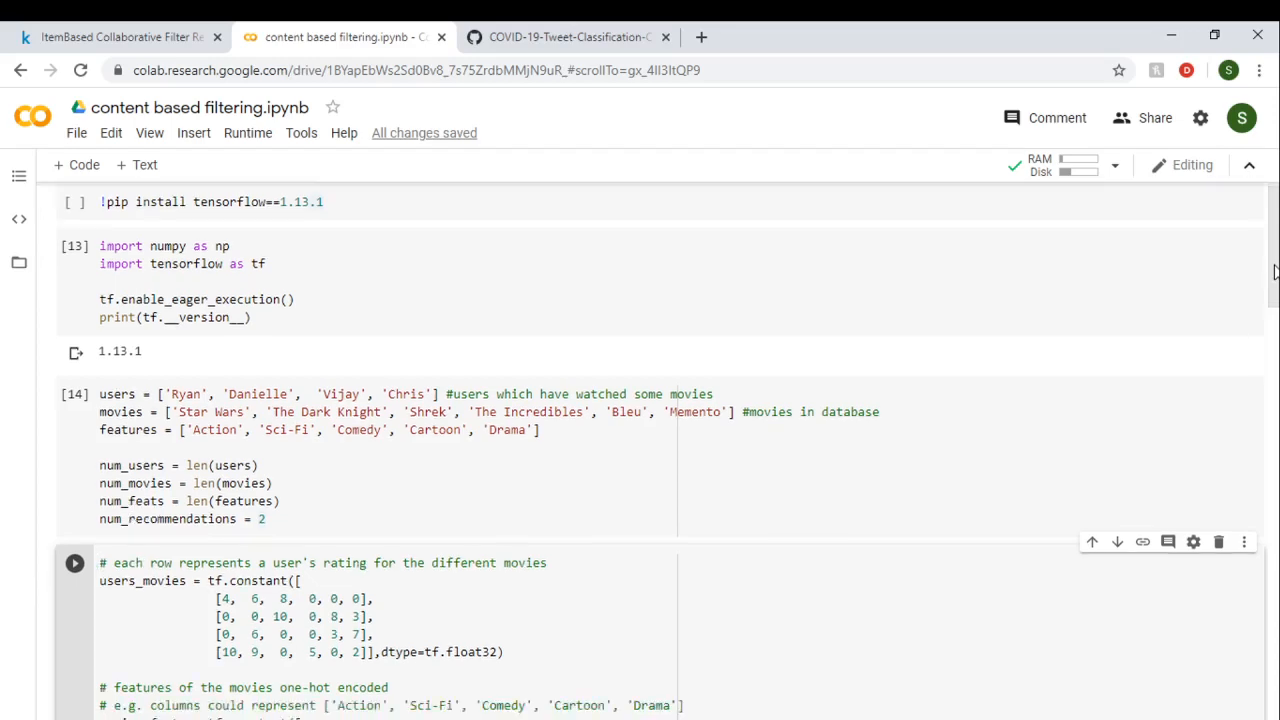
Run the users_movies ratings and one-hot movies_feats cell.
{"action": "scroll", "scroll_direction": "down", "scroll_amount": 3}
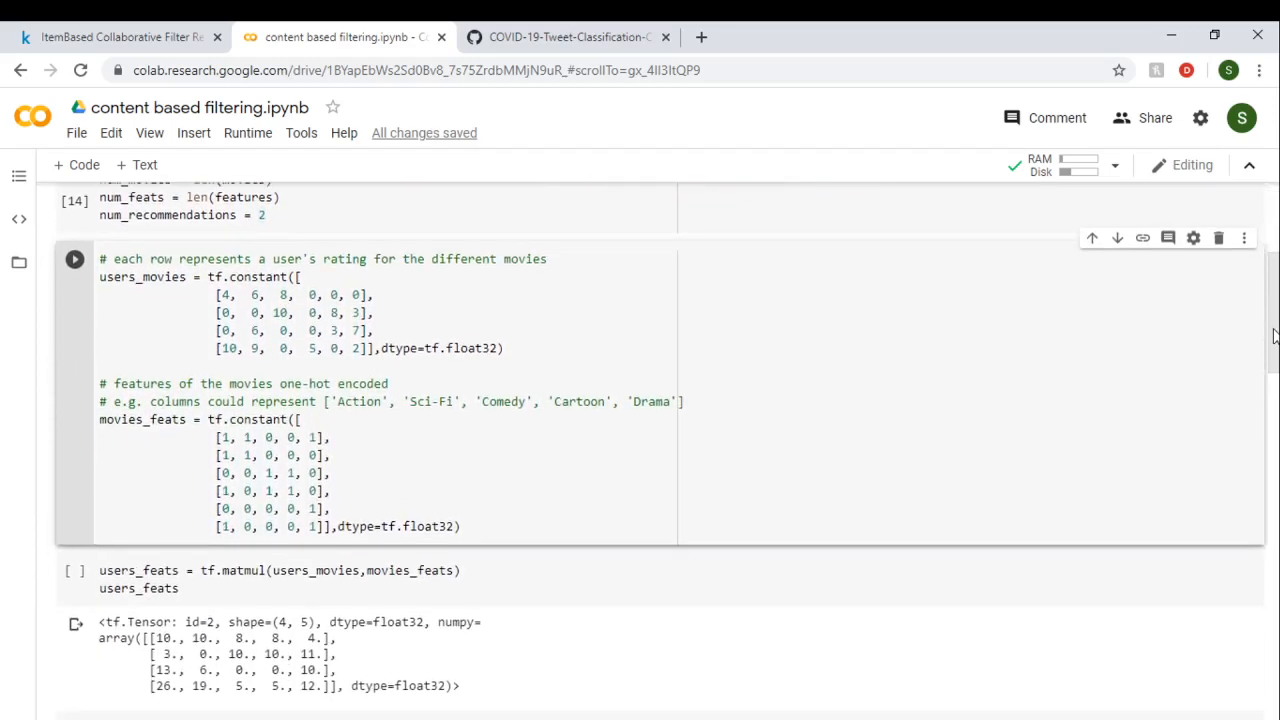
{"action": "mouse_move", "coordinate": [530, 276]}
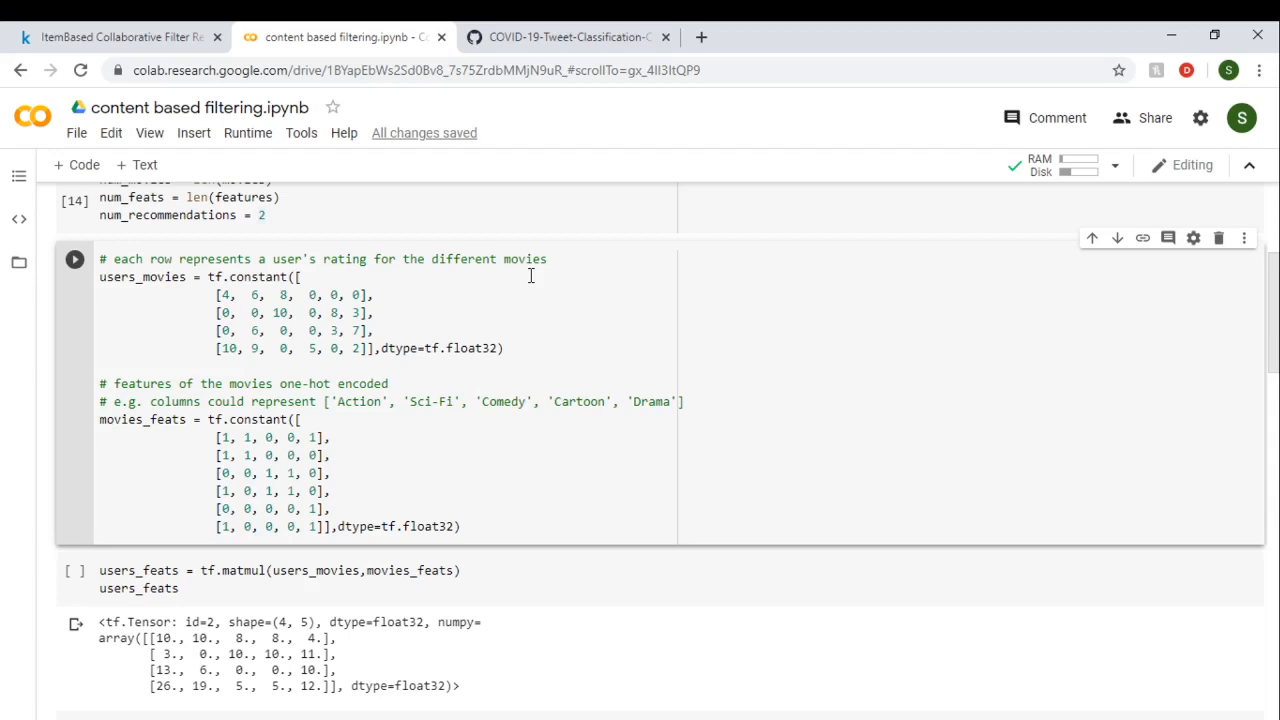
{"action": "mouse_move", "coordinate": [188, 292]}
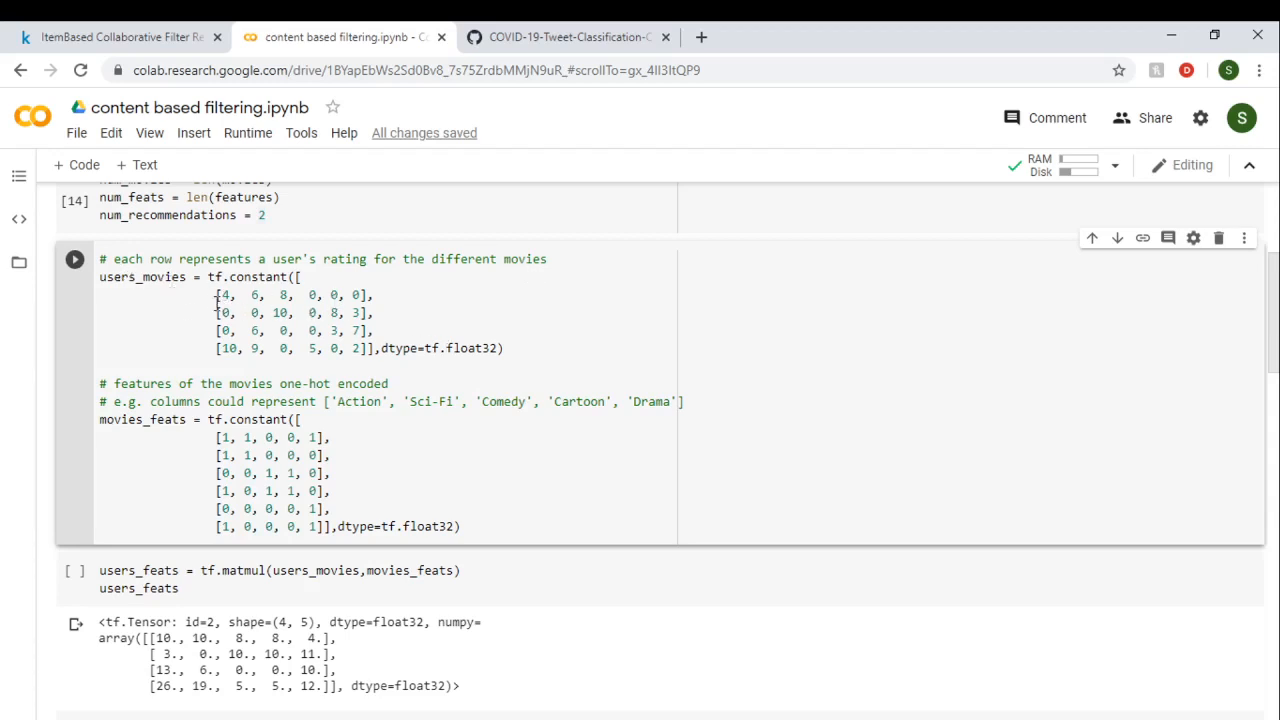
{"action": "mouse_move", "coordinate": [152, 348]}
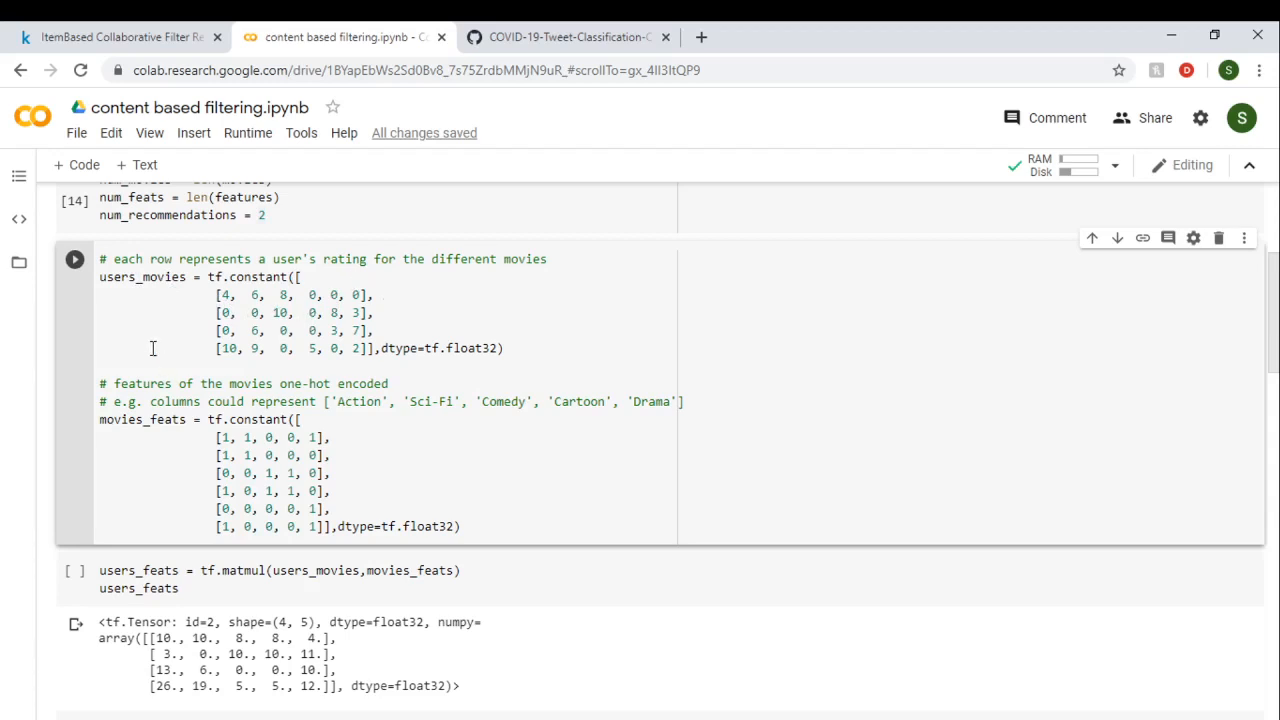
{"action": "mouse_move", "coordinate": [332, 304]}
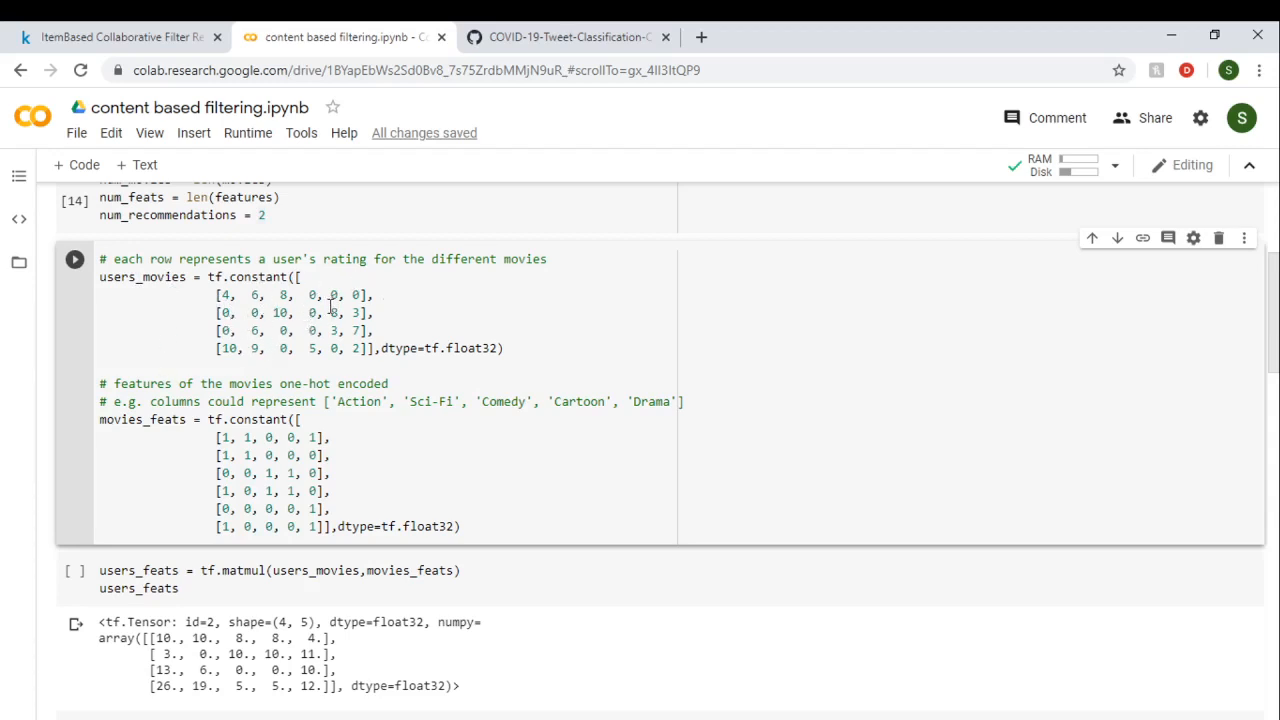
{"action": "mouse_move", "coordinate": [1268, 332]}
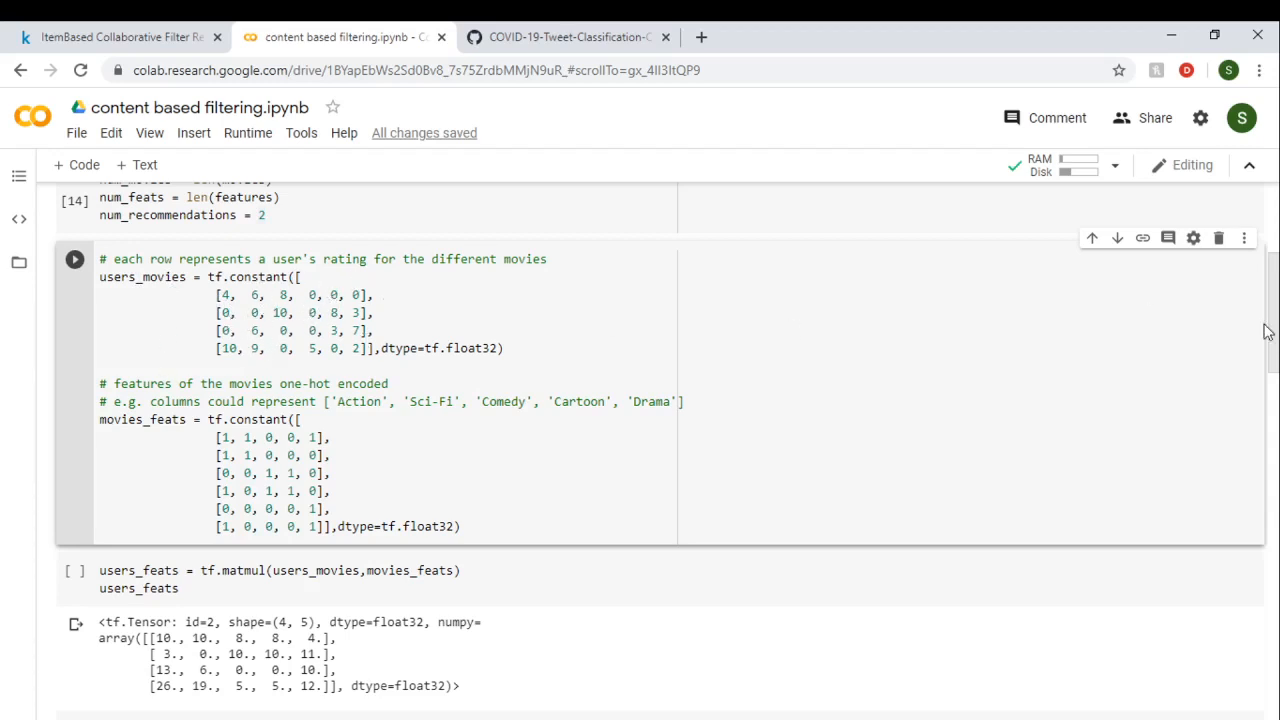
{"action": "scroll", "scroll_direction": "up", "scroll_amount": 3}
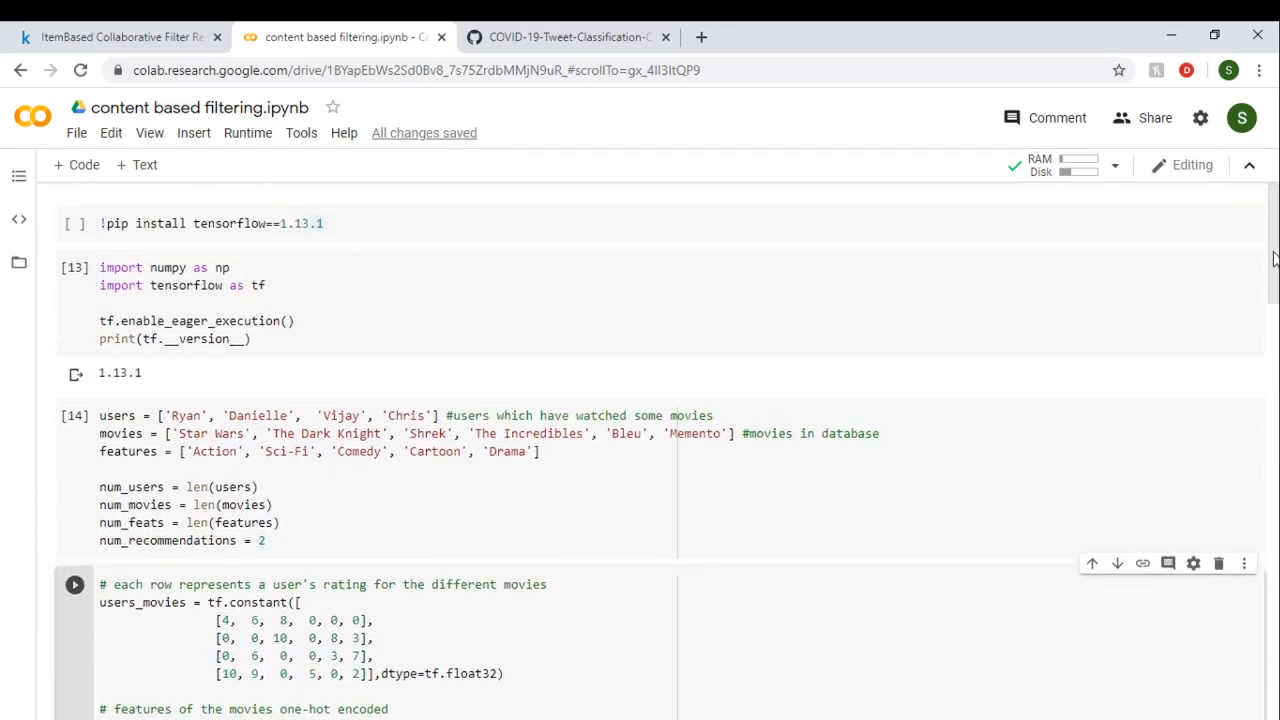
{"action": "scroll", "scroll_direction": "down", "scroll_amount": 3}
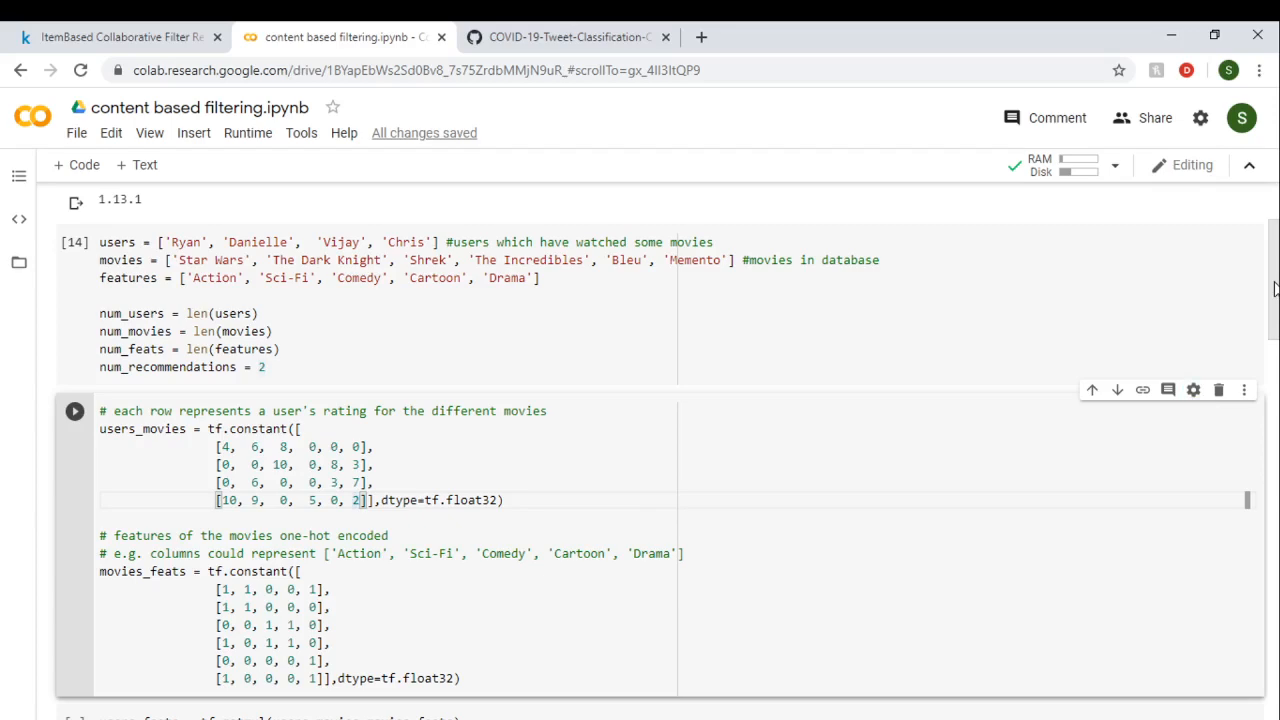
{"action": "scroll", "scroll_direction": "down", "scroll_amount": 3}
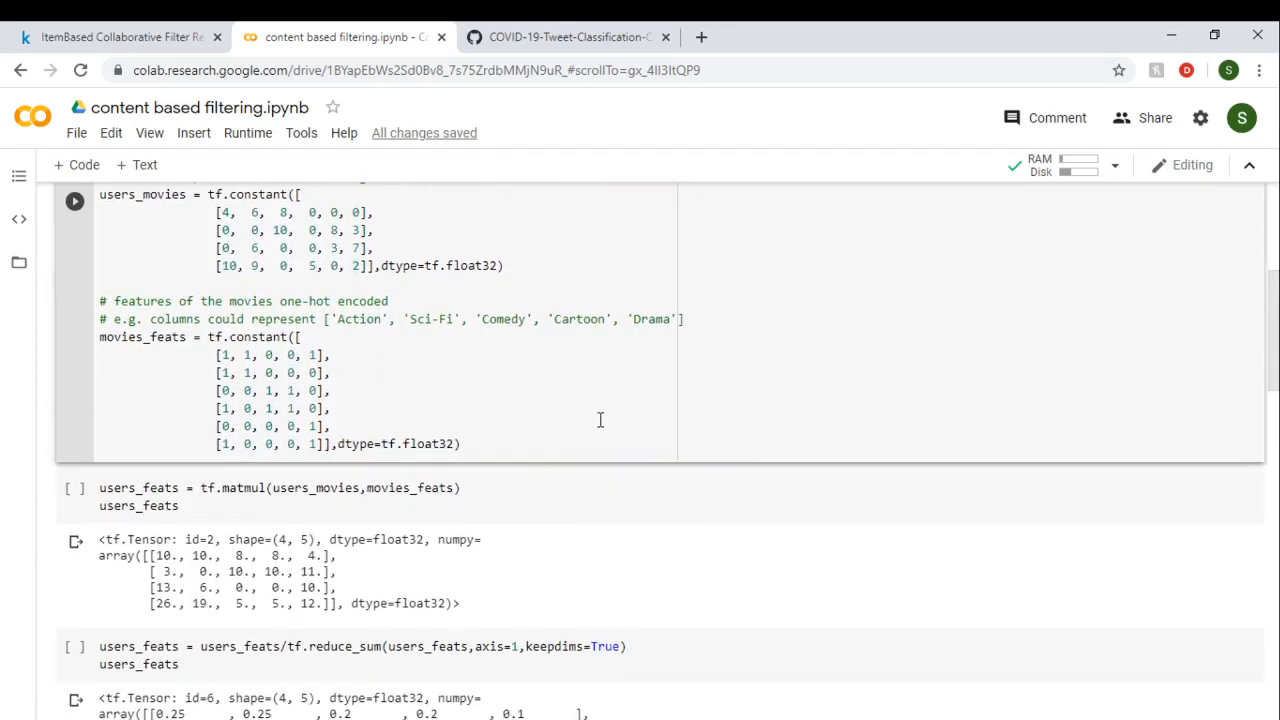
{"action": "mouse_move", "coordinate": [400, 380]}
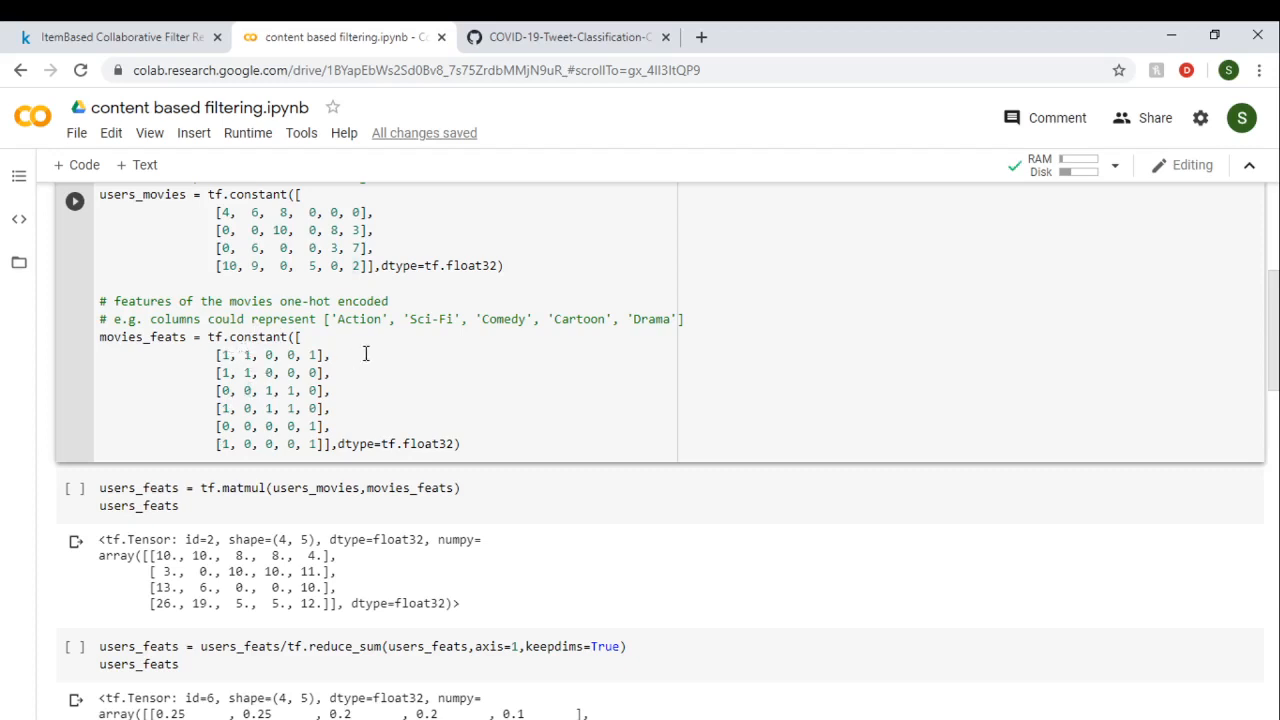
{"action": "mouse_move", "coordinate": [380, 324]}
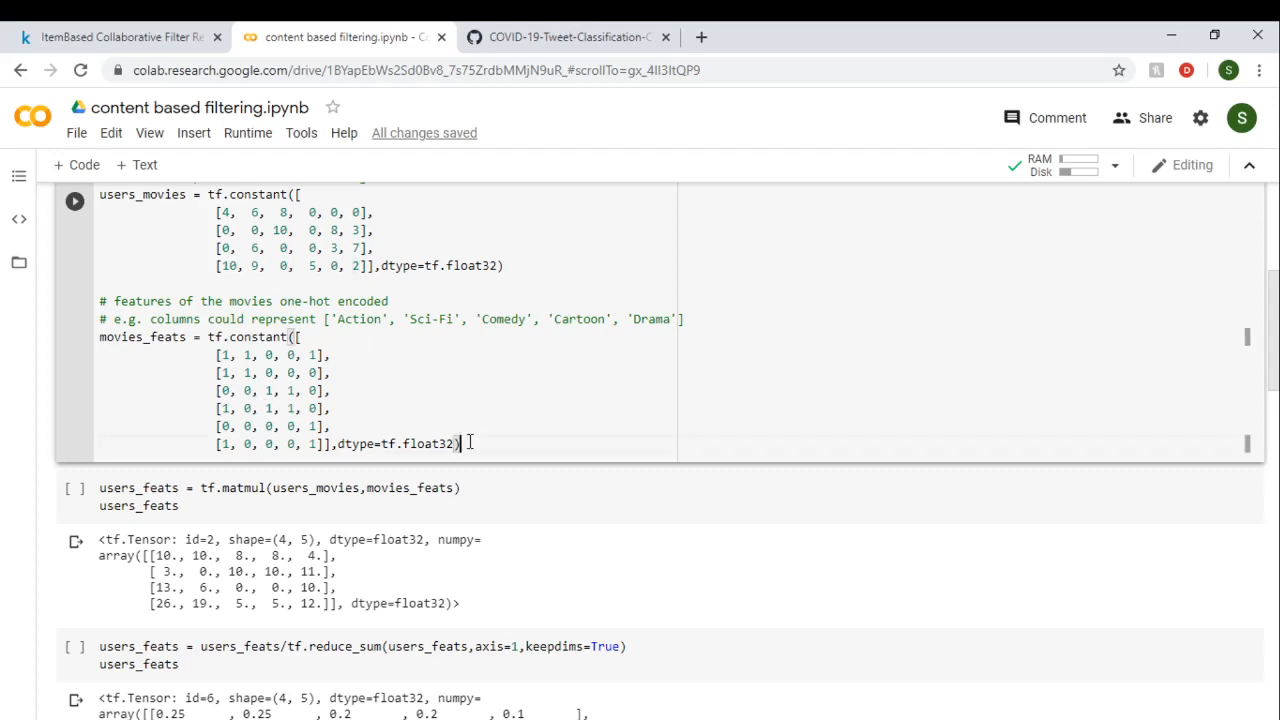
{"action": "left_click", "coordinate": [74, 488]}
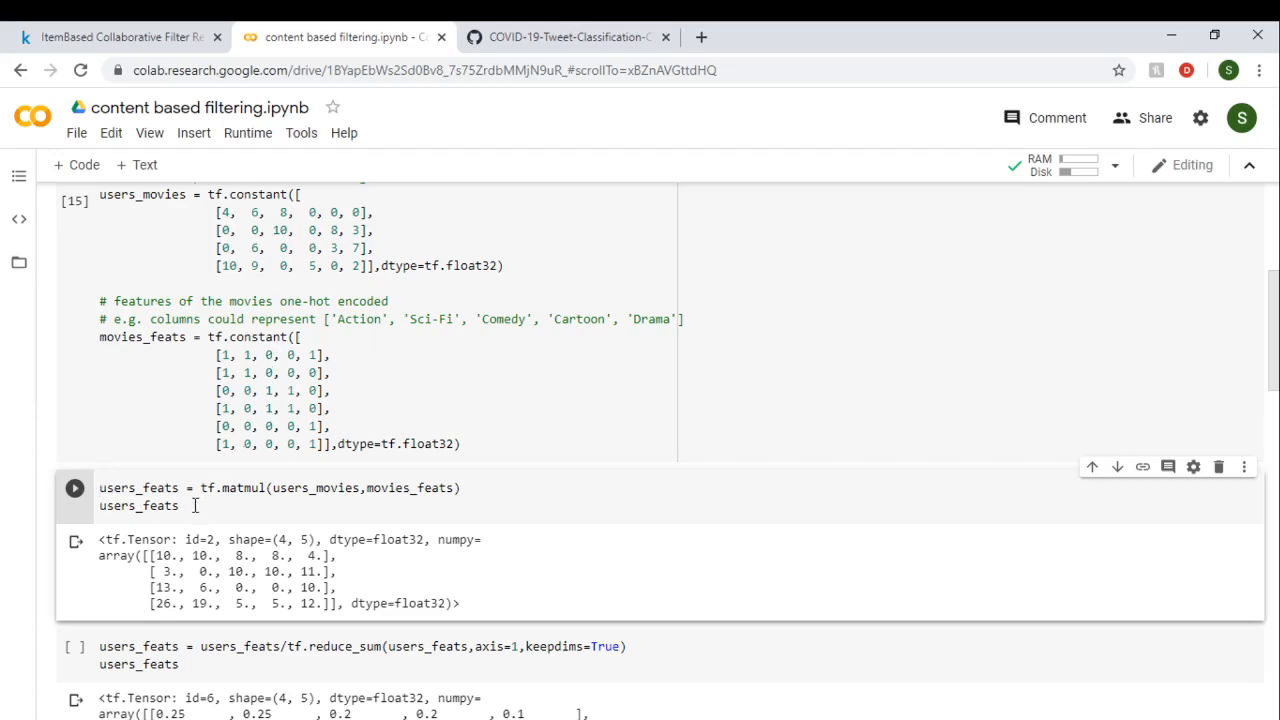
Run tf.matmul(users_movies, movies_feats) to print the 4×5 users_feats tensor.
{"action": "left_click", "coordinate": [74, 488]}
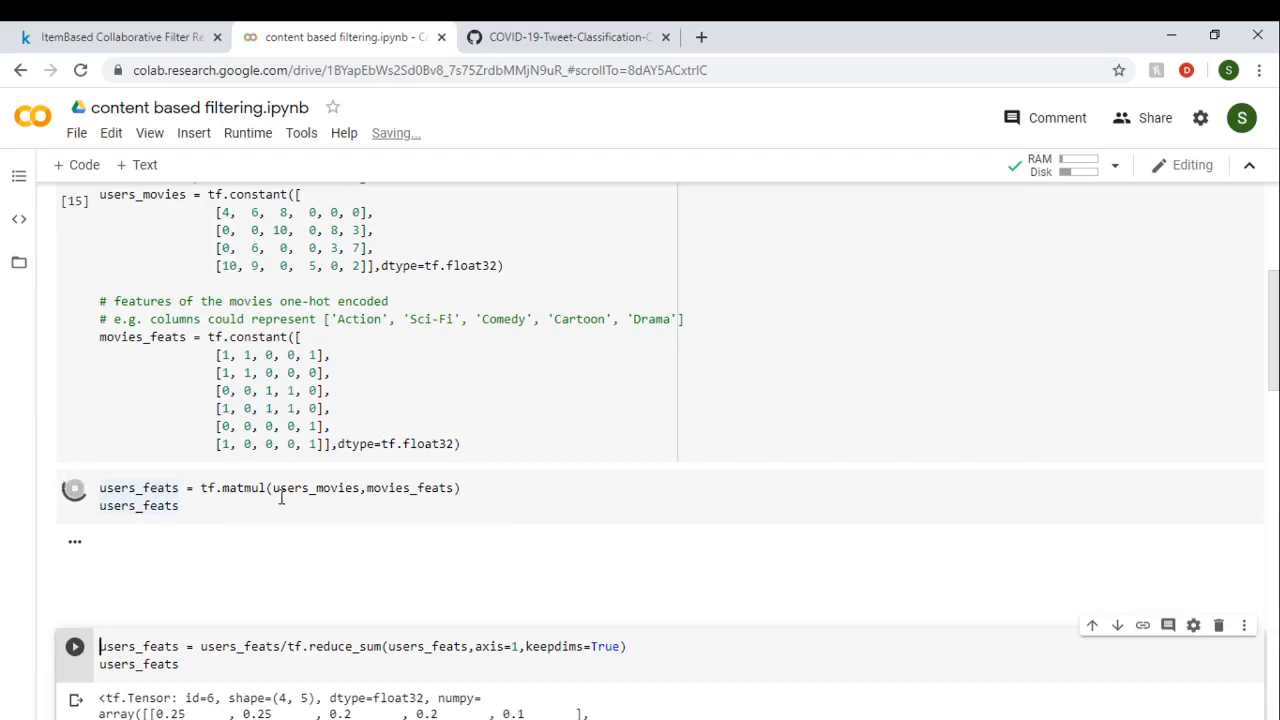
{"action": "left_click", "coordinate": [74, 488]}
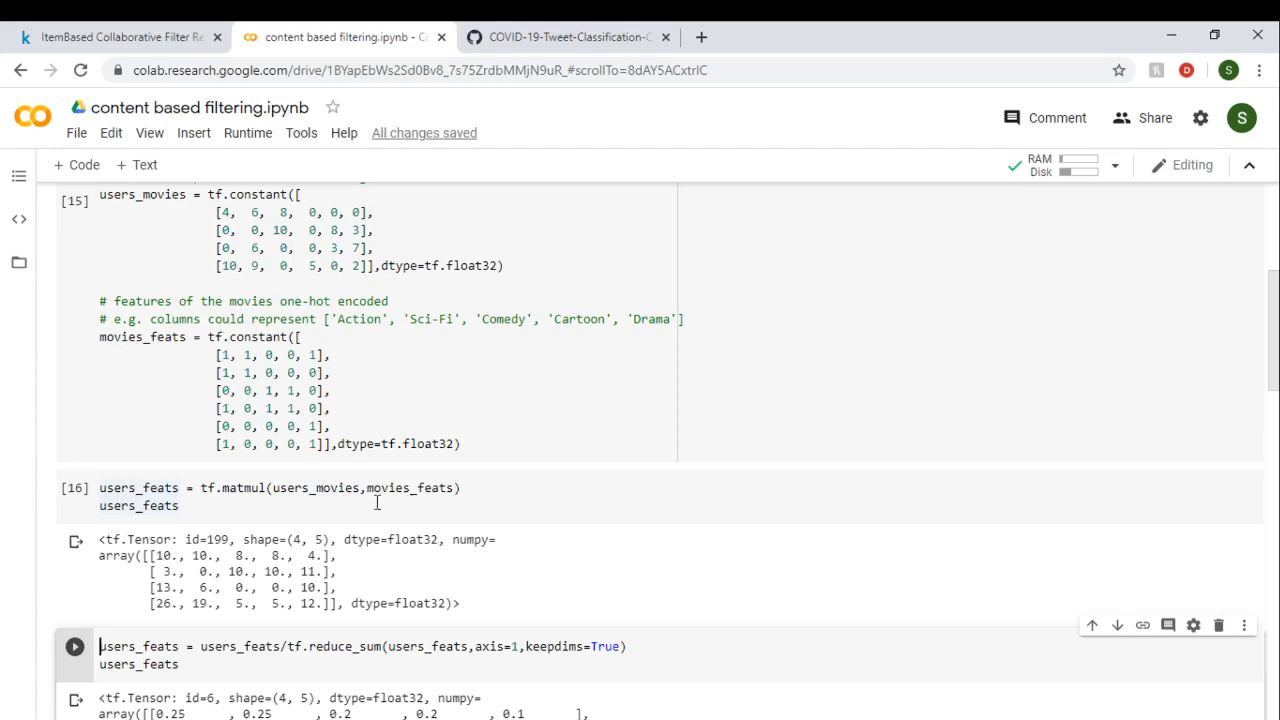
{"action": "mouse_move", "coordinate": [336, 504]}
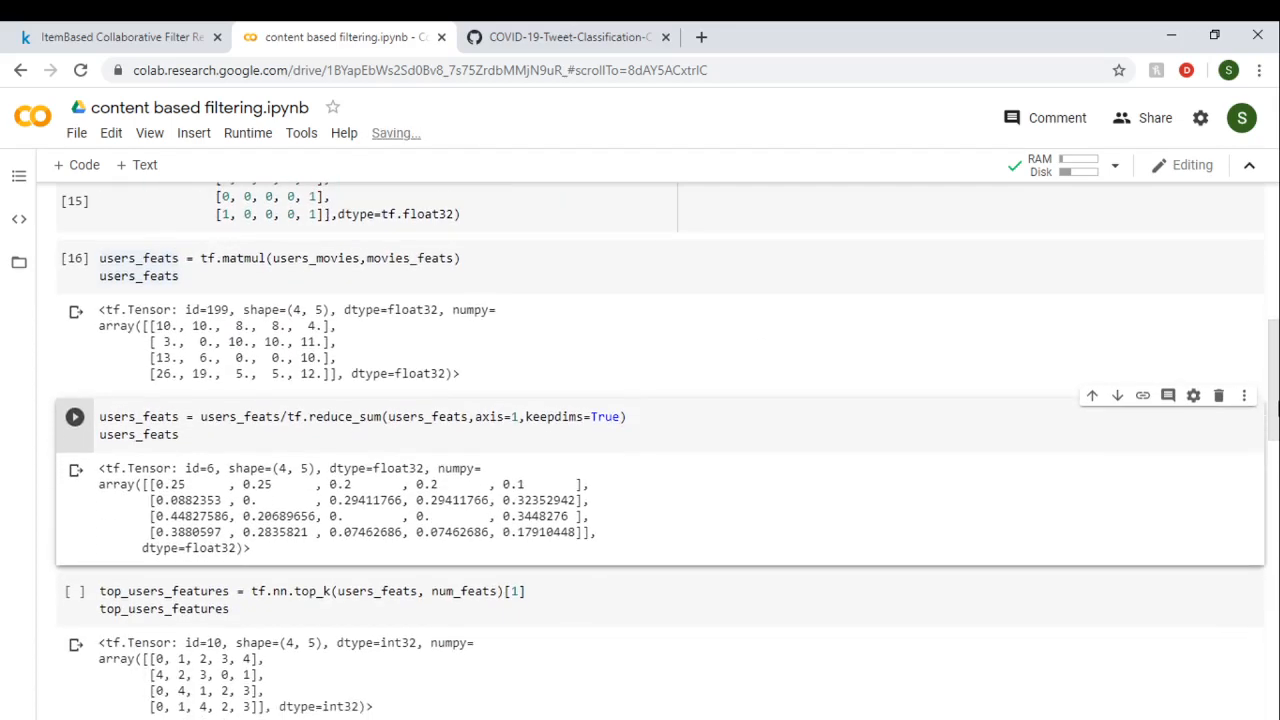
{"action": "left_click", "coordinate": [208, 434]}
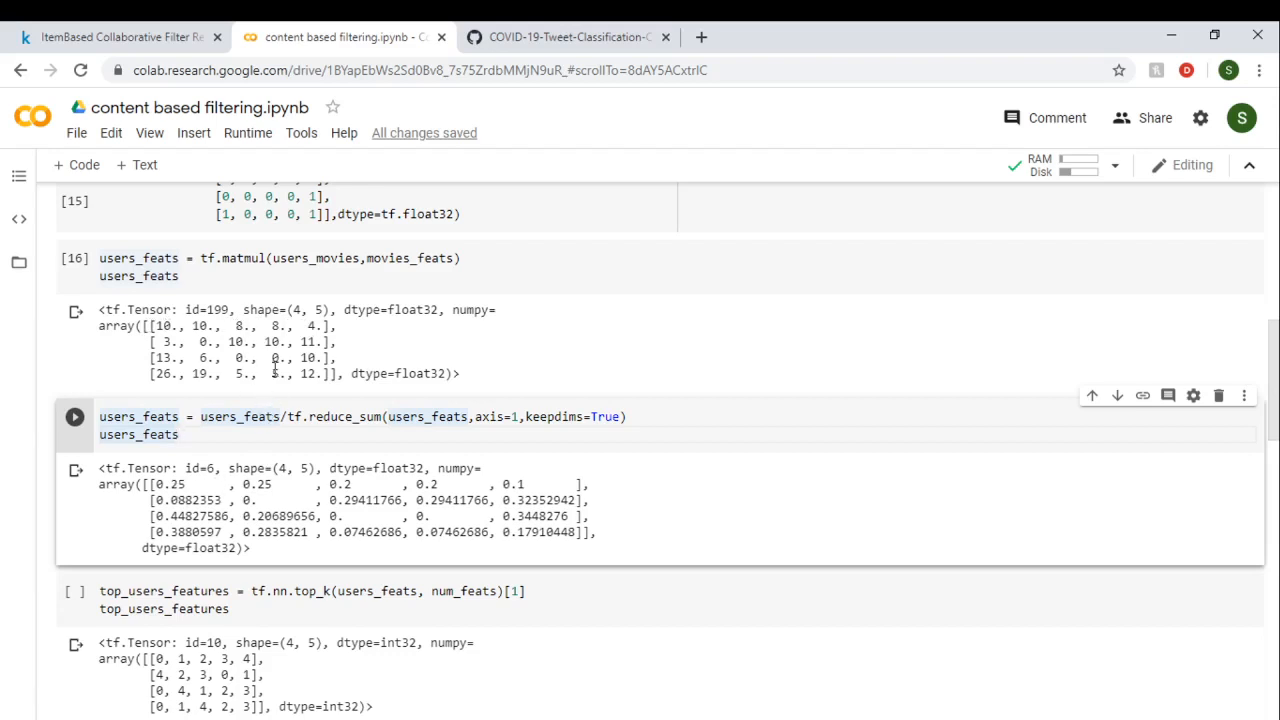
{"action": "mouse_move", "coordinate": [340, 470]}
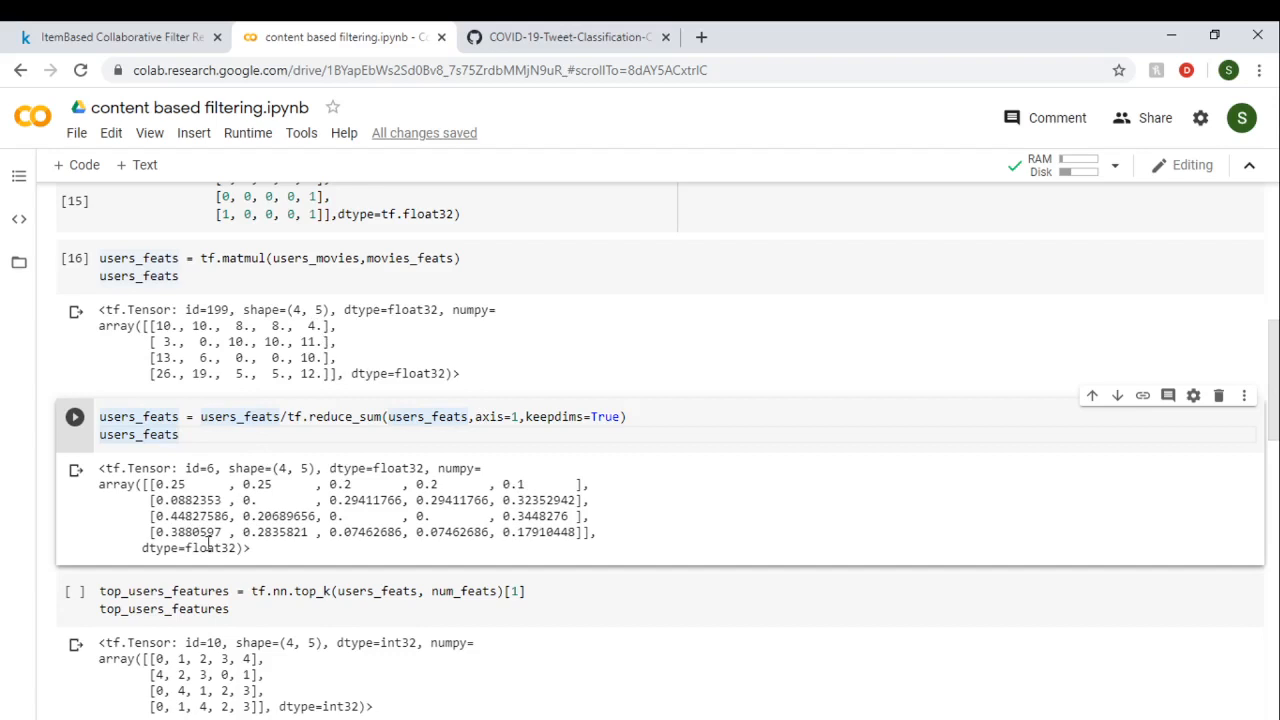
{"action": "mouse_move", "coordinate": [268, 560]}
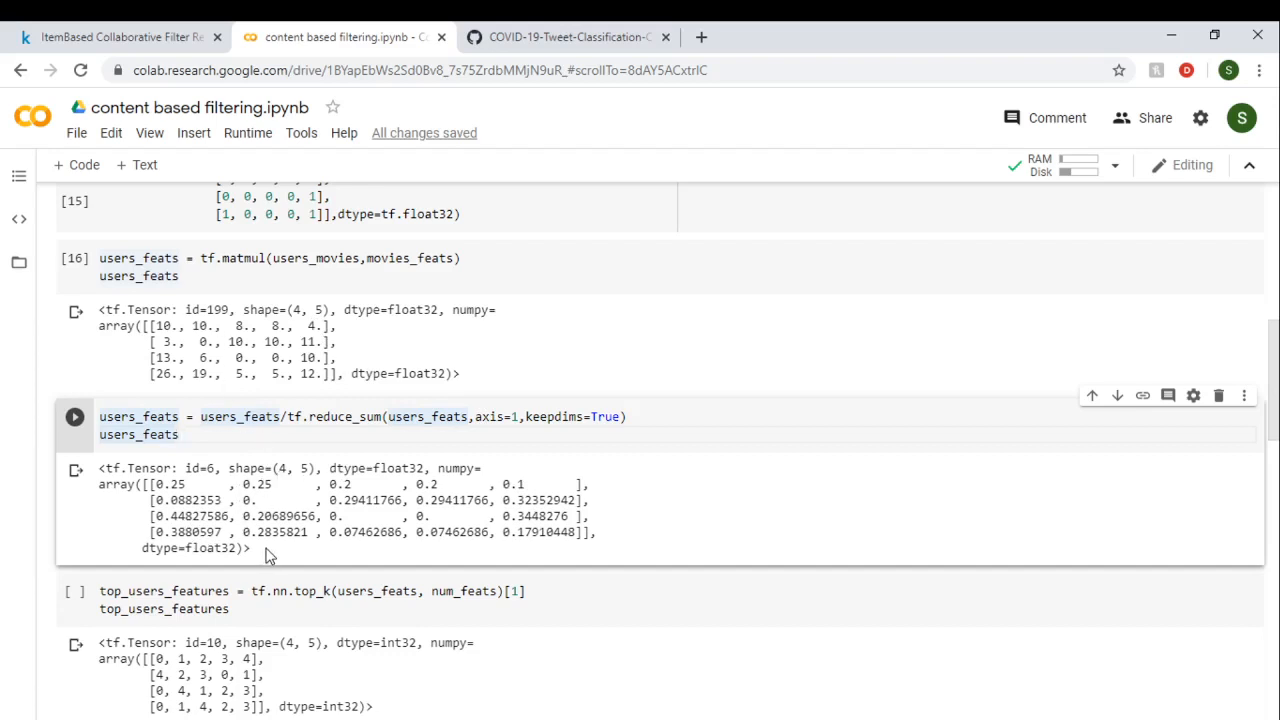
{"action": "mouse_move", "coordinate": [304, 488]}
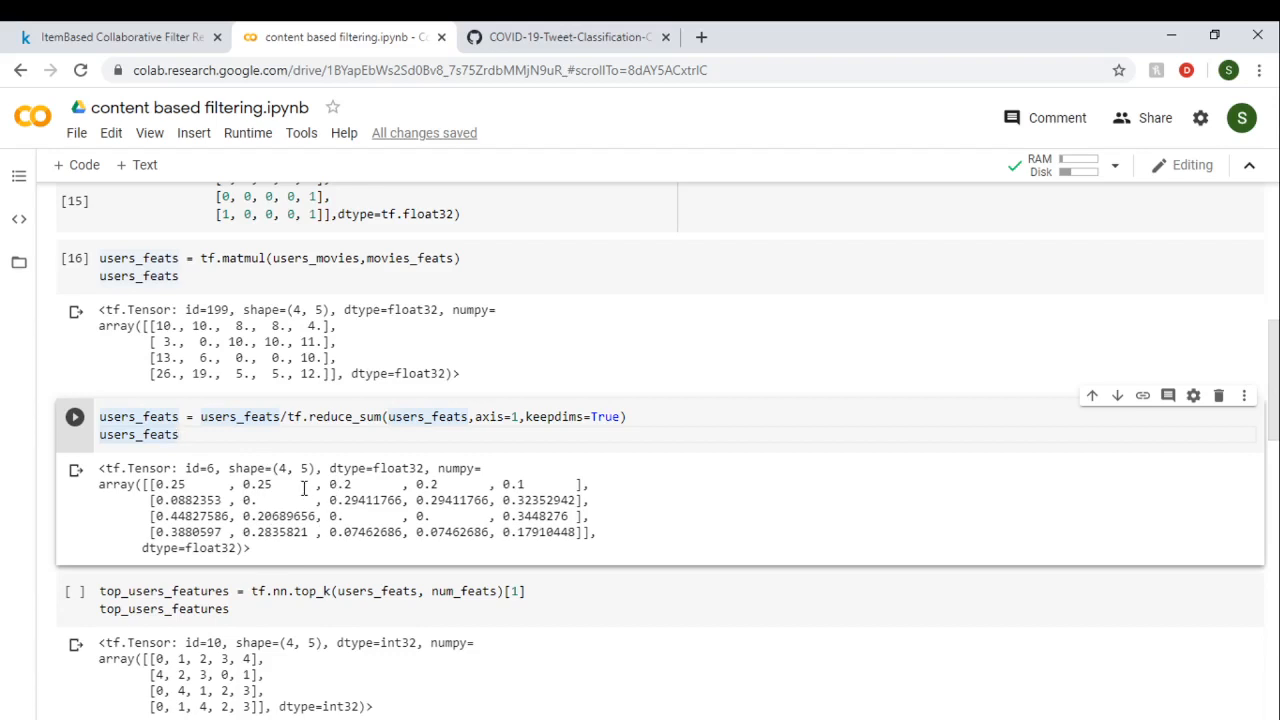
{"action": "mouse_move", "coordinate": [236, 480]}
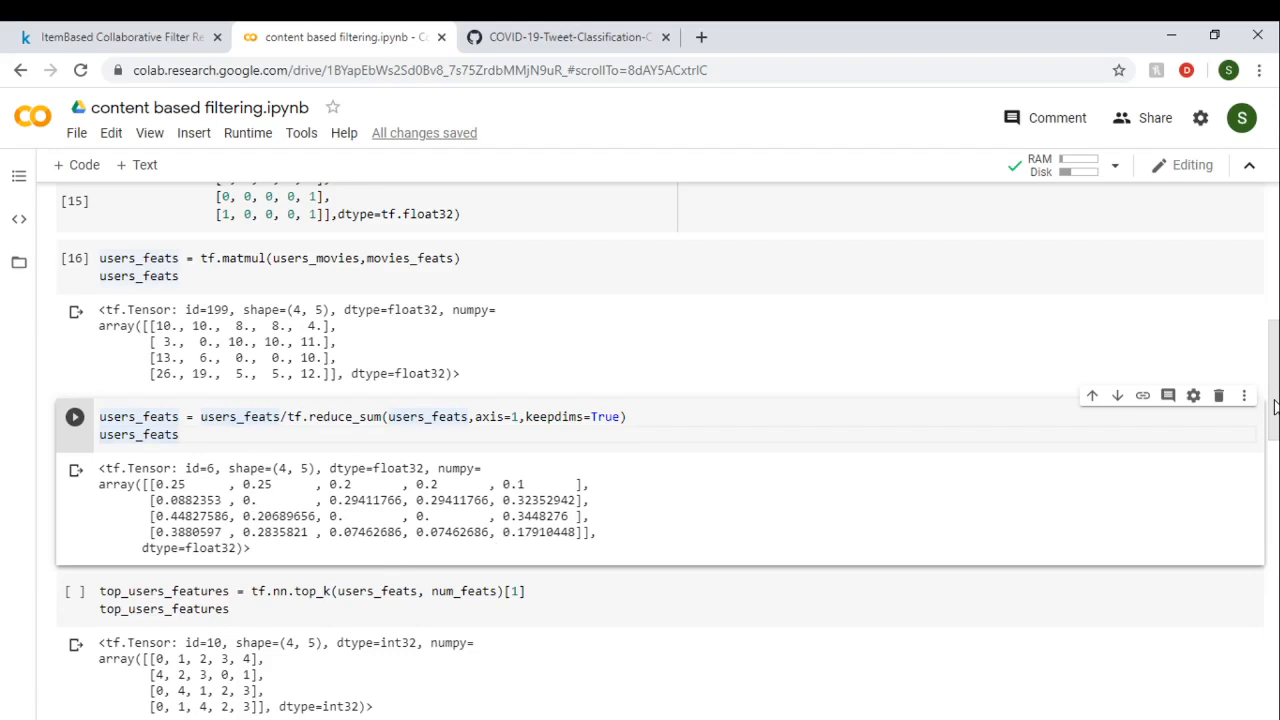
{"action": "scroll", "scroll_direction": "down", "scroll_amount": 3}
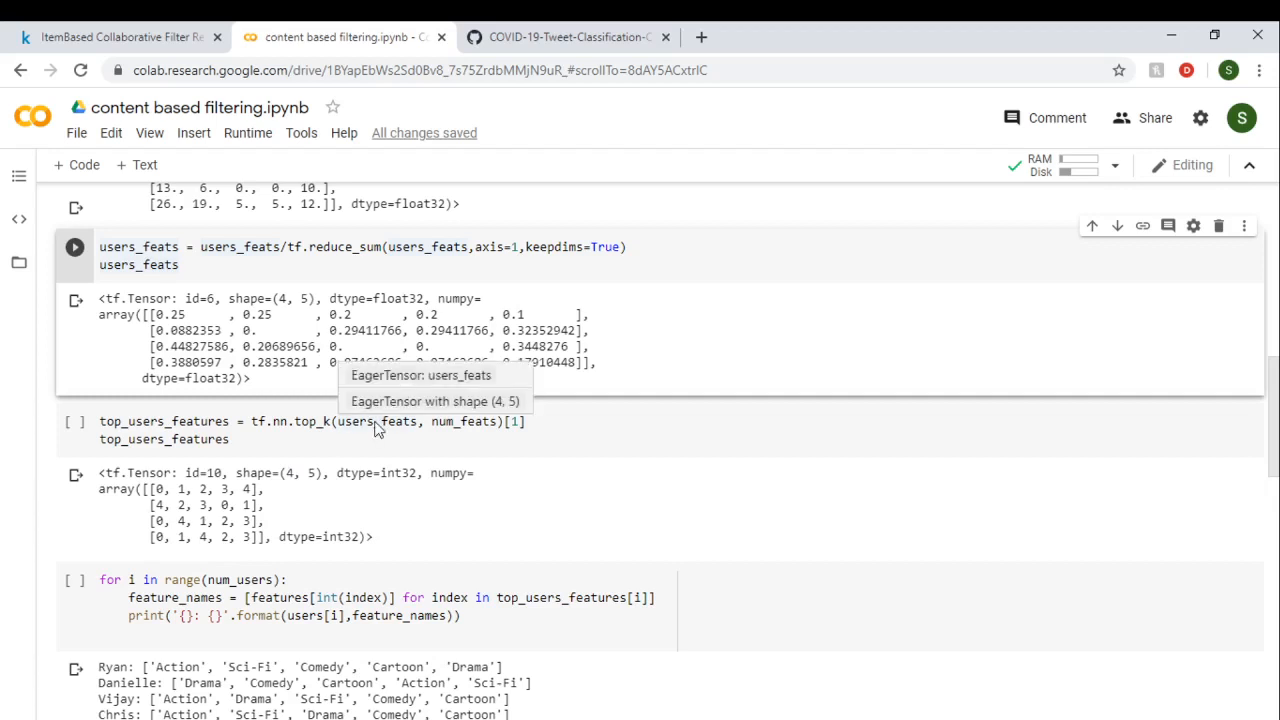
{"action": "mouse_move", "coordinate": [360, 464]}
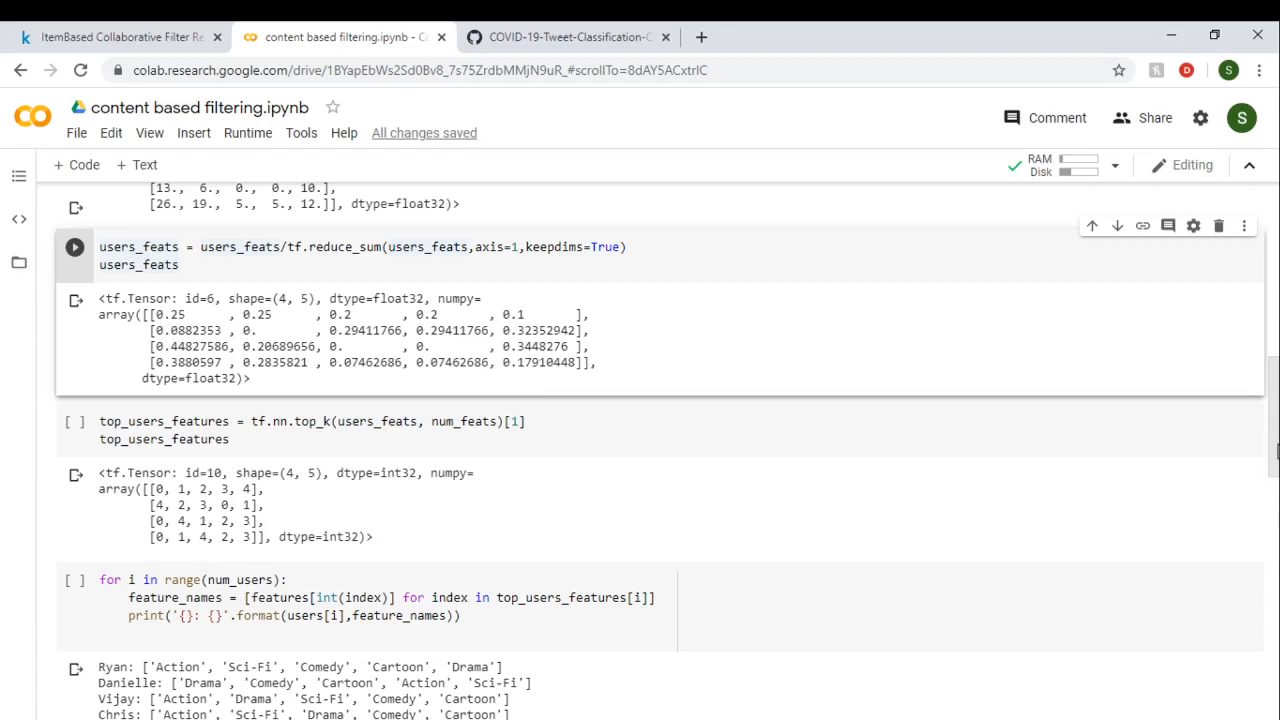
{"action": "scroll", "scroll_direction": "up", "scroll_amount": 3}
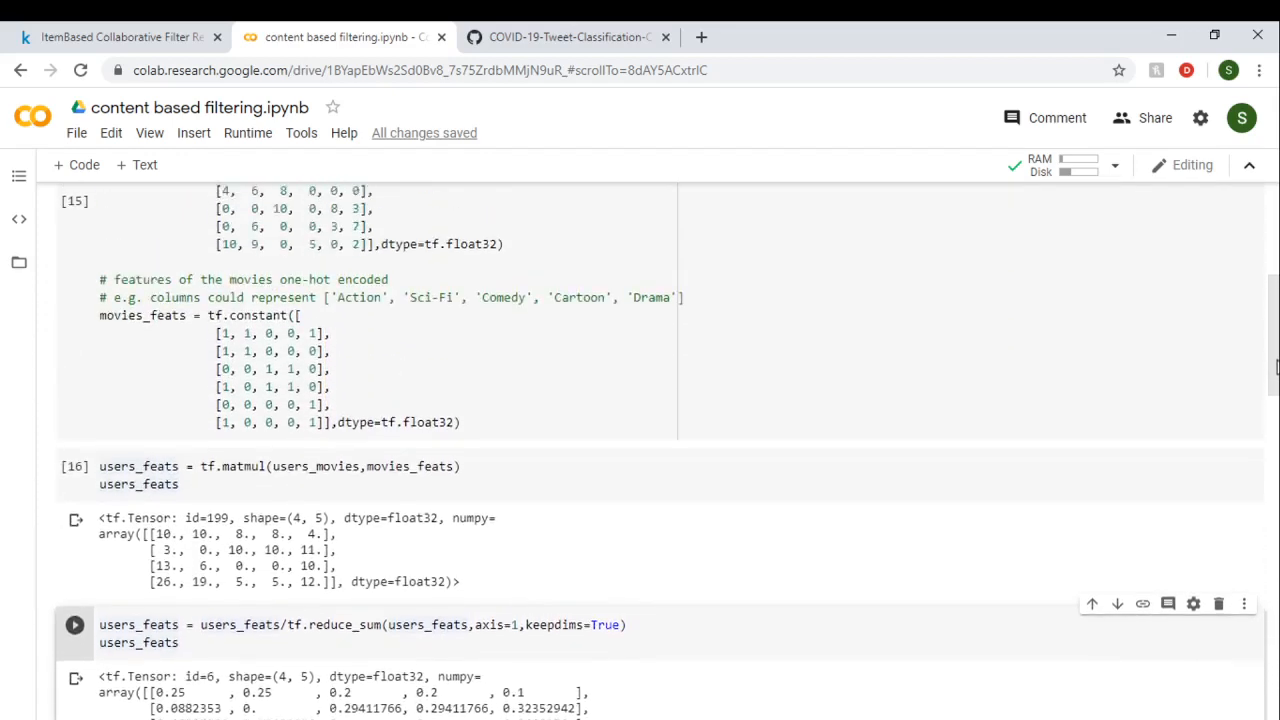
{"action": "scroll", "scroll_direction": "up", "scroll_amount": 3}
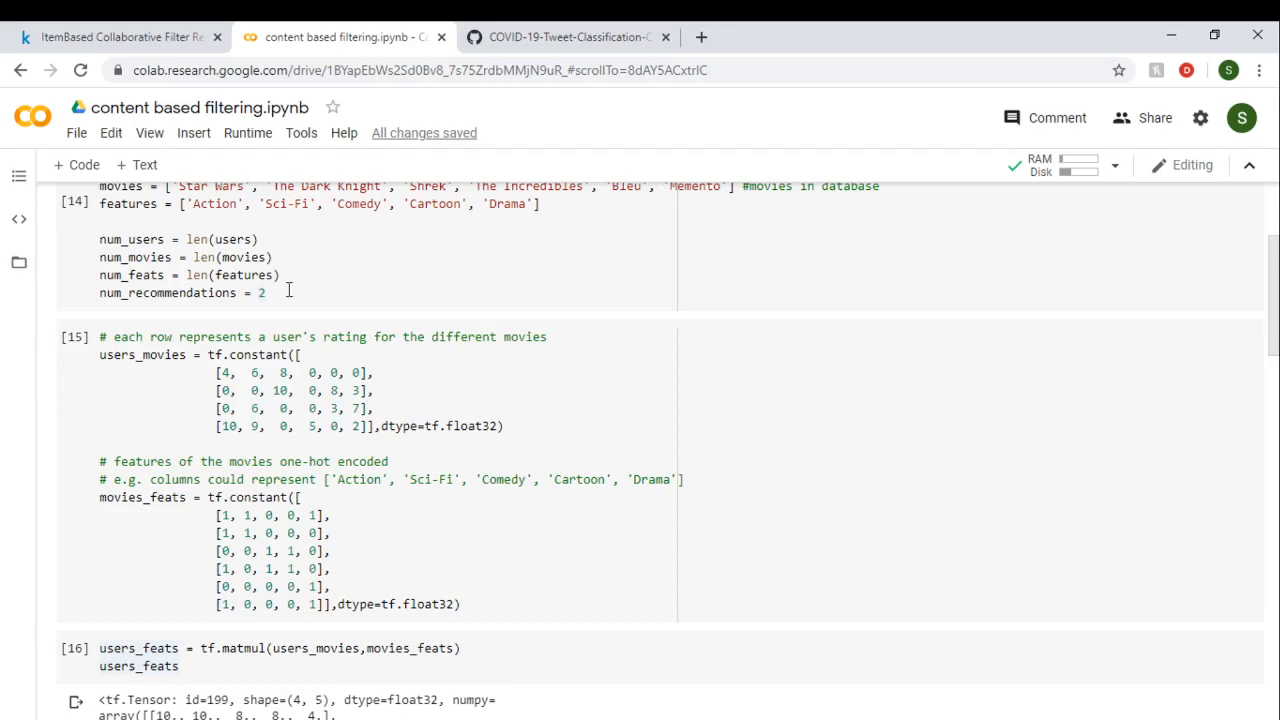
{"action": "mouse_move", "coordinate": [364, 212]}
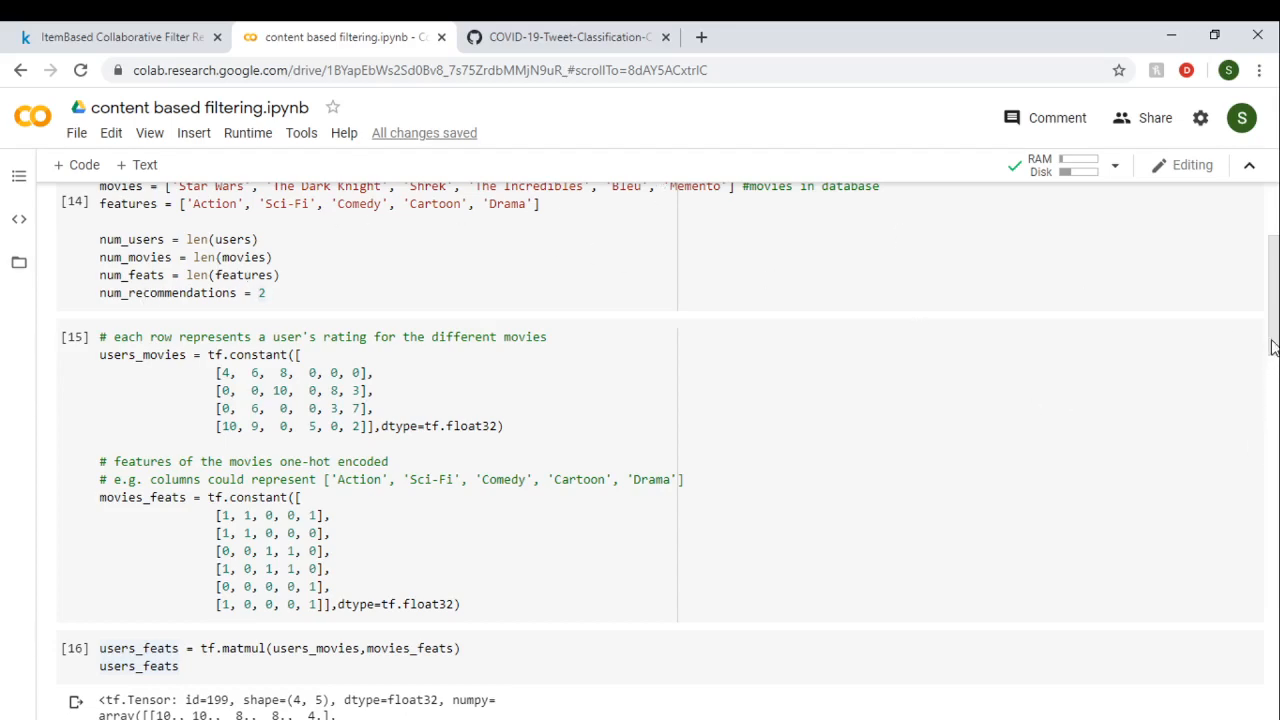
{"action": "scroll", "scroll_direction": "down", "scroll_amount": 3}
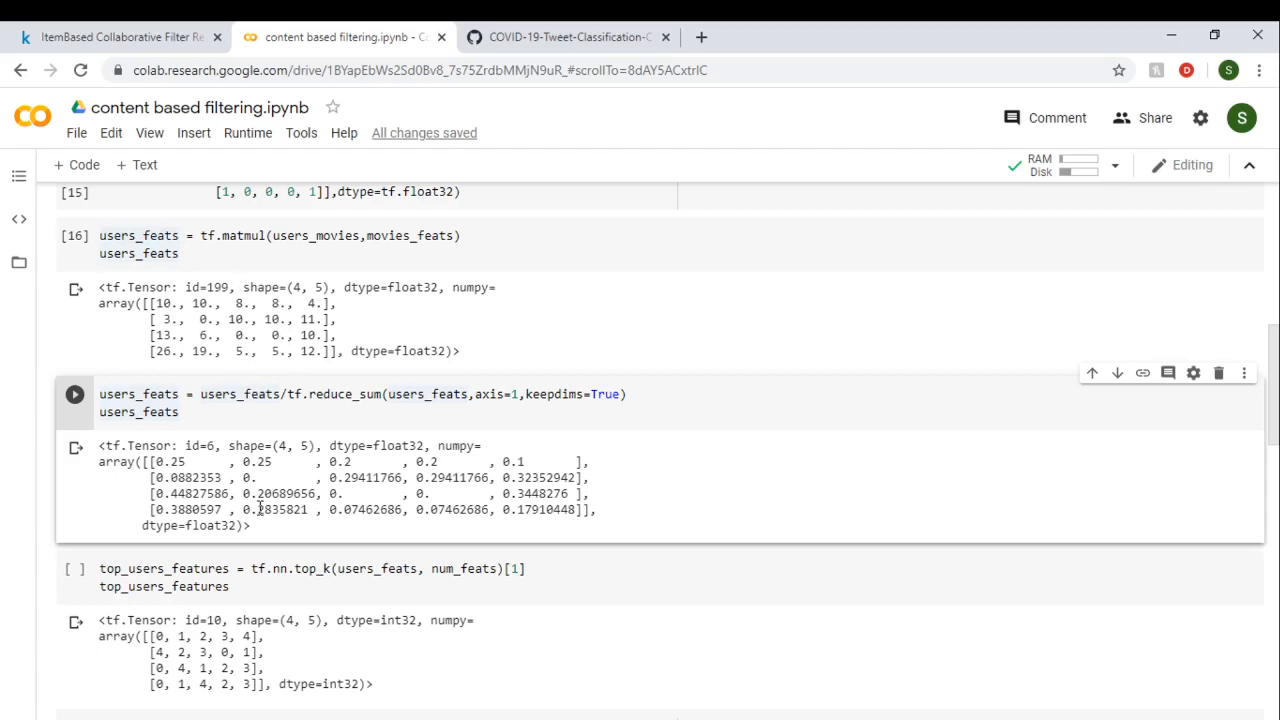
{"action": "mouse_move", "coordinate": [218, 656]}
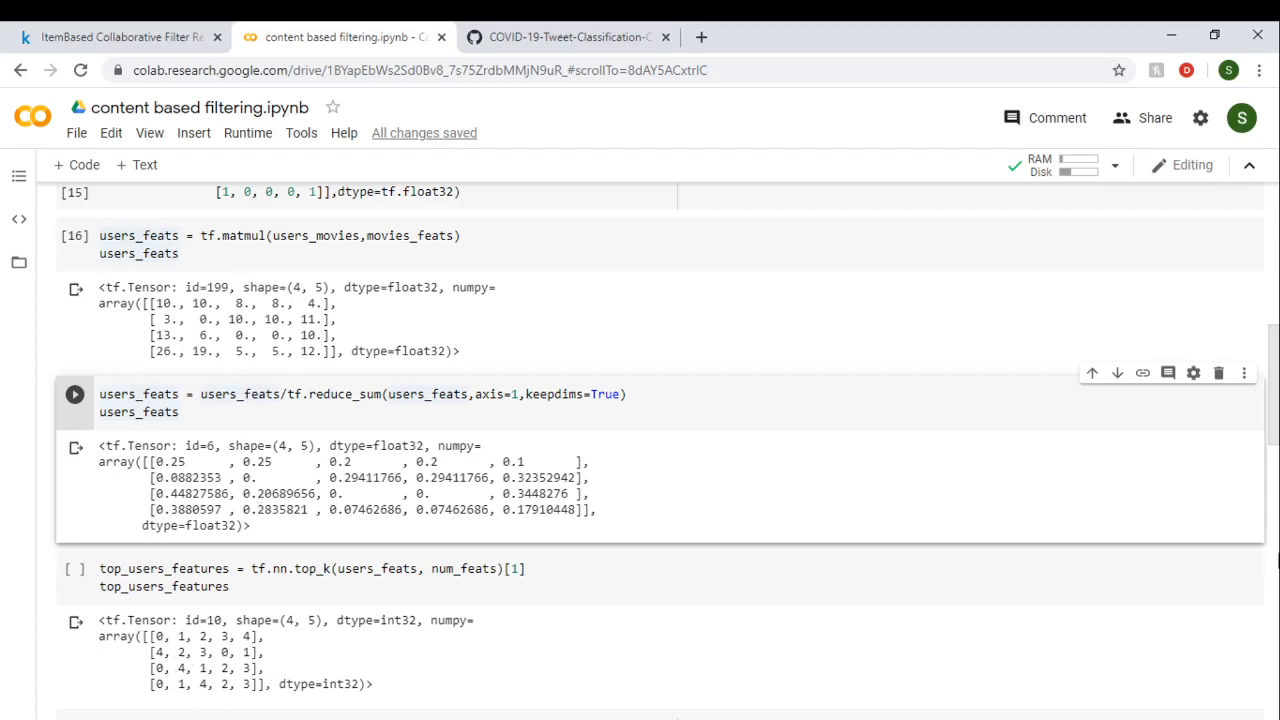
{"action": "scroll", "scroll_direction": "down", "scroll_amount": 3}
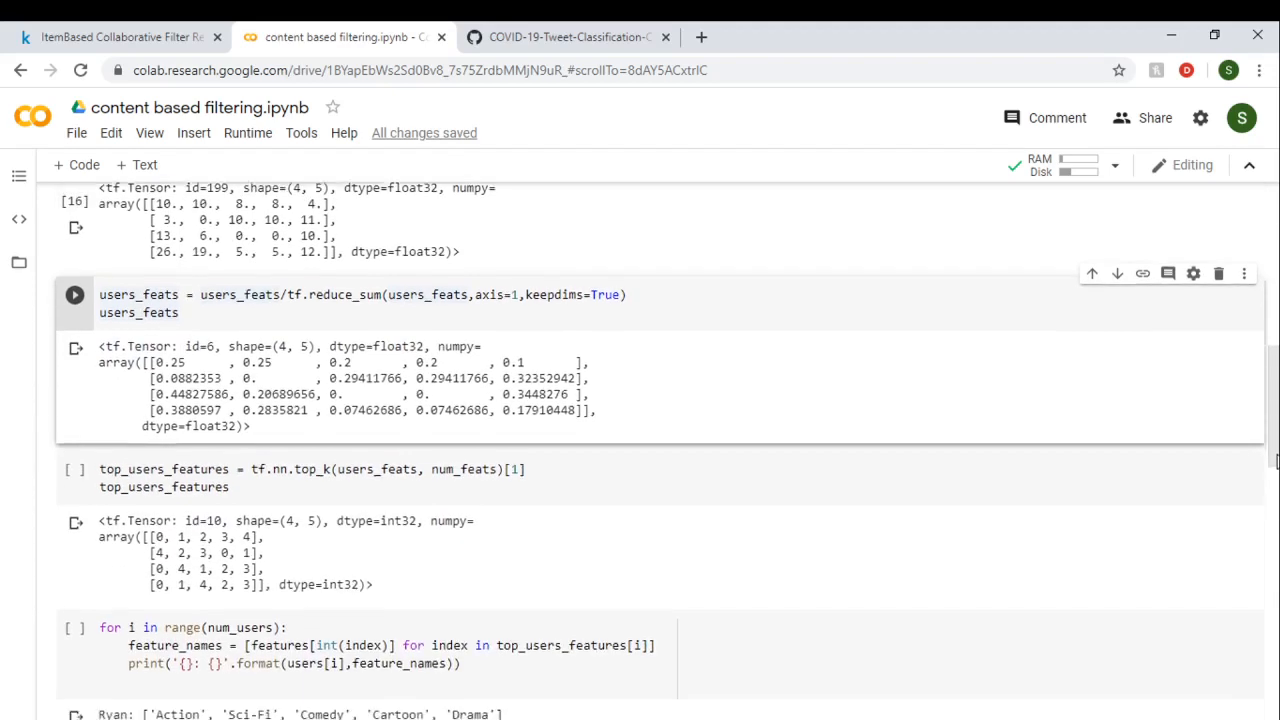
{"action": "scroll", "scroll_direction": "down", "scroll_amount": 3}
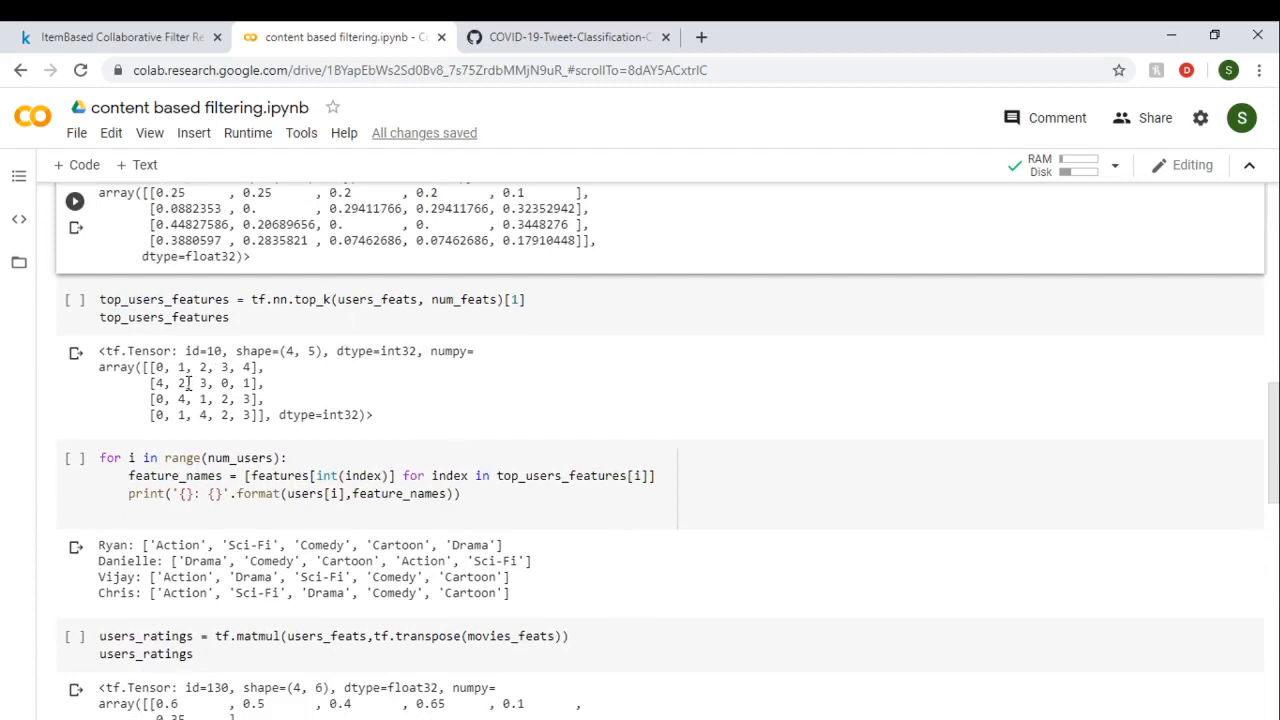
{"action": "mouse_move", "coordinate": [184, 396]}
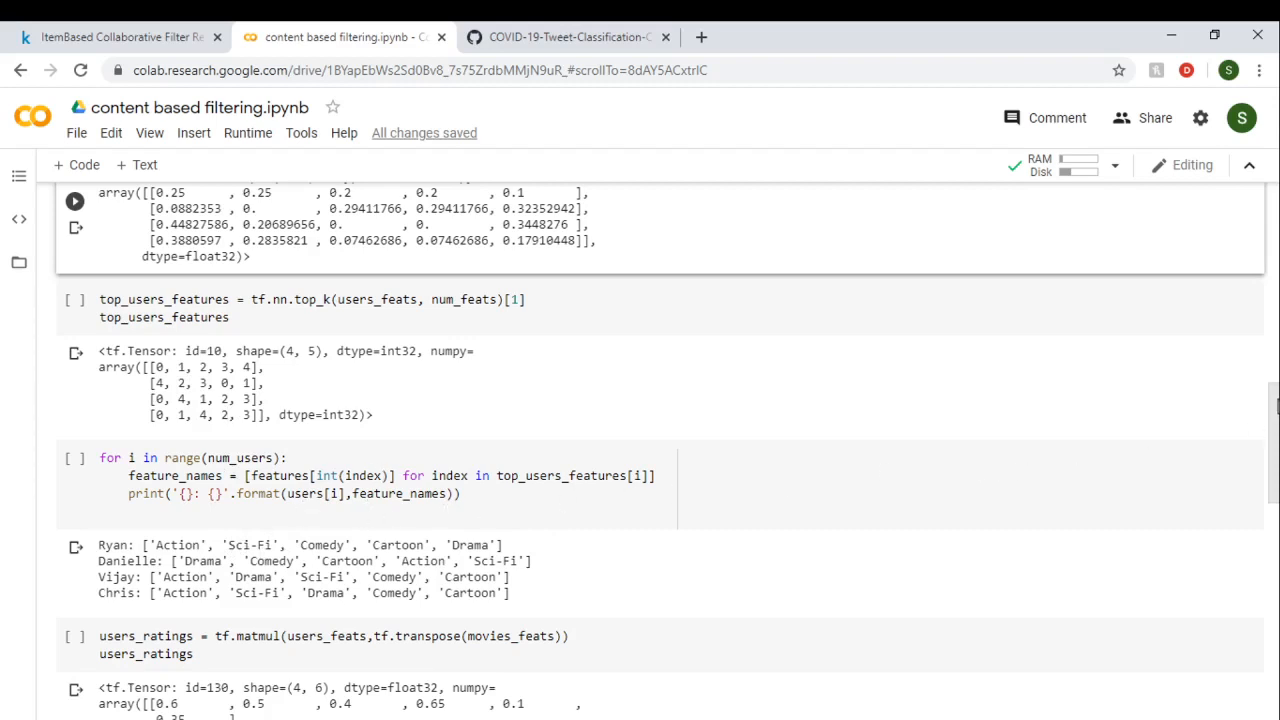
{"action": "scroll", "scroll_direction": "down", "scroll_amount": 3}
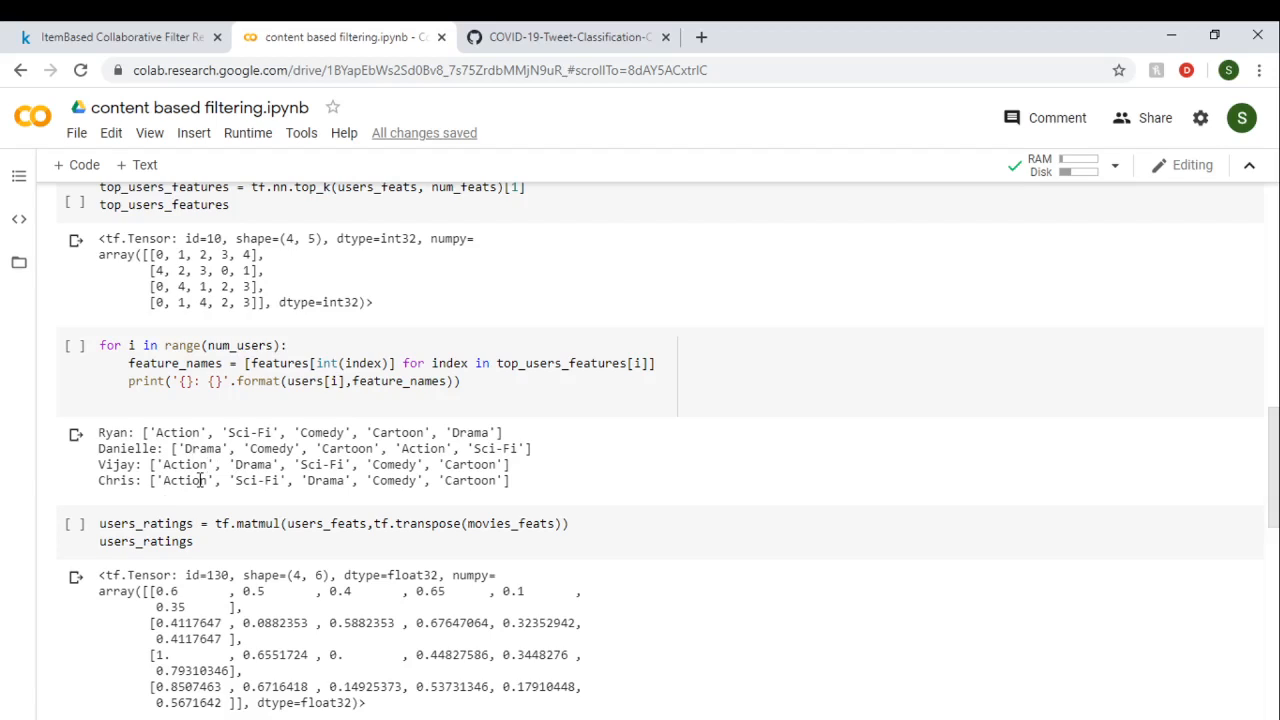
{"action": "mouse_move", "coordinate": [364, 516]}
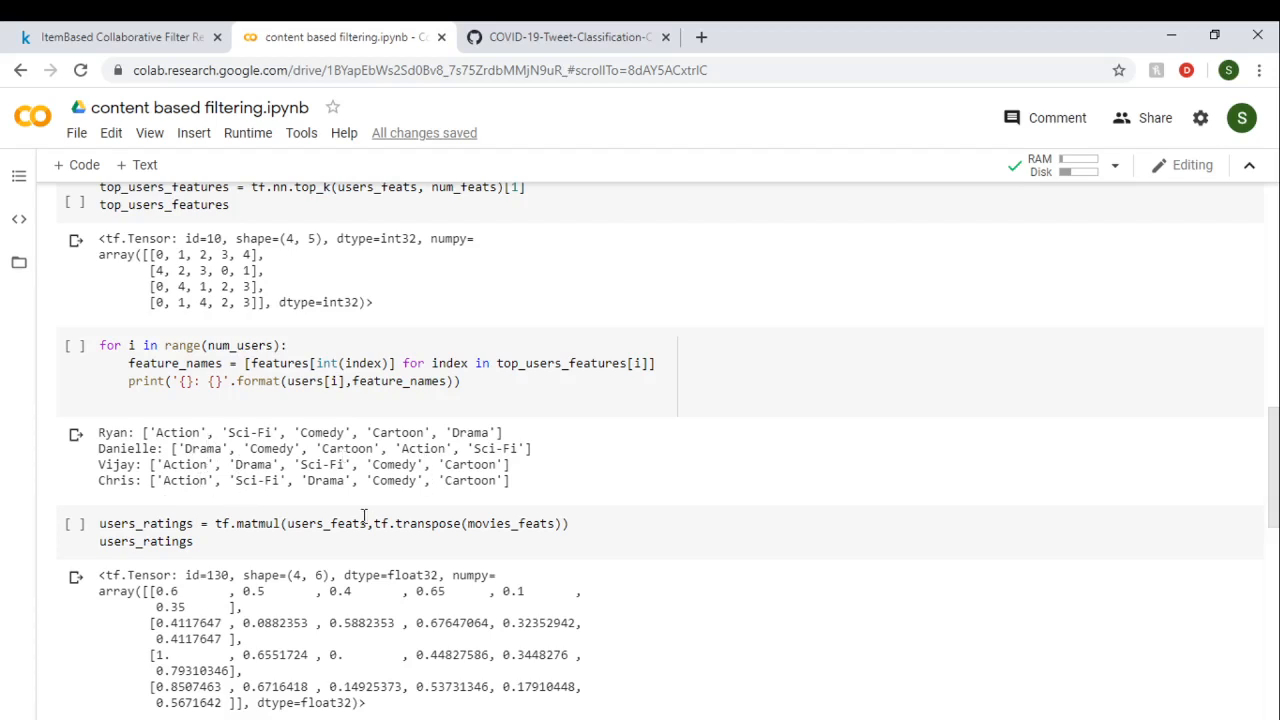
{"action": "mouse_move", "coordinate": [1272, 424]}
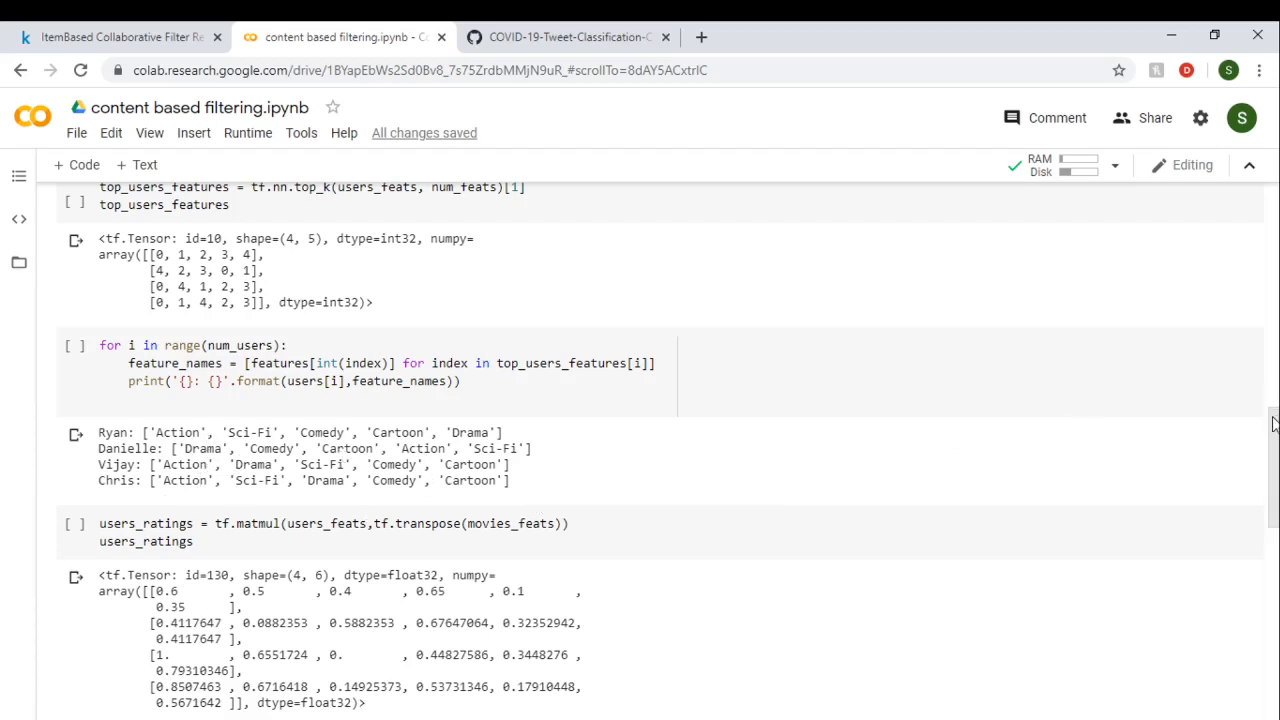
{"action": "scroll", "scroll_direction": "down", "scroll_amount": 3}
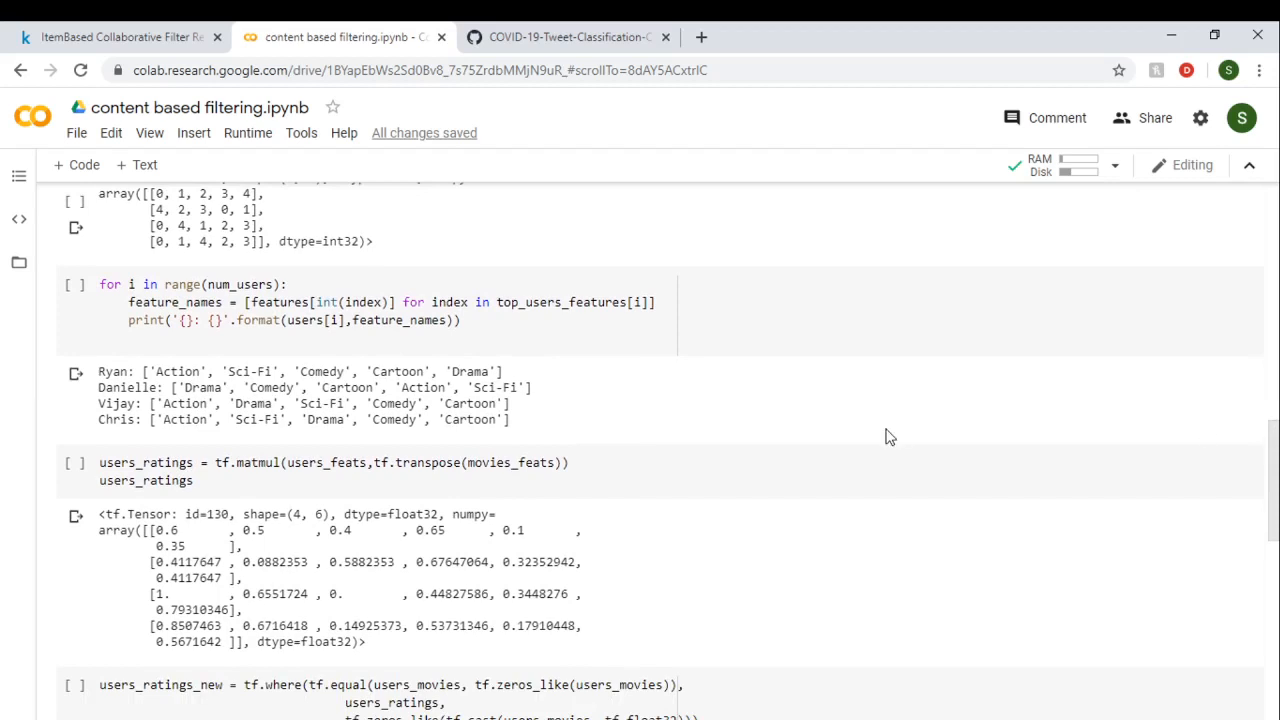
{"action": "mouse_move", "coordinate": [238, 468]}
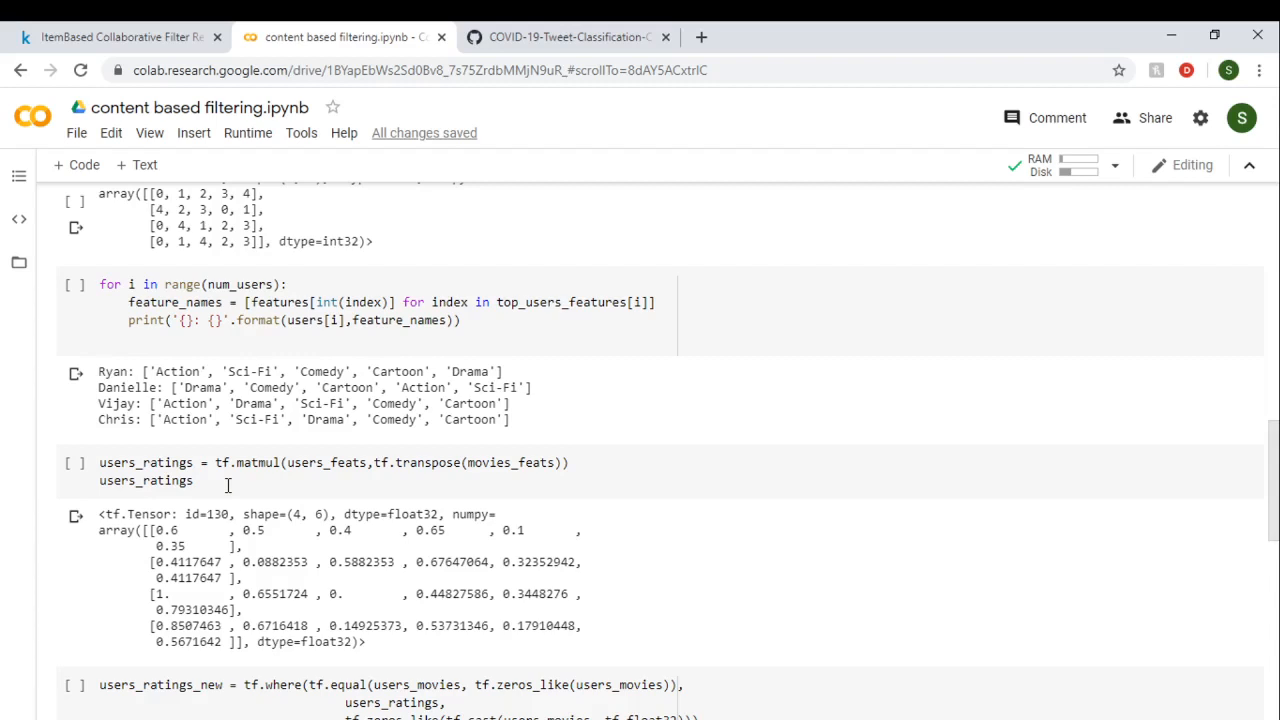
{"action": "mouse_move", "coordinate": [1230, 420]}
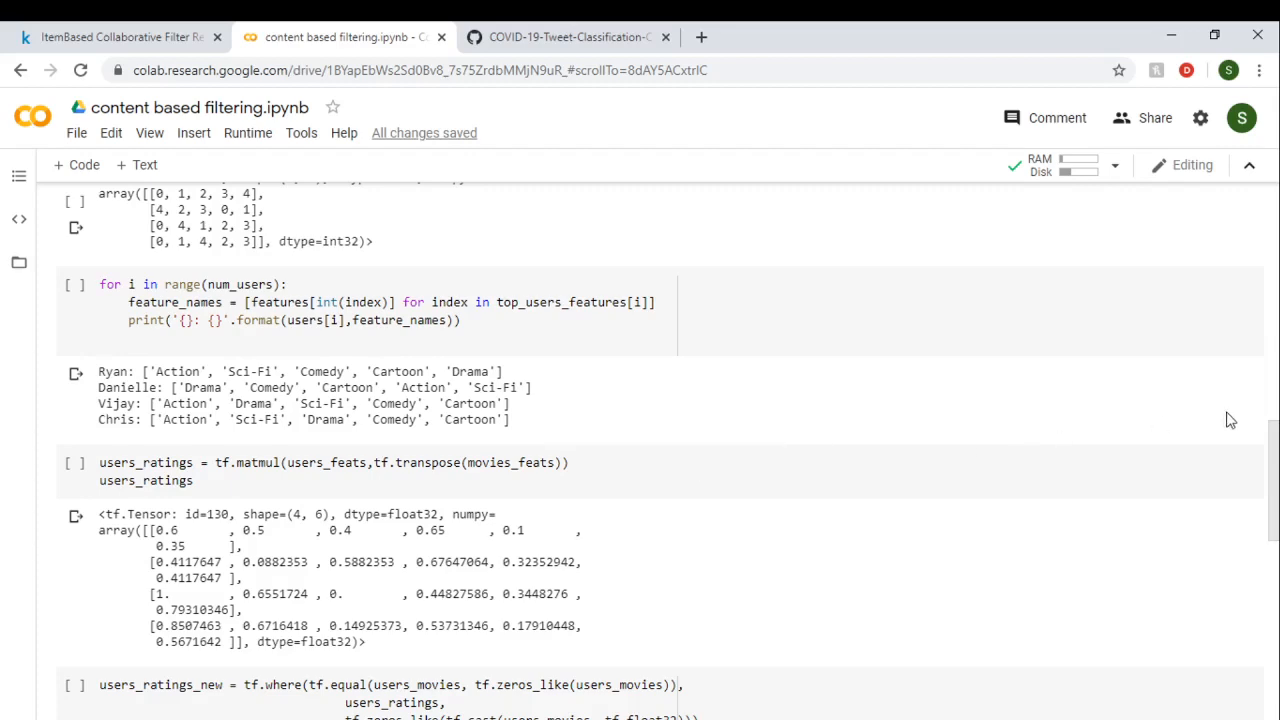
{"action": "mouse_move", "coordinate": [1272, 440]}
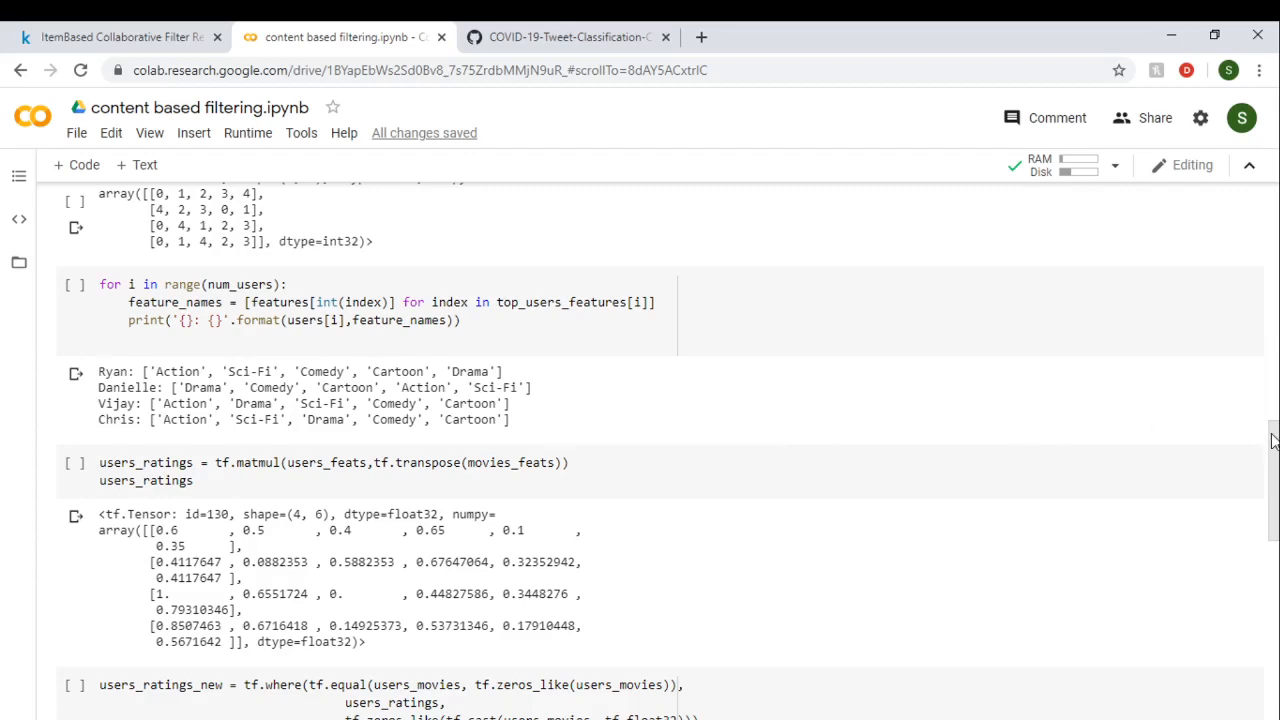
{"action": "scroll", "scroll_direction": "up", "scroll_amount": 3}
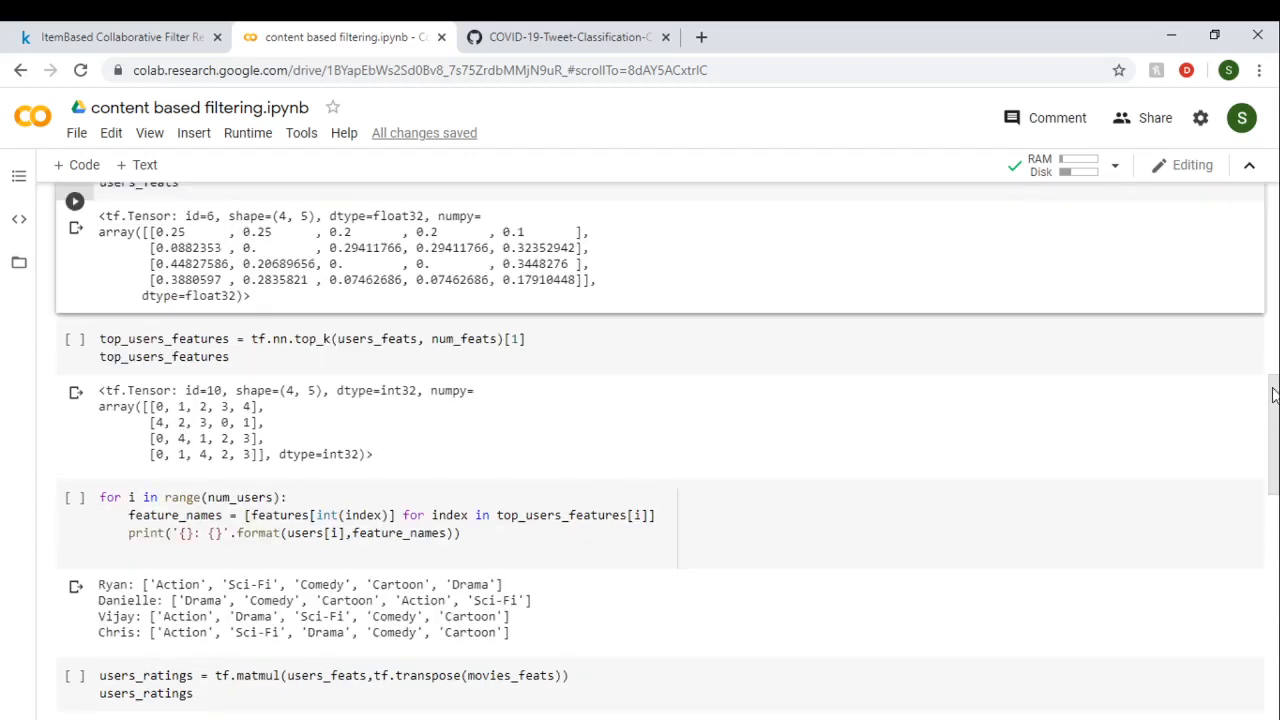
{"action": "scroll", "scroll_direction": "up", "scroll_amount": 3}
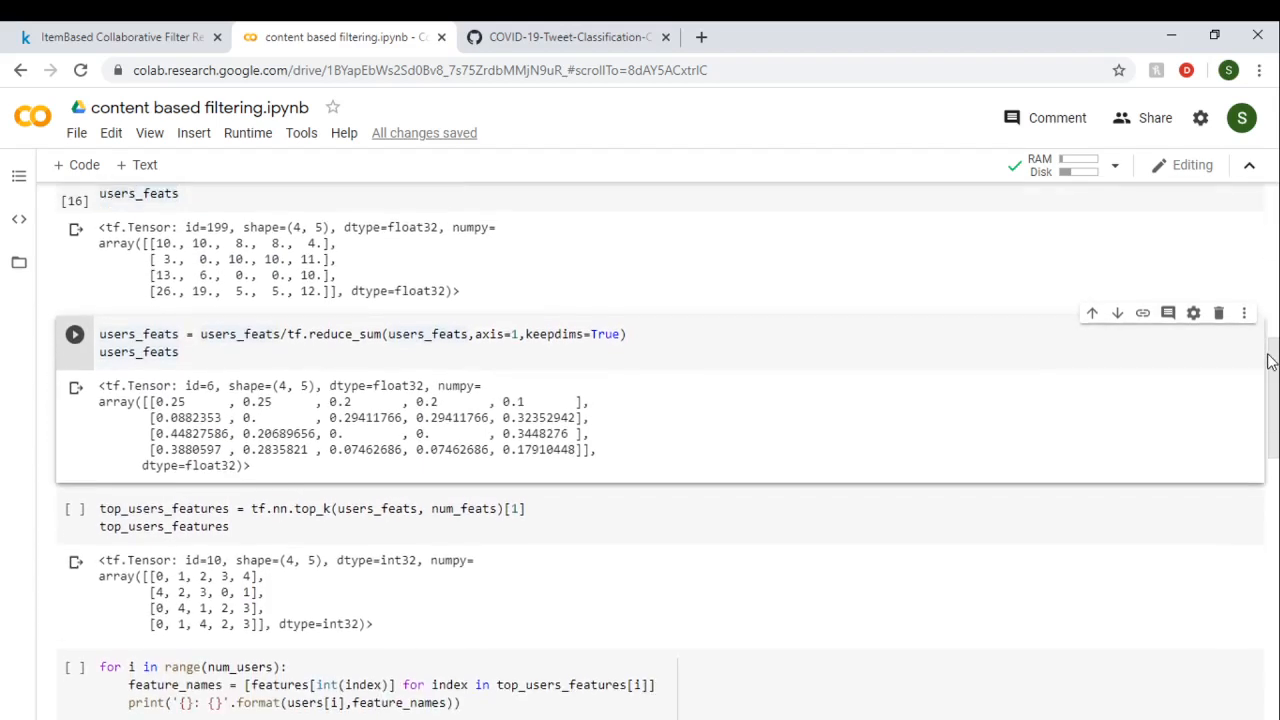
{"action": "scroll", "scroll_direction": "down", "scroll_amount": 3}
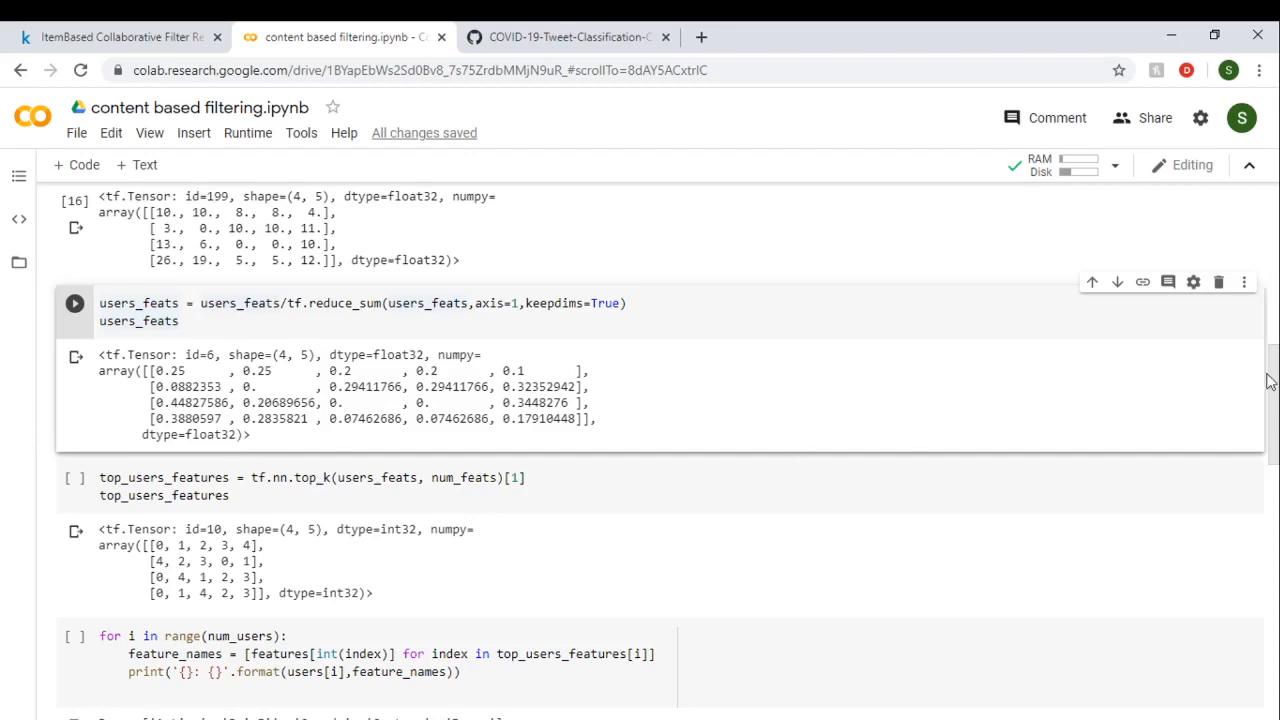
{"action": "scroll", "scroll_direction": "down", "scroll_amount": 3}
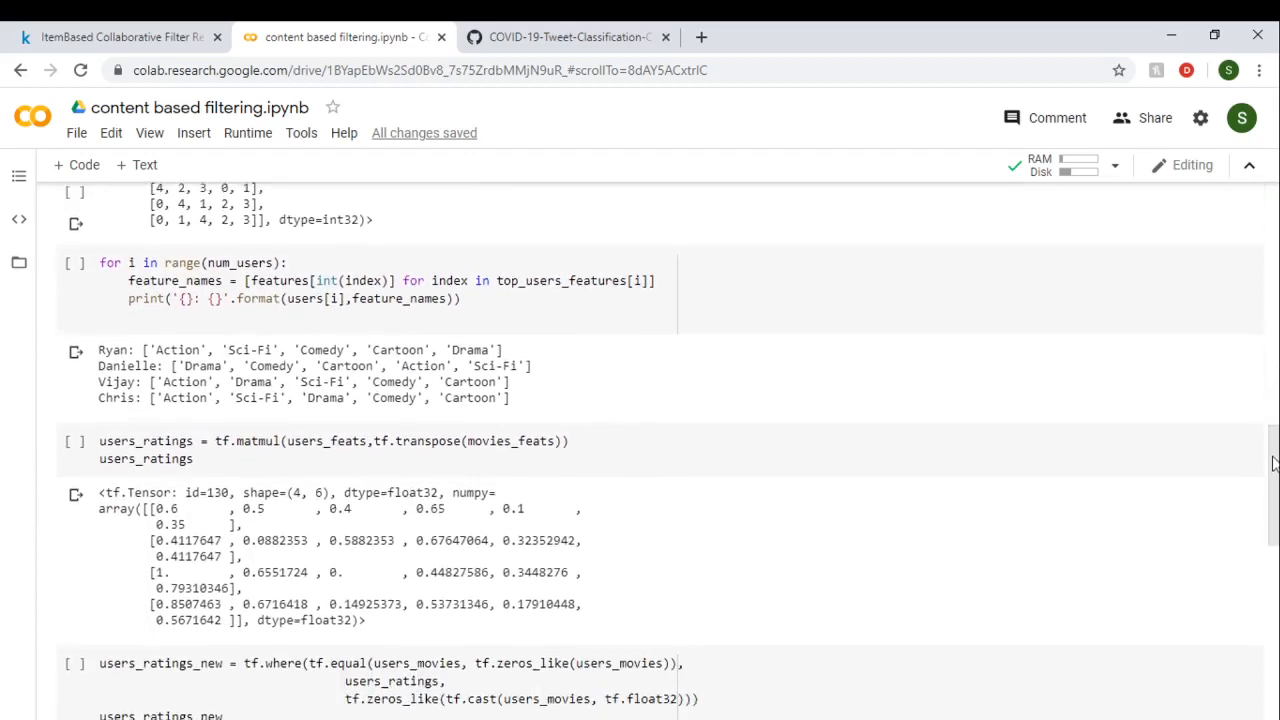
{"action": "scroll", "scroll_direction": "down", "scroll_amount": 3}
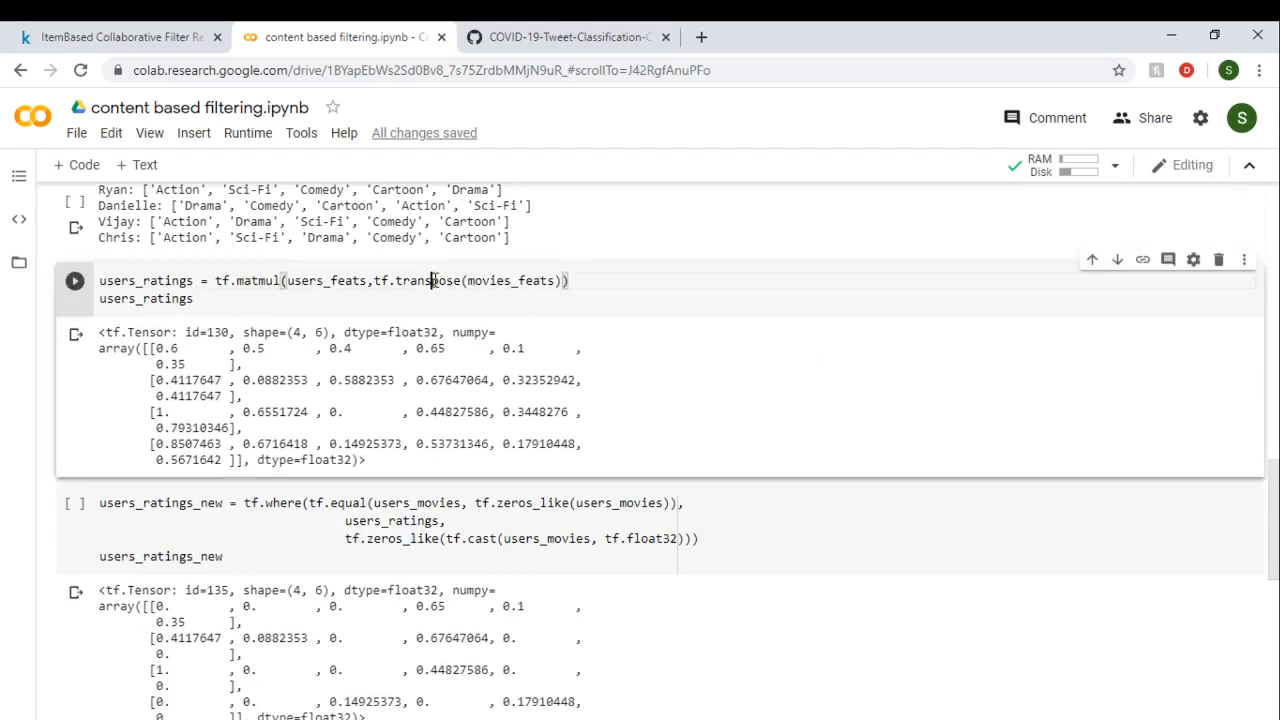
{"action": "left_click", "coordinate": [196, 298]}
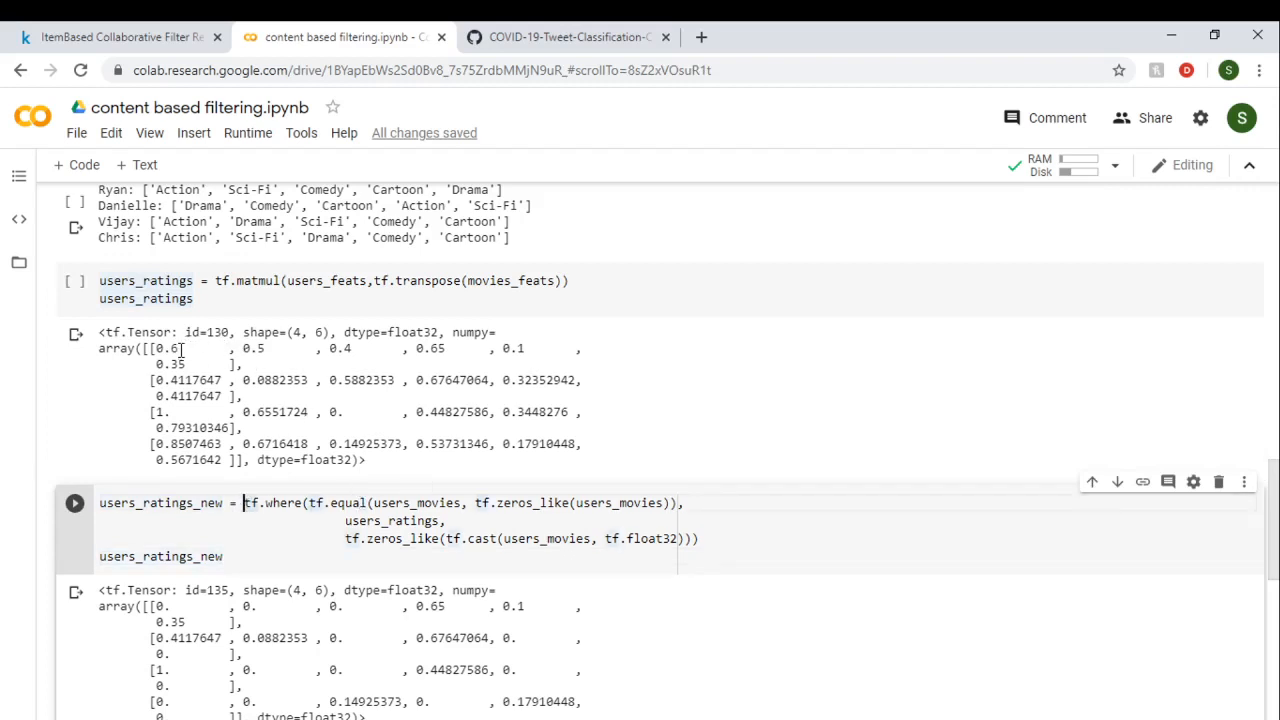
{"action": "mouse_move", "coordinate": [216, 364]}
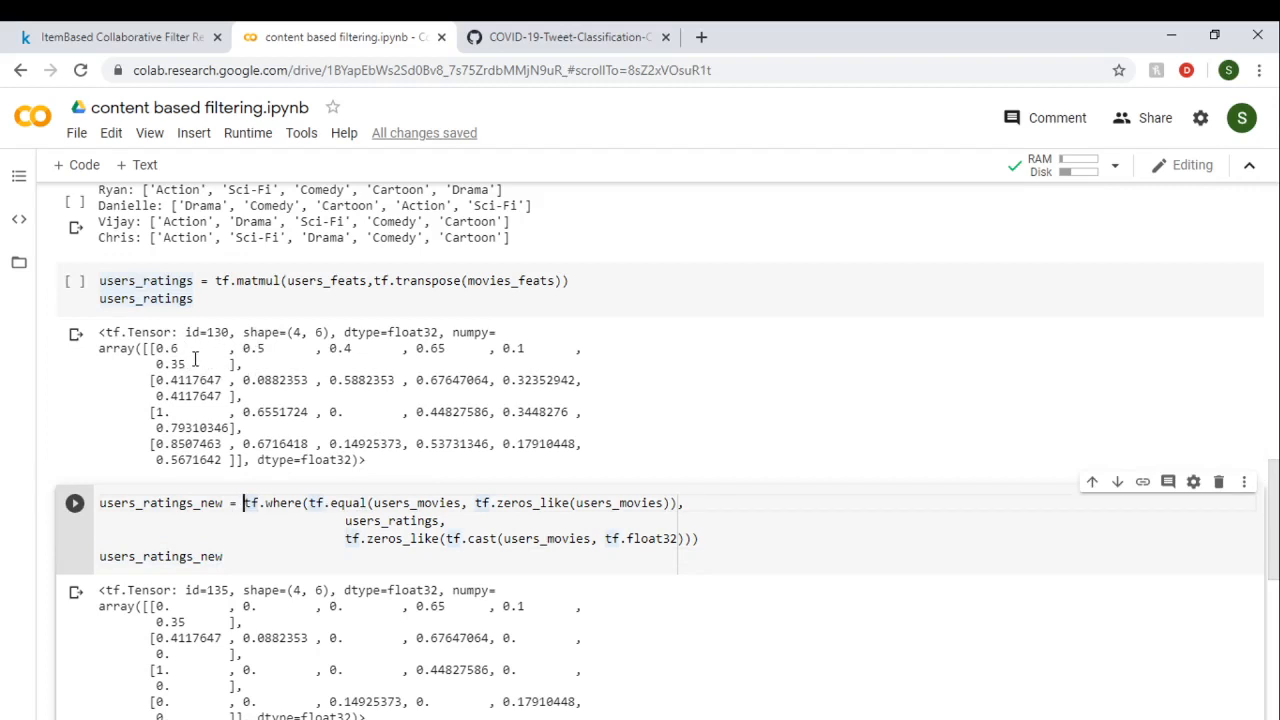
{"action": "mouse_move", "coordinate": [158, 364]}
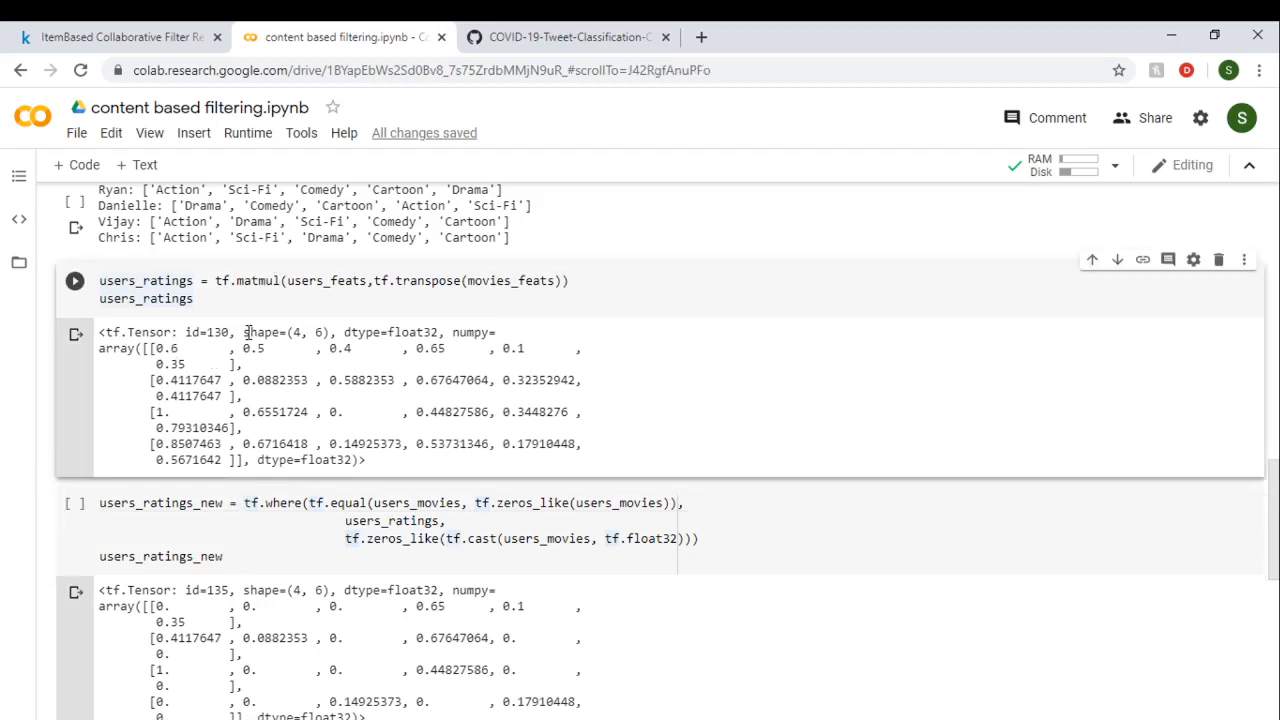
{"action": "mouse_move", "coordinate": [1084, 444]}
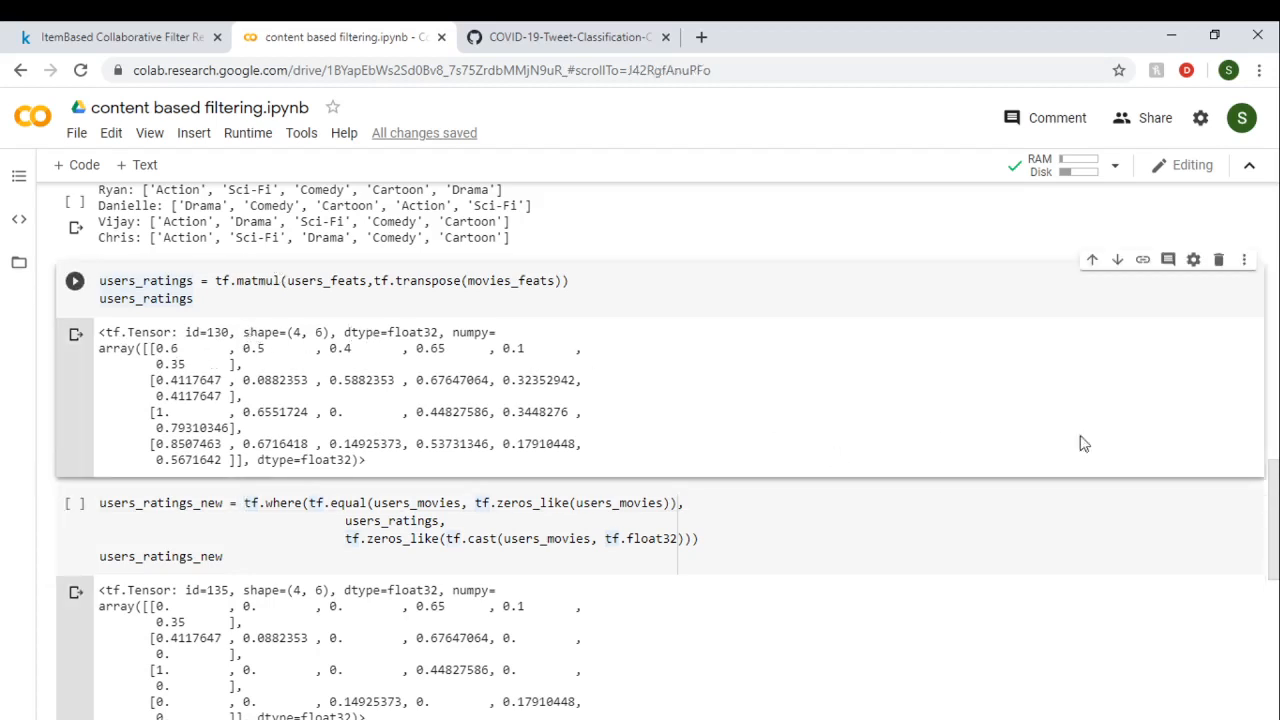
{"action": "scroll", "scroll_direction": "up", "scroll_amount": 3}
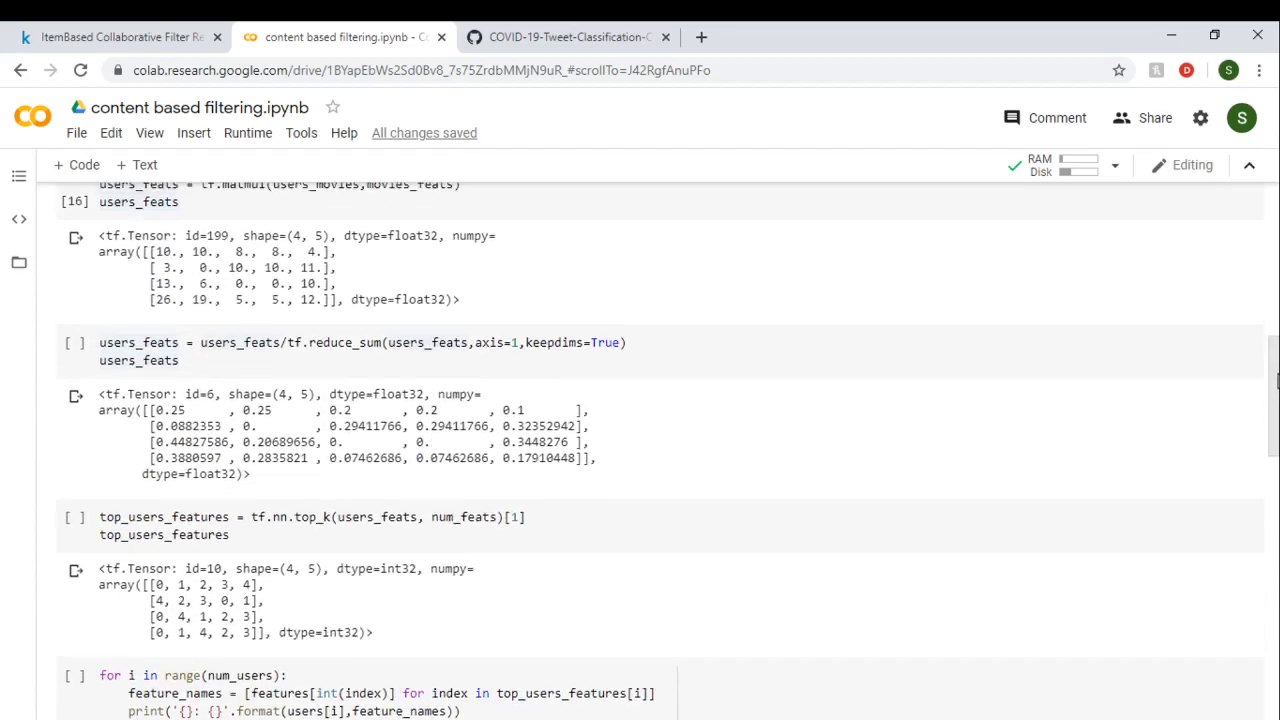
{"action": "scroll", "scroll_direction": "up", "scroll_amount": 3}
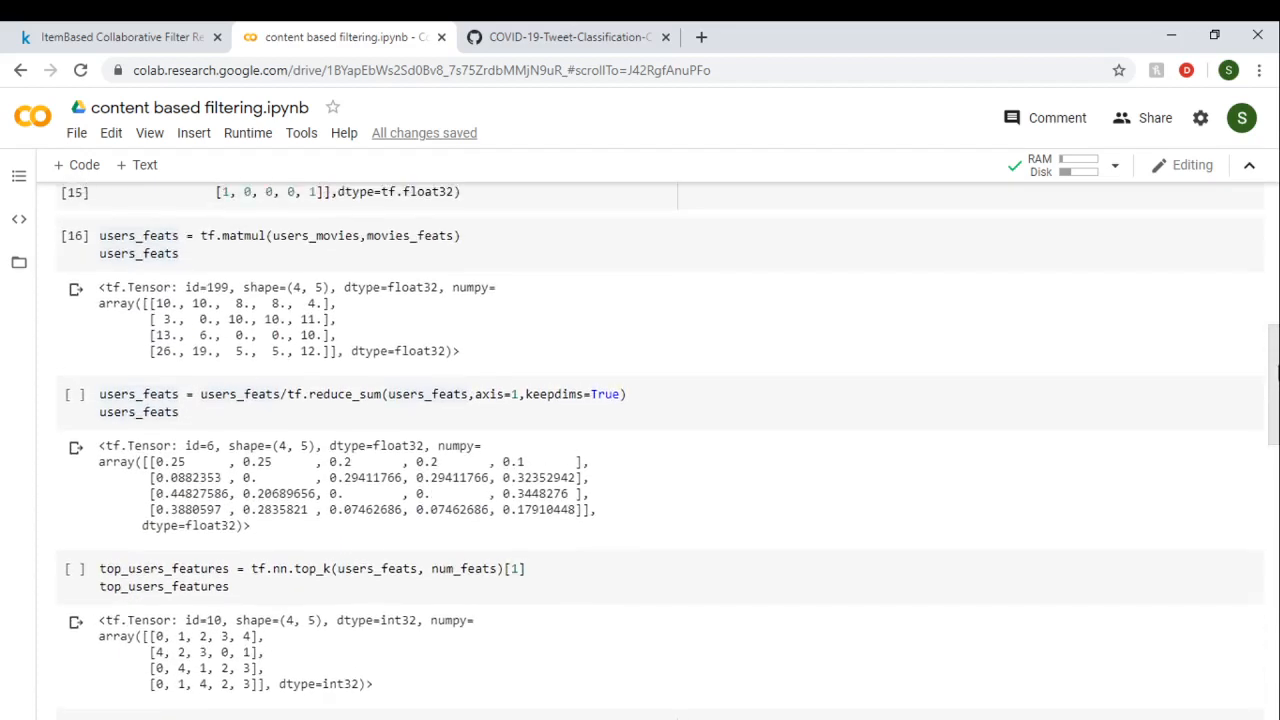
{"action": "scroll", "scroll_direction": "up", "scroll_amount": 3}
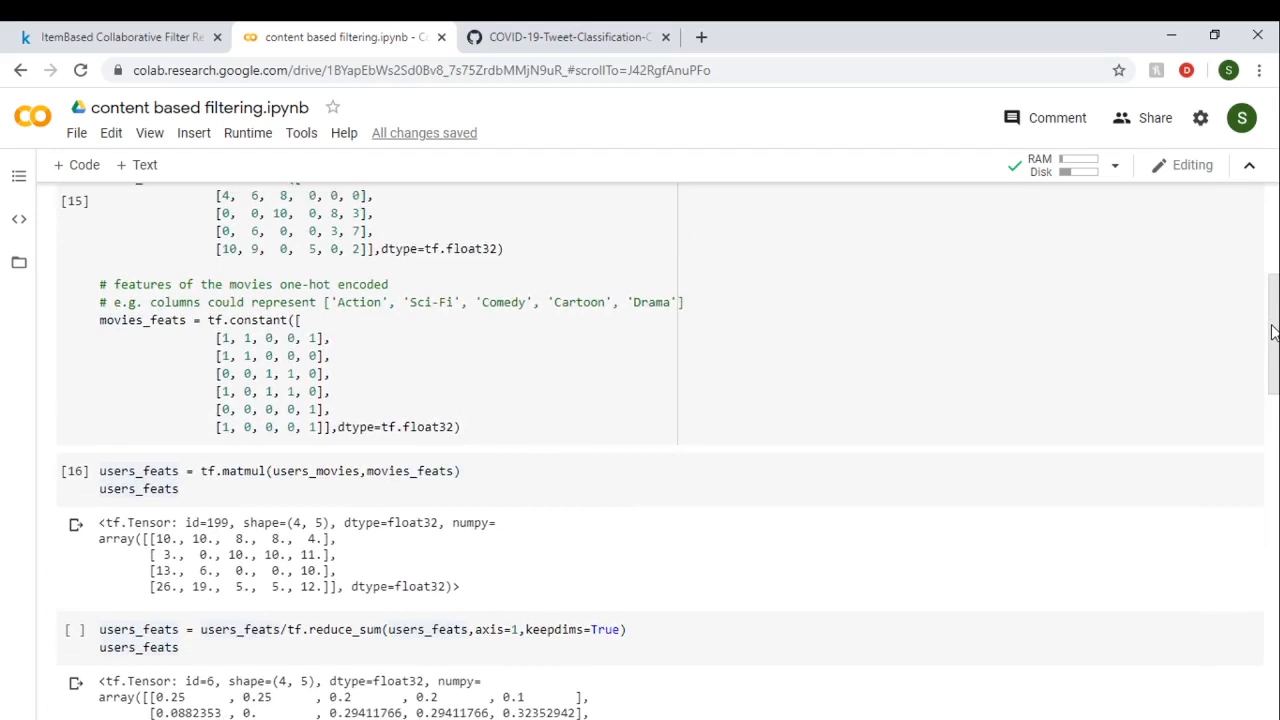
{"action": "scroll", "scroll_direction": "up", "scroll_amount": 3}
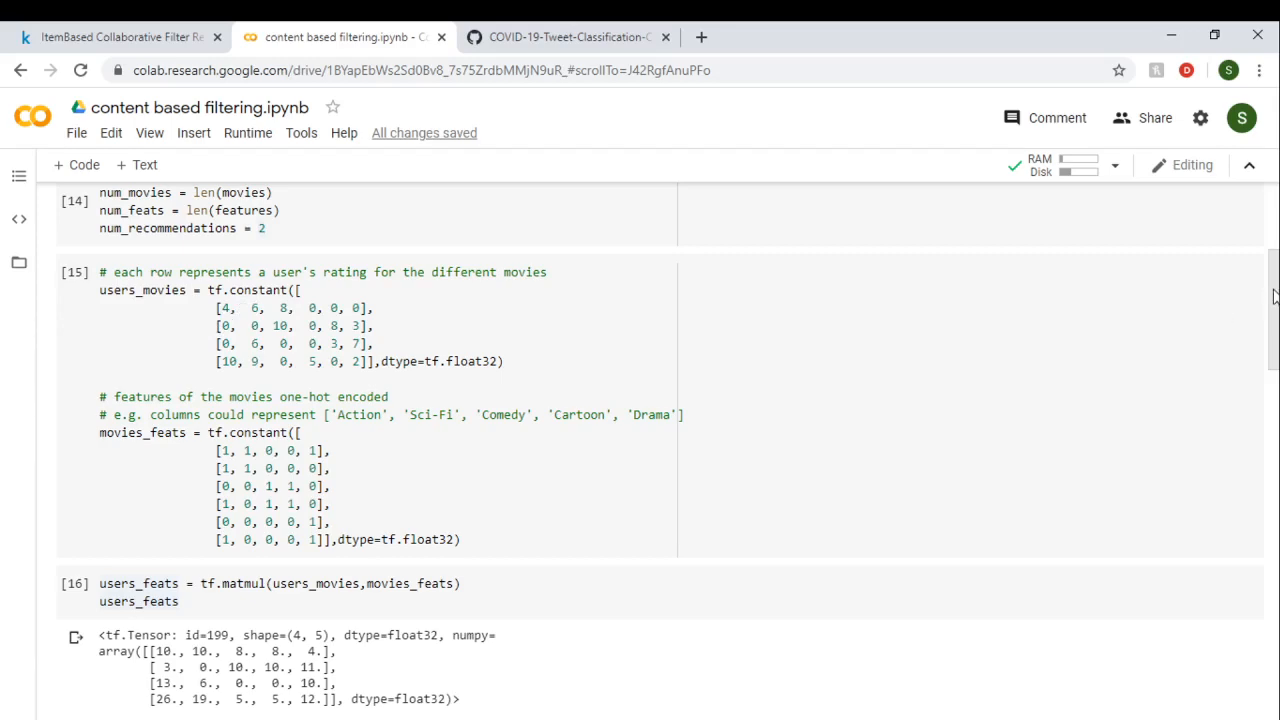
{"action": "scroll", "scroll_direction": "down", "scroll_amount": 3}
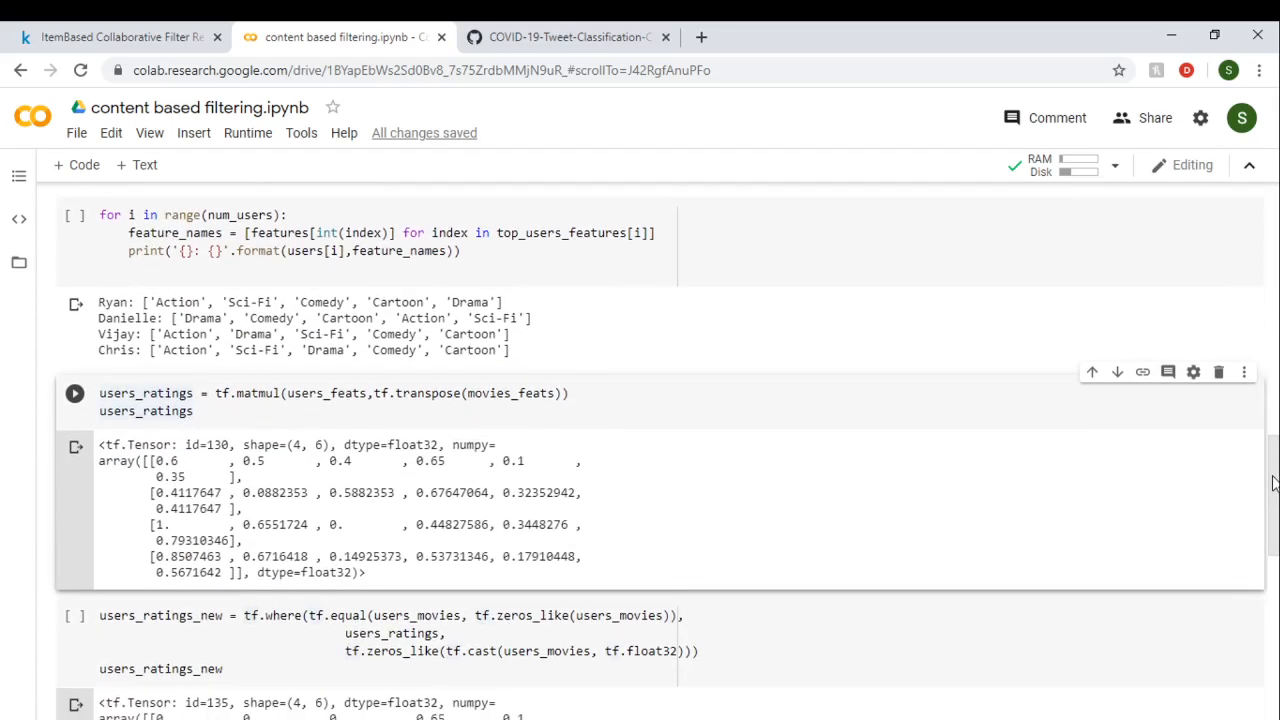
{"action": "scroll", "scroll_direction": "down", "scroll_amount": 3}
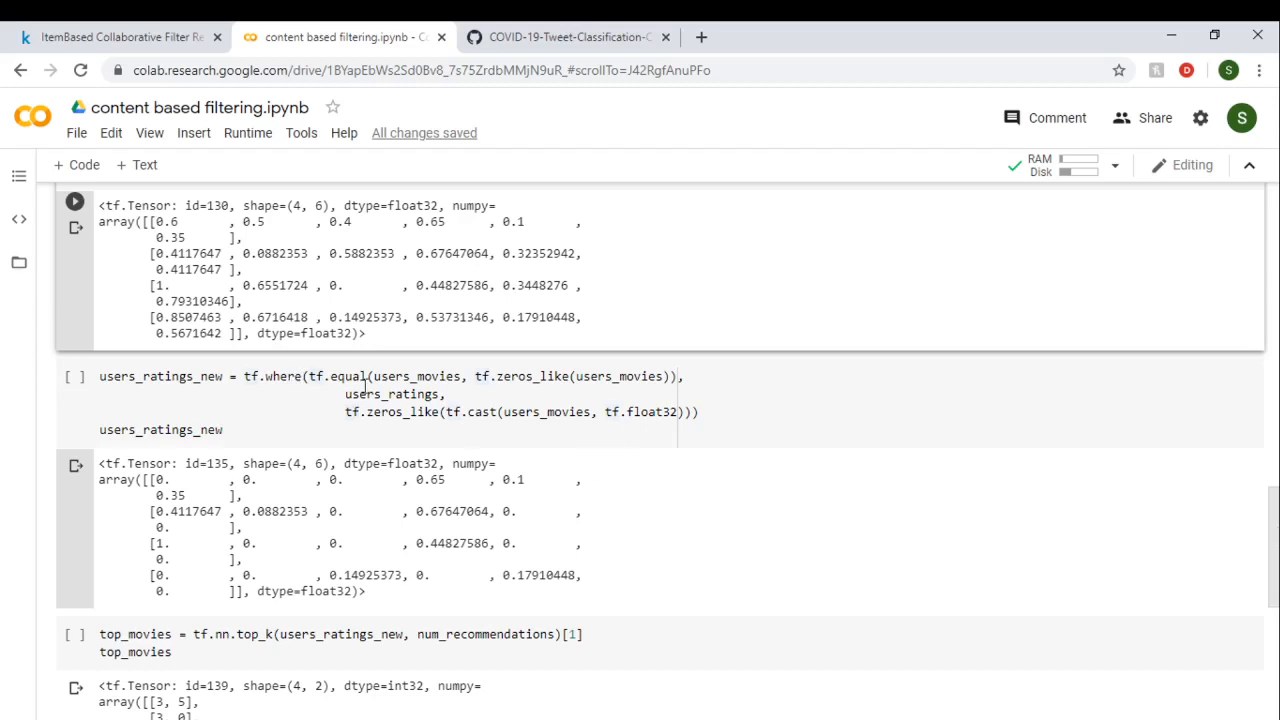
{"action": "mouse_move", "coordinate": [528, 412]}
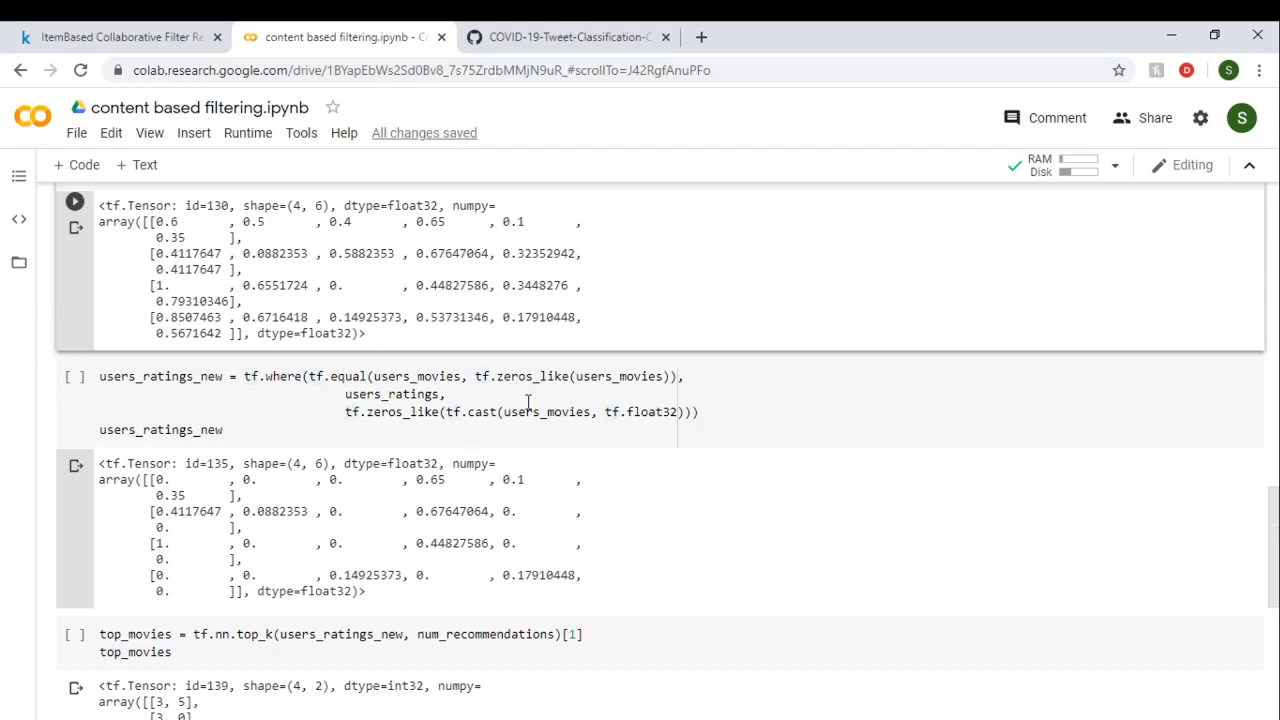
{"action": "mouse_move", "coordinate": [438, 376]}
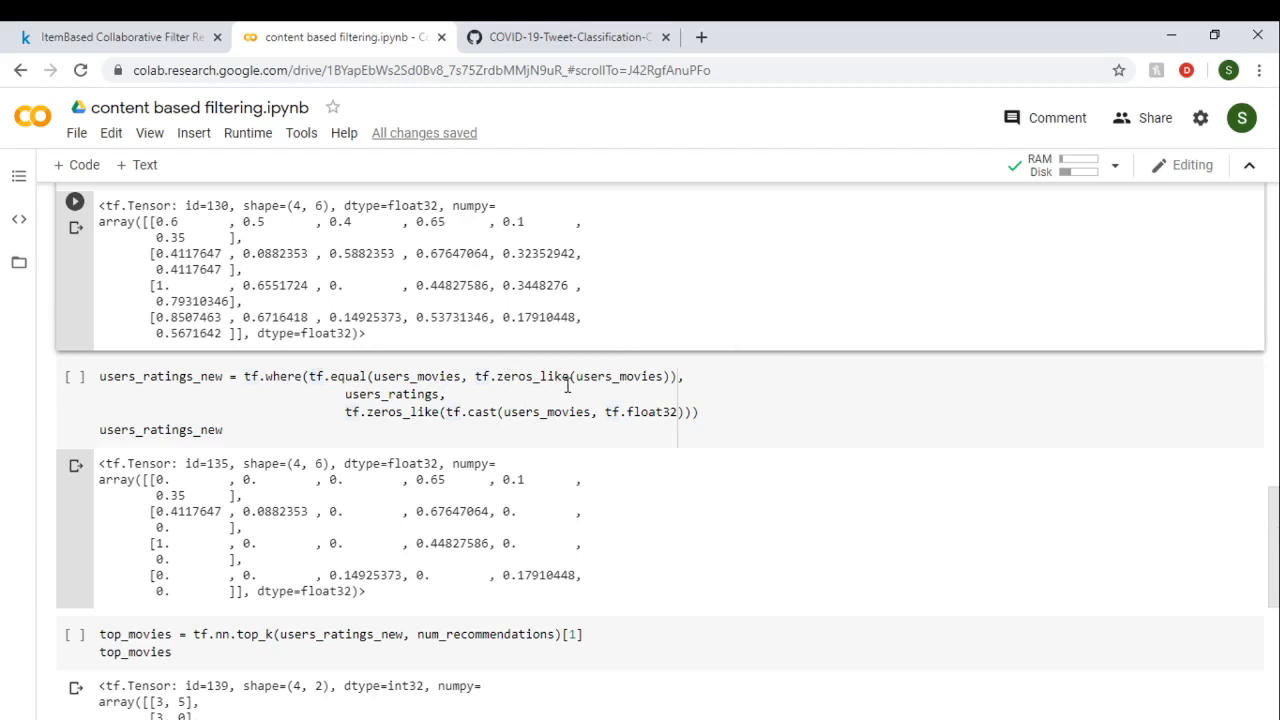
{"action": "mouse_move", "coordinate": [430, 396]}
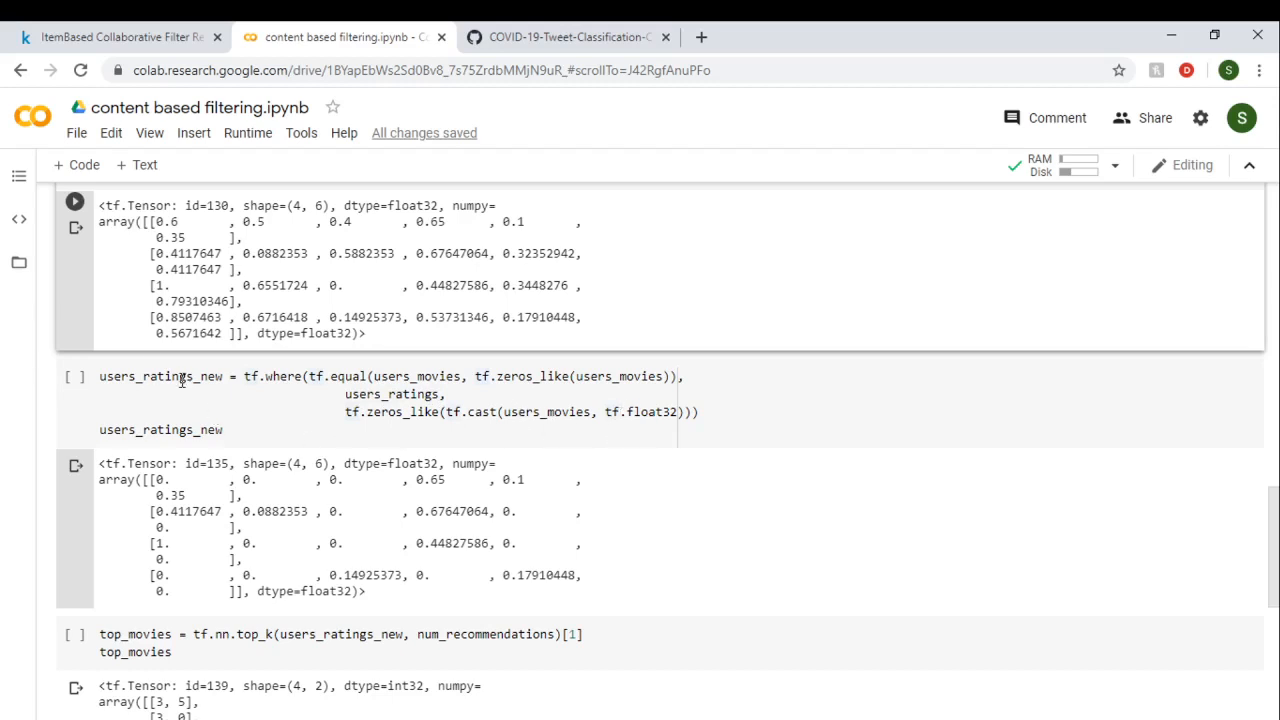
{"action": "mouse_move", "coordinate": [396, 528]}
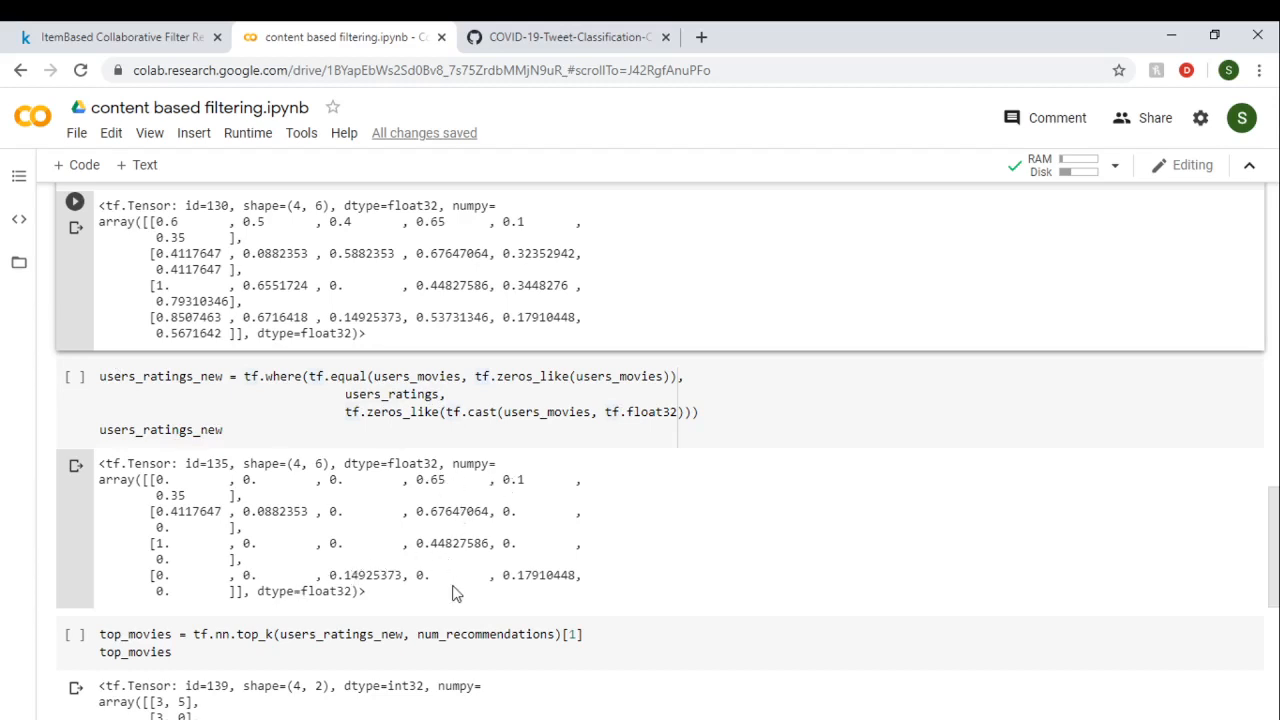
{"action": "mouse_move", "coordinate": [470, 504]}
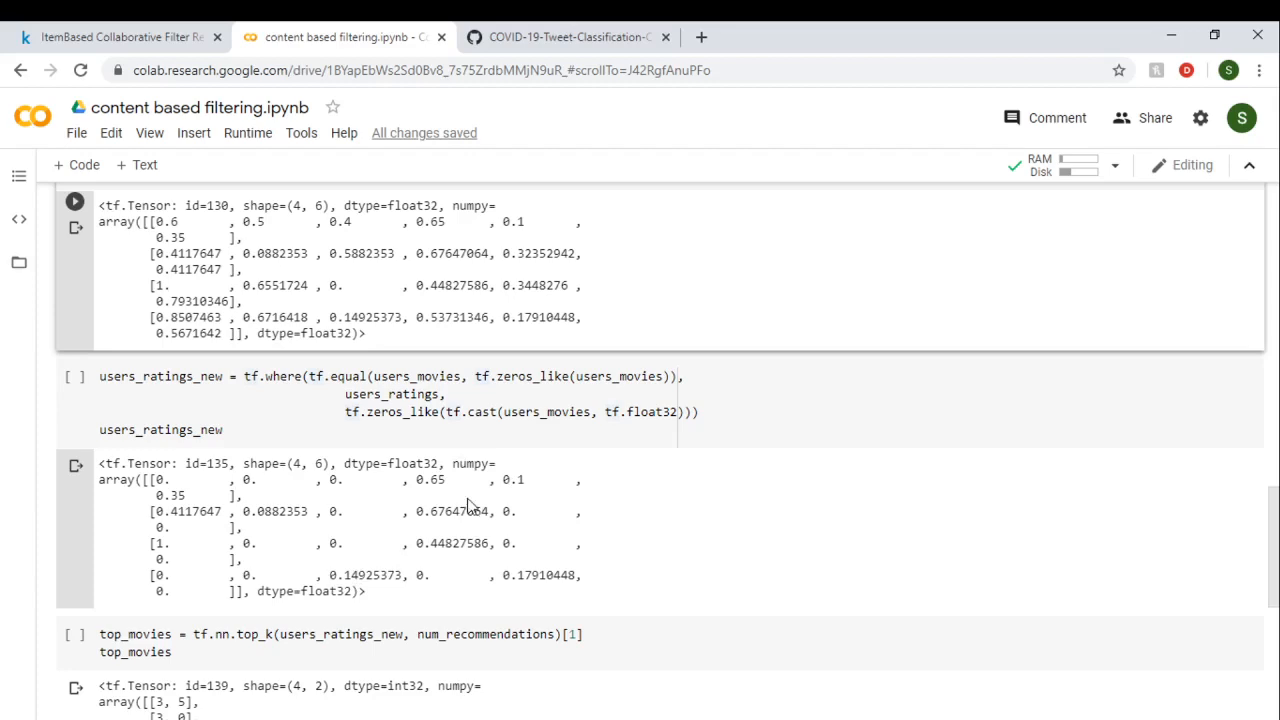
{"action": "mouse_move", "coordinate": [1268, 536]}
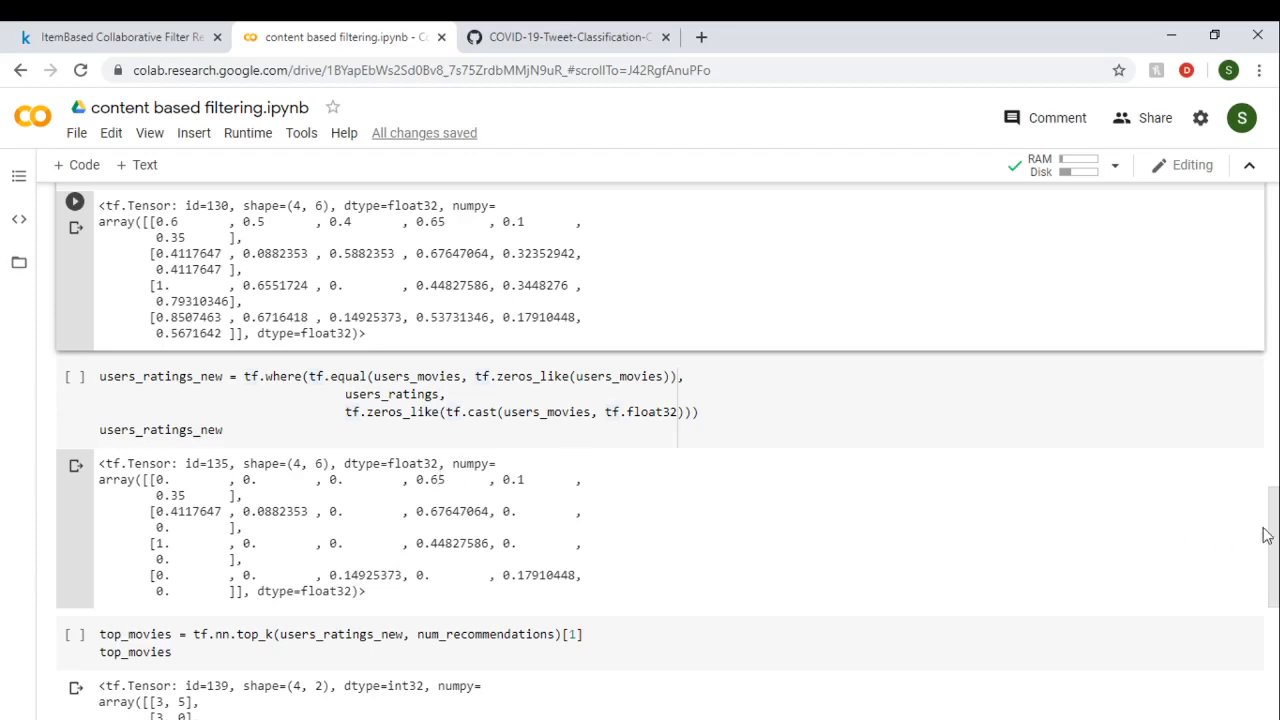
{"action": "scroll", "scroll_direction": "down", "scroll_amount": 3}
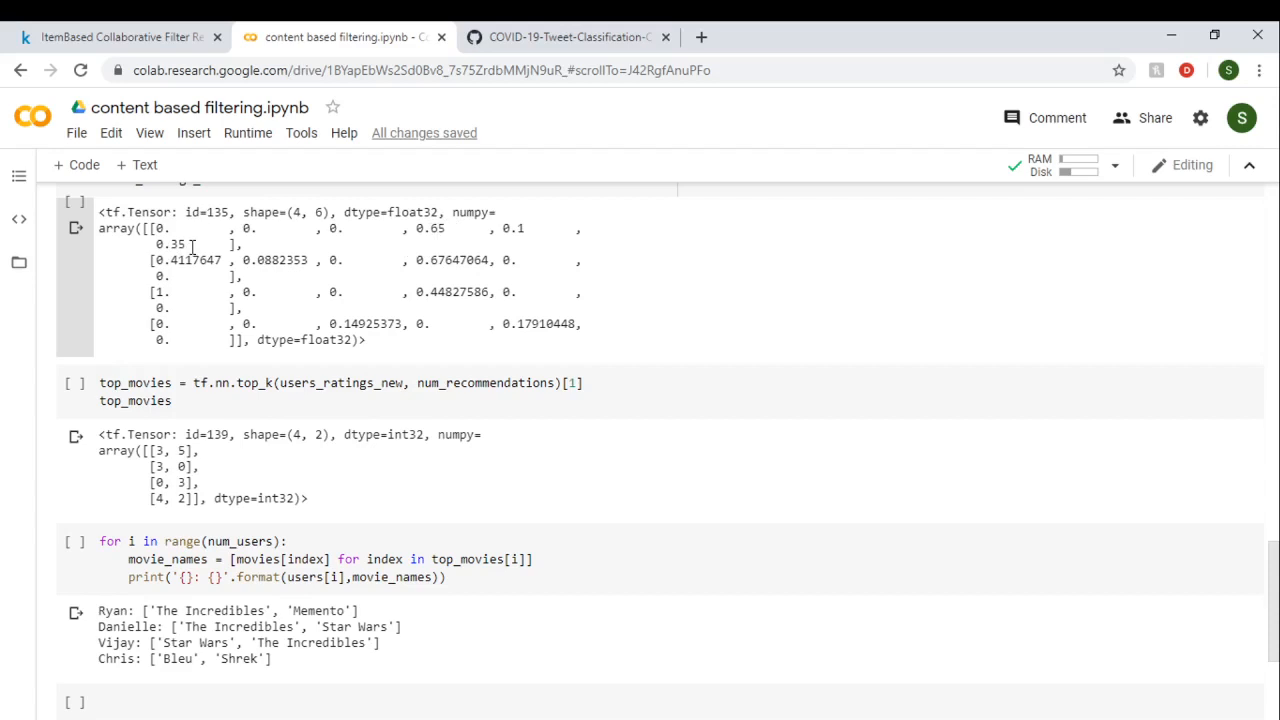
{"action": "mouse_move", "coordinate": [438, 228]}
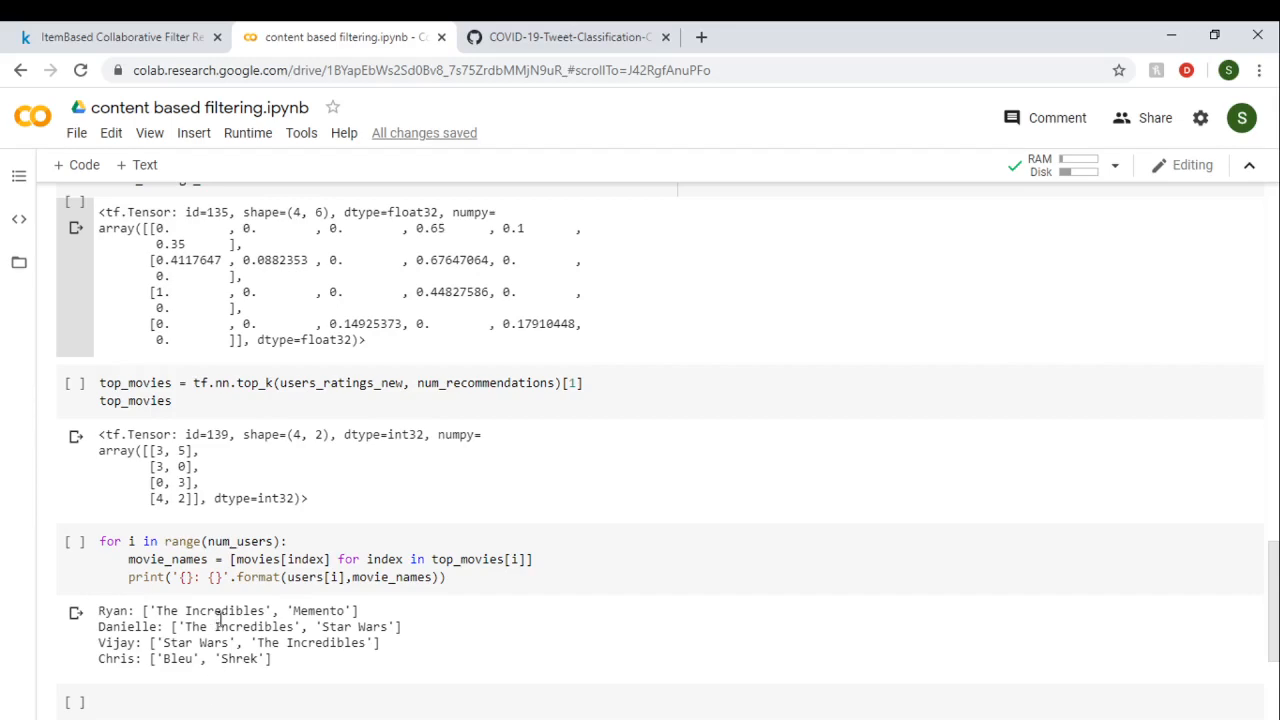
{"action": "mouse_move", "coordinate": [876, 616]}
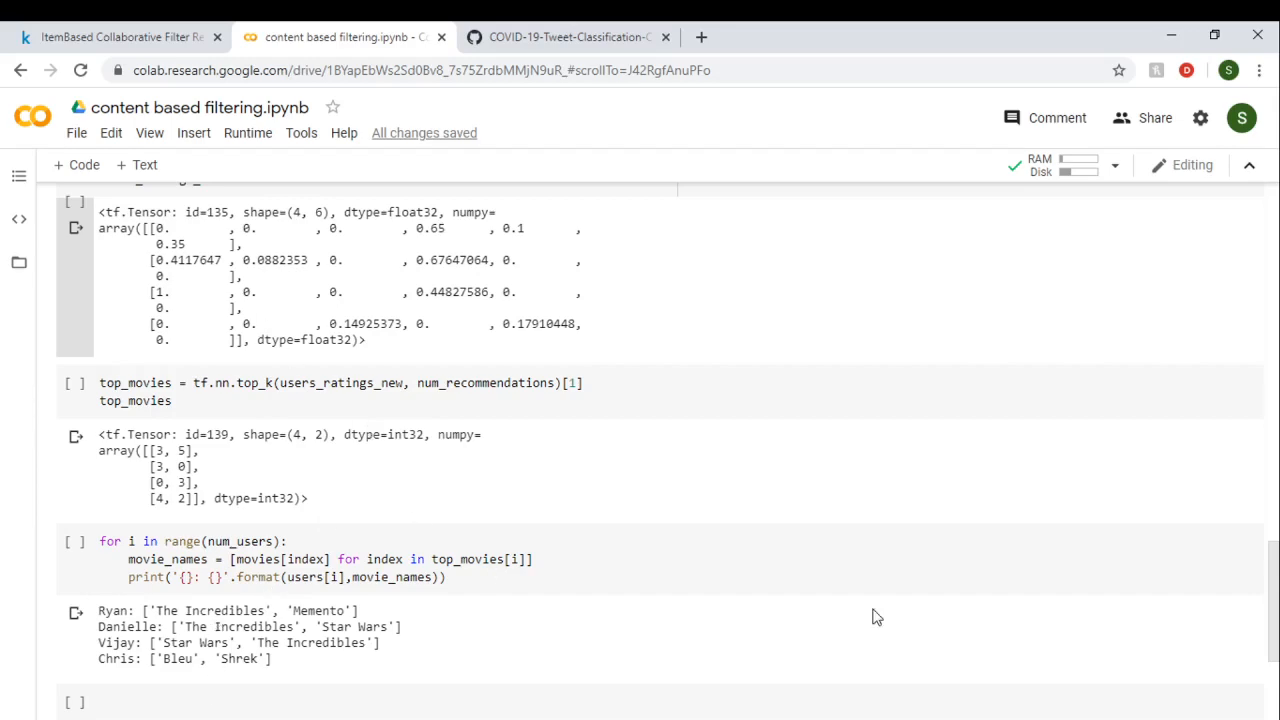
{"action": "scroll", "scroll_direction": "up", "scroll_amount": 3}
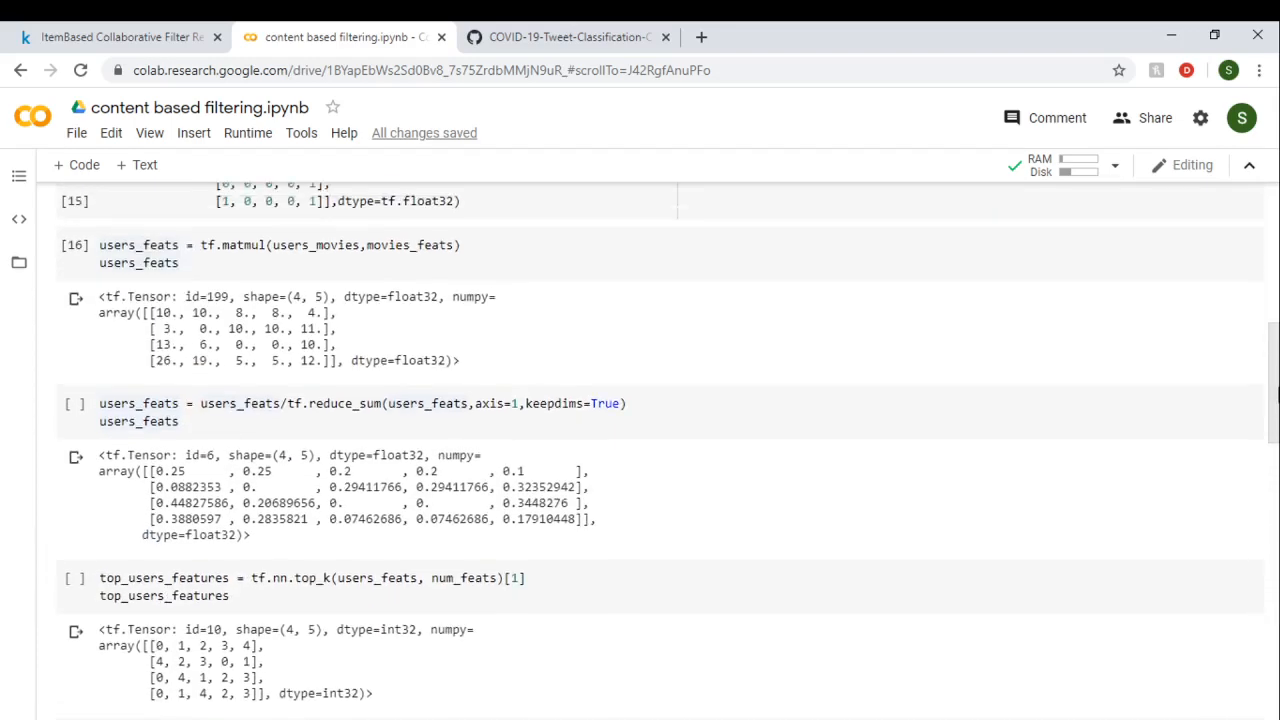
{"action": "scroll", "scroll_direction": "up", "scroll_amount": 3}
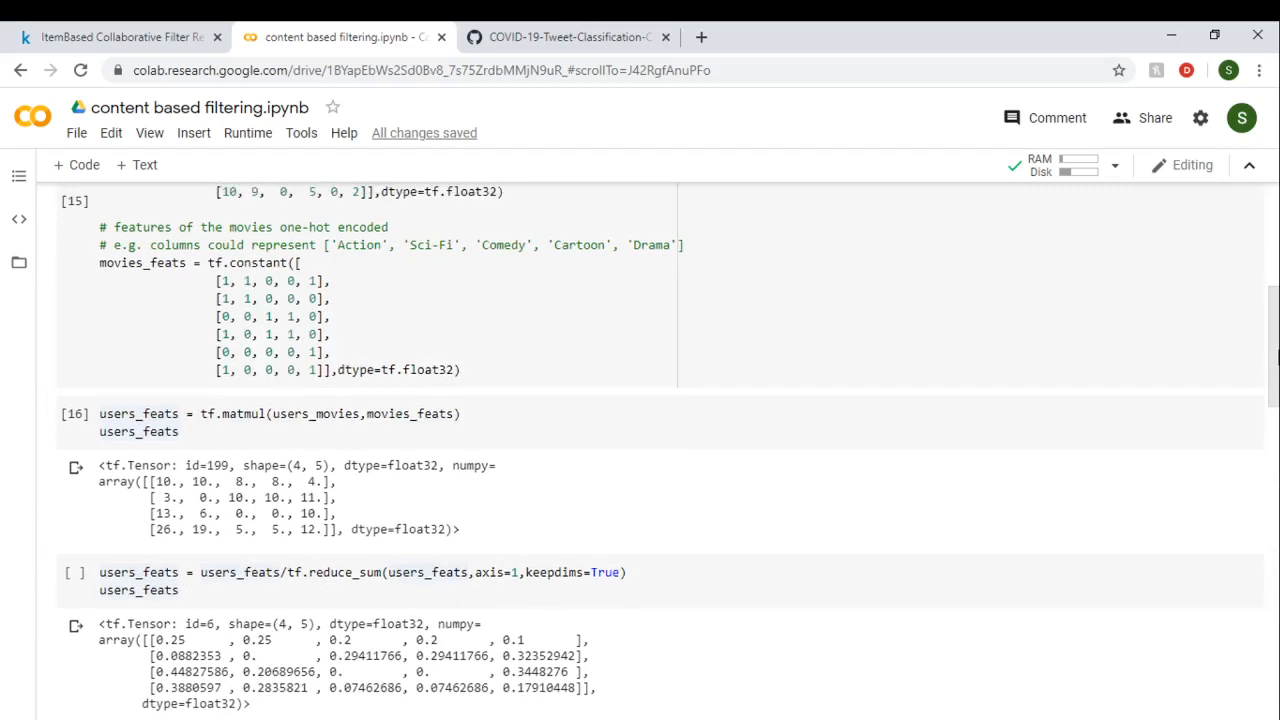
{"action": "scroll", "scroll_direction": "up", "scroll_amount": 3}
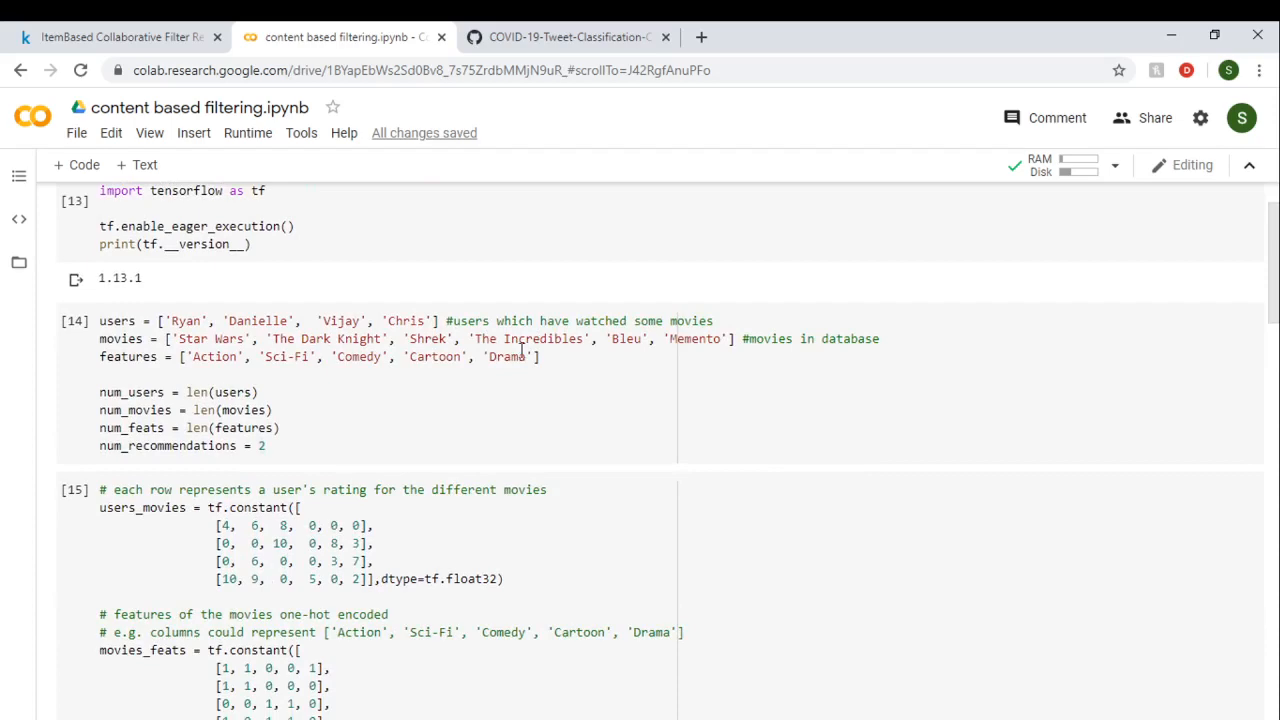
{"action": "mouse_move", "coordinate": [708, 338]}
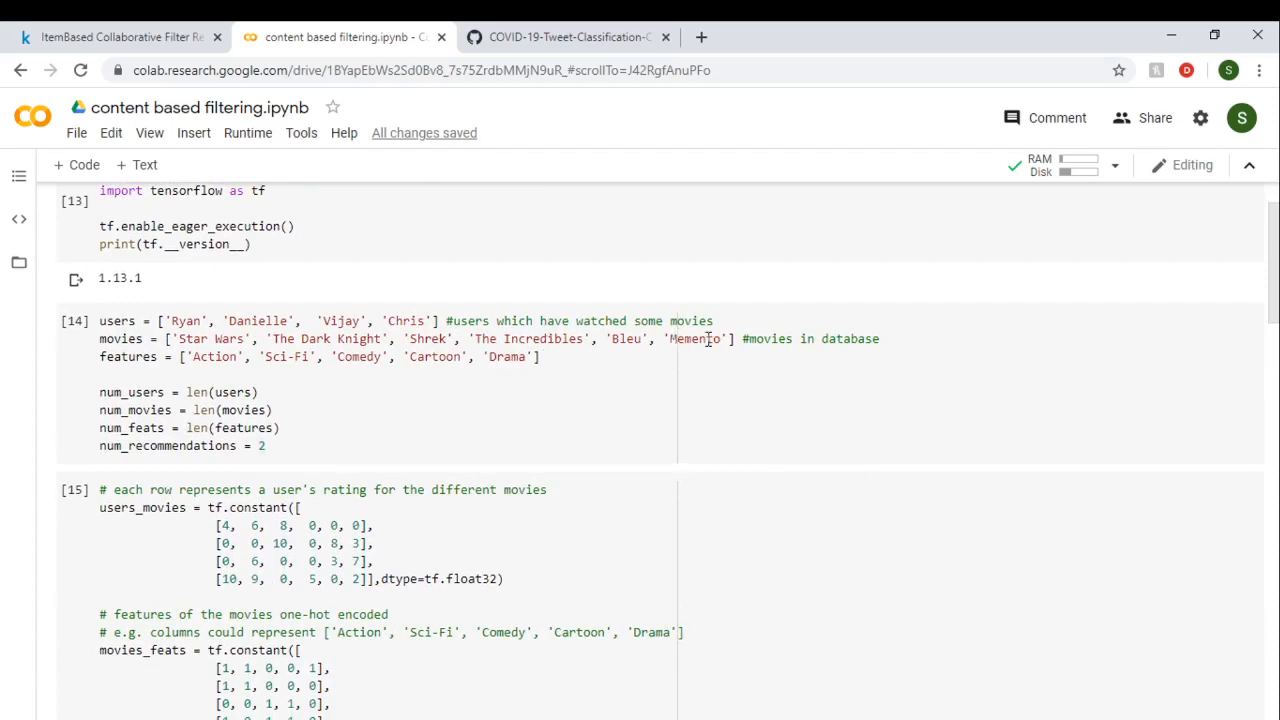
{"action": "scroll", "scroll_direction": "down", "scroll_amount": 3}
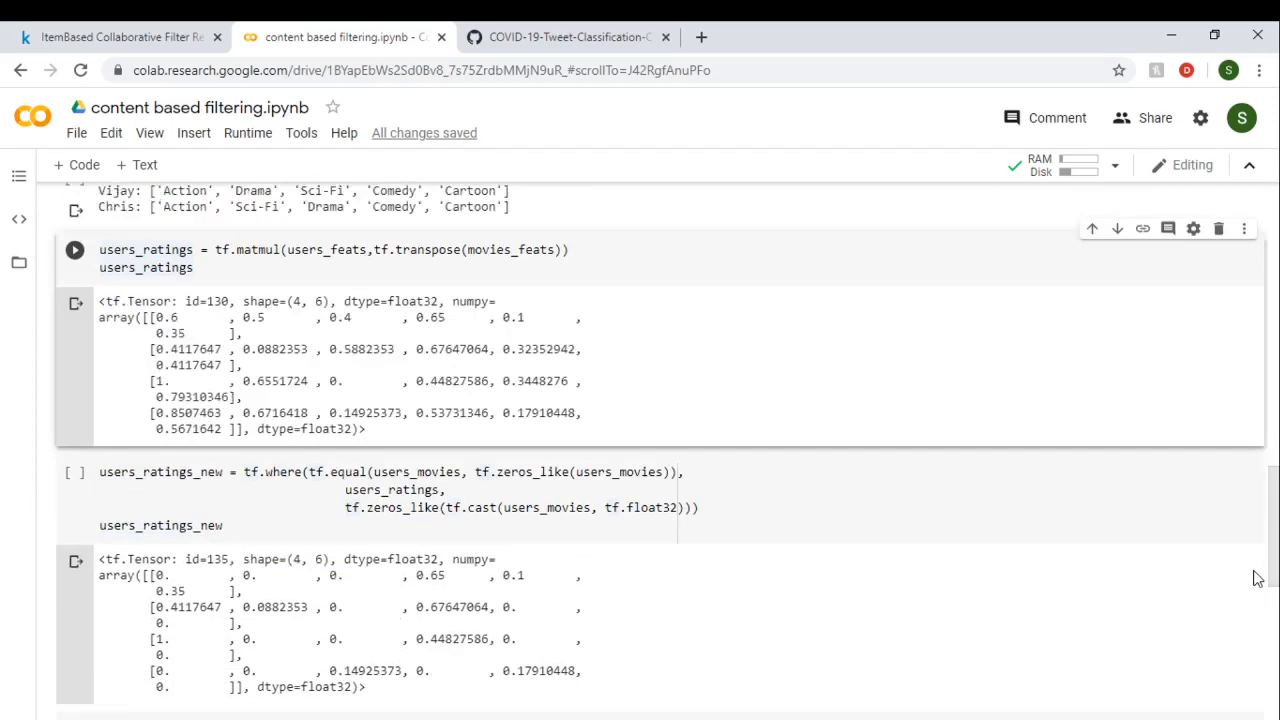
{"action": "scroll", "scroll_direction": "down", "scroll_amount": 3}
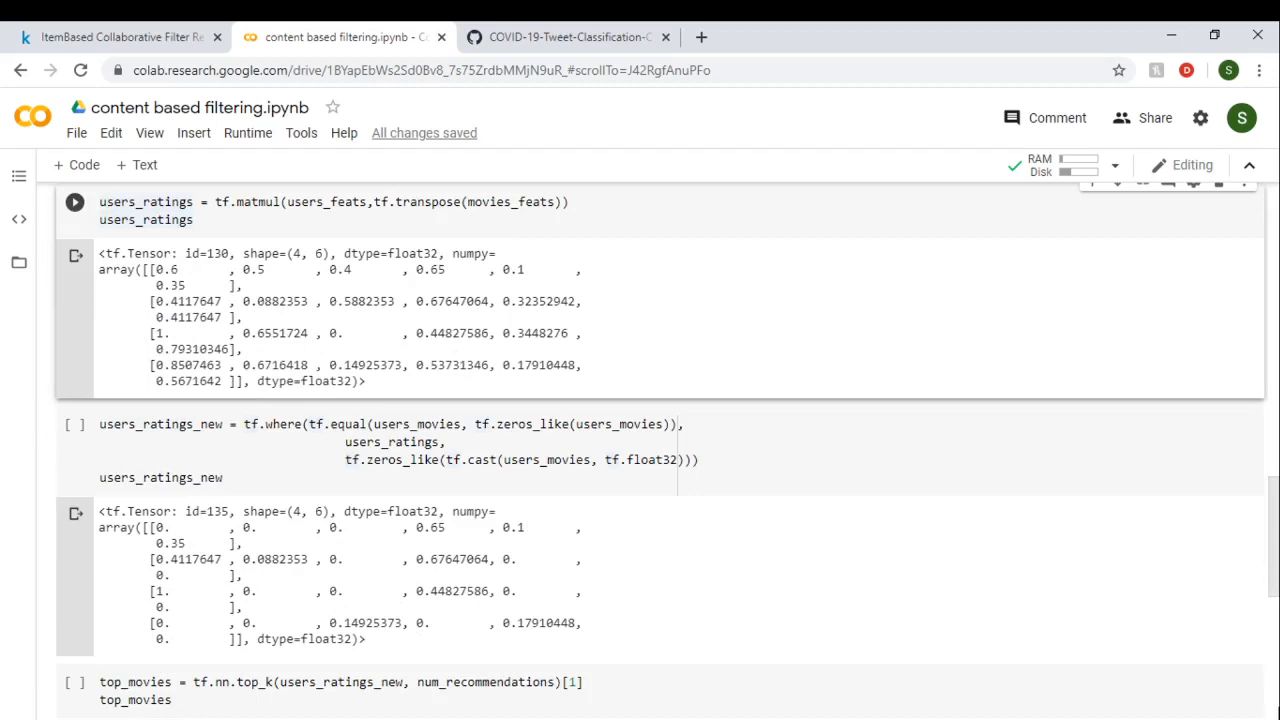
{"action": "scroll", "scroll_direction": "down", "scroll_amount": 3}
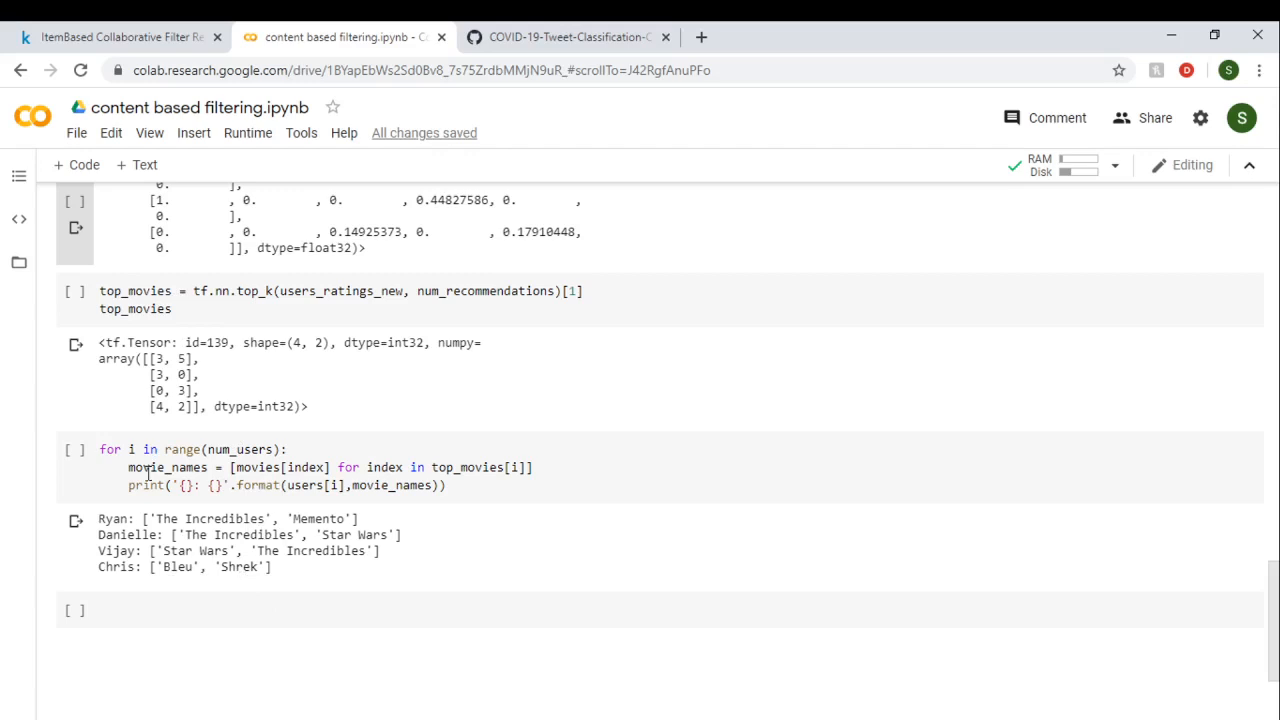
{"action": "mouse_move", "coordinate": [4, 536]}
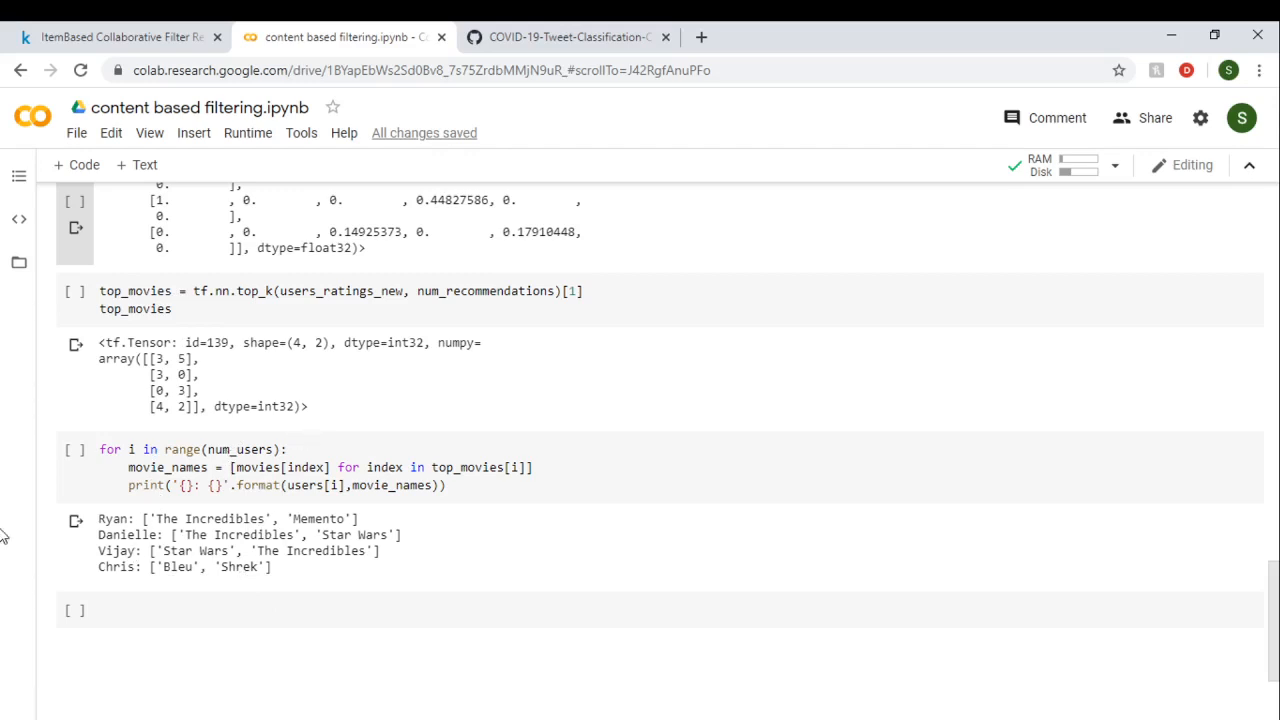